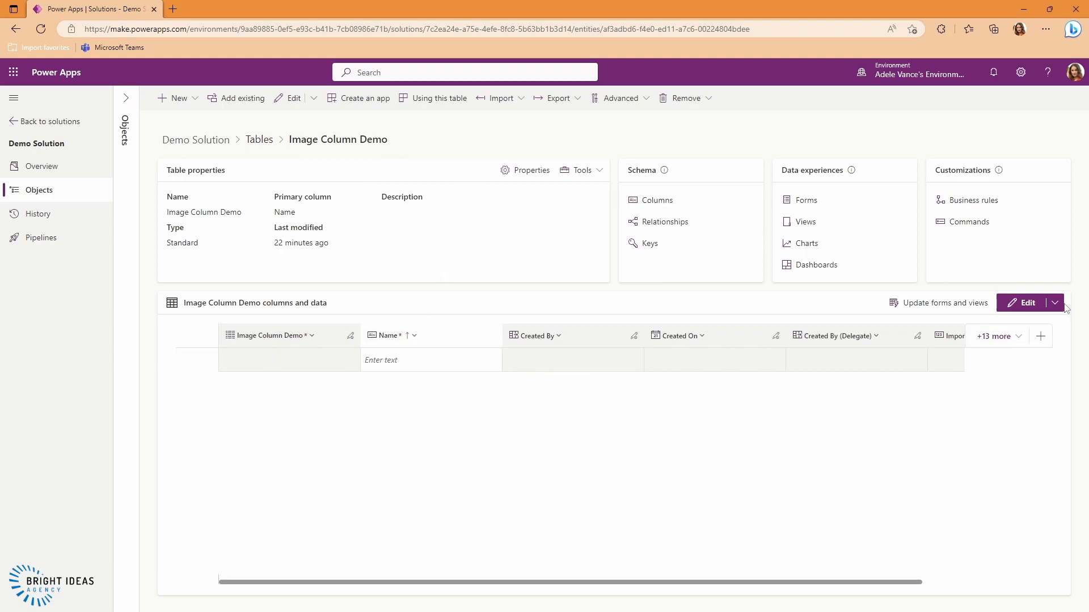
mouse_move(1055, 314)
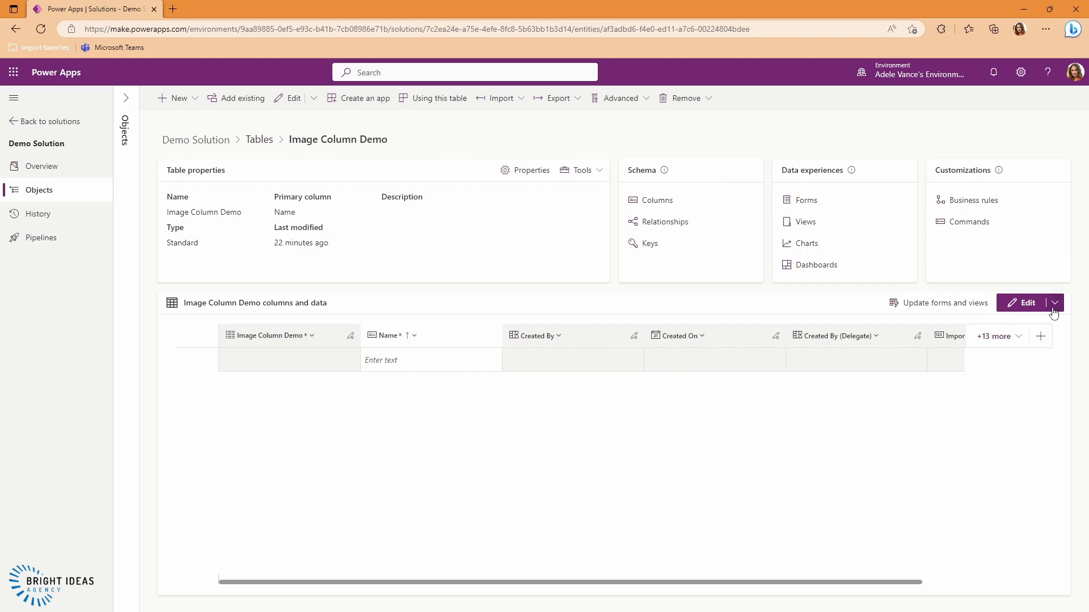
Add a new column named Image with the File > Image data type and save it.
left_click(1041, 335)
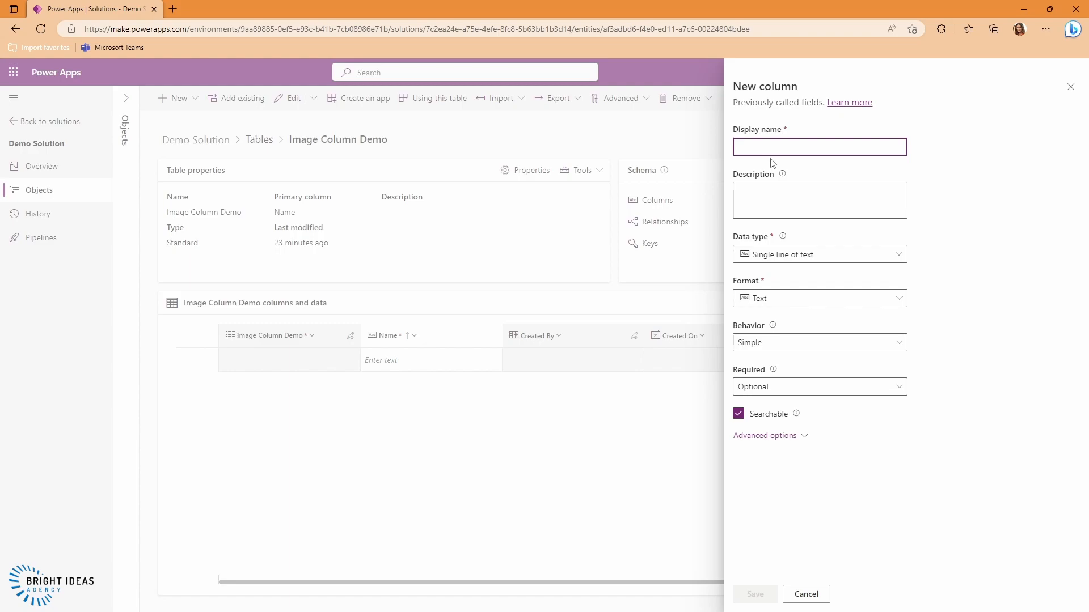
left_click(819, 254)
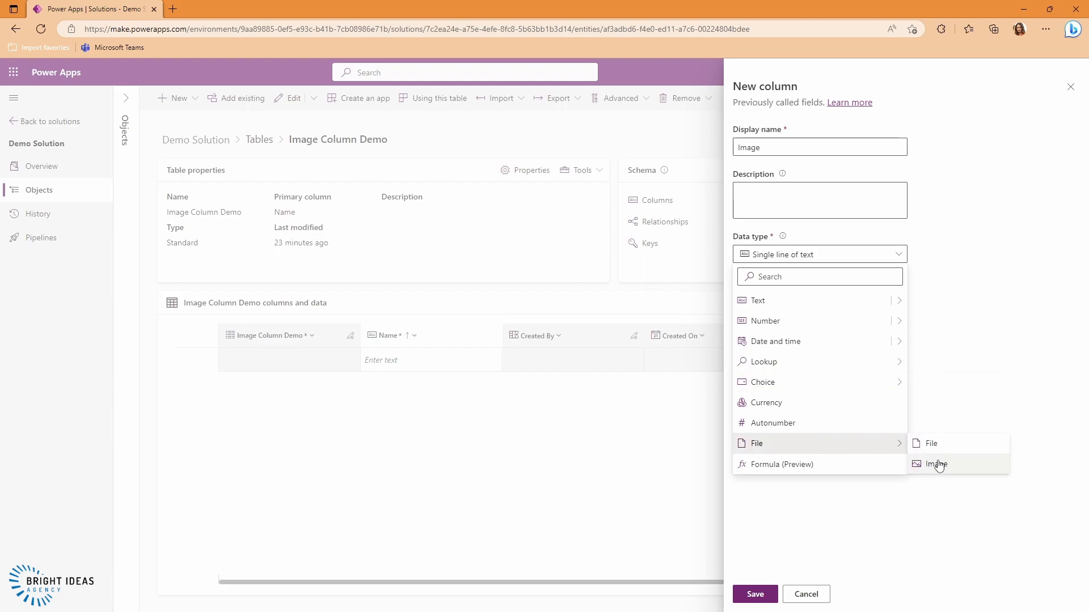
left_click(937, 463)
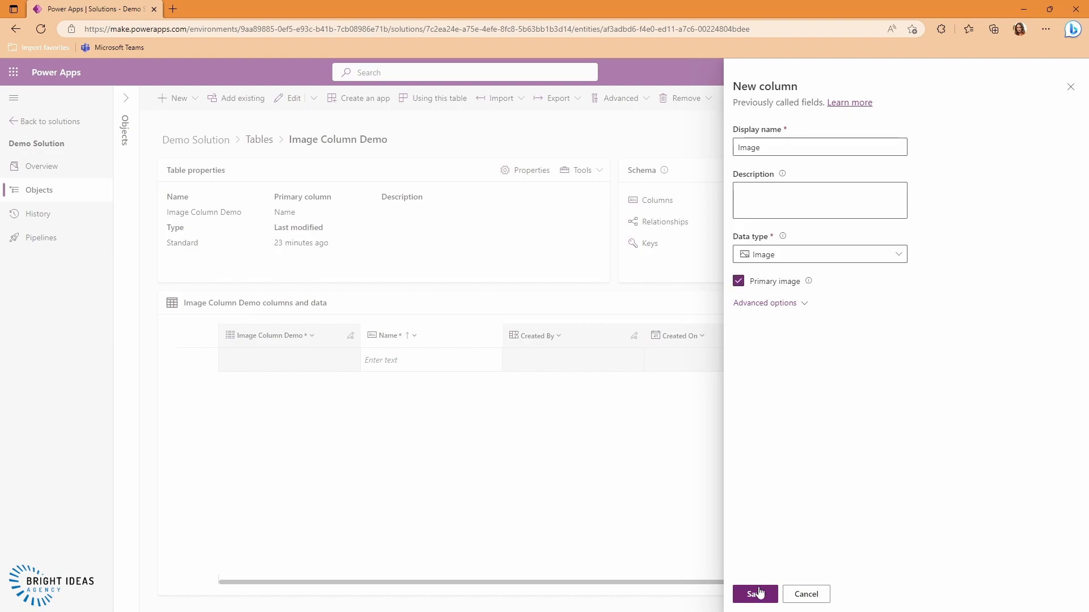
left_click(755, 594)
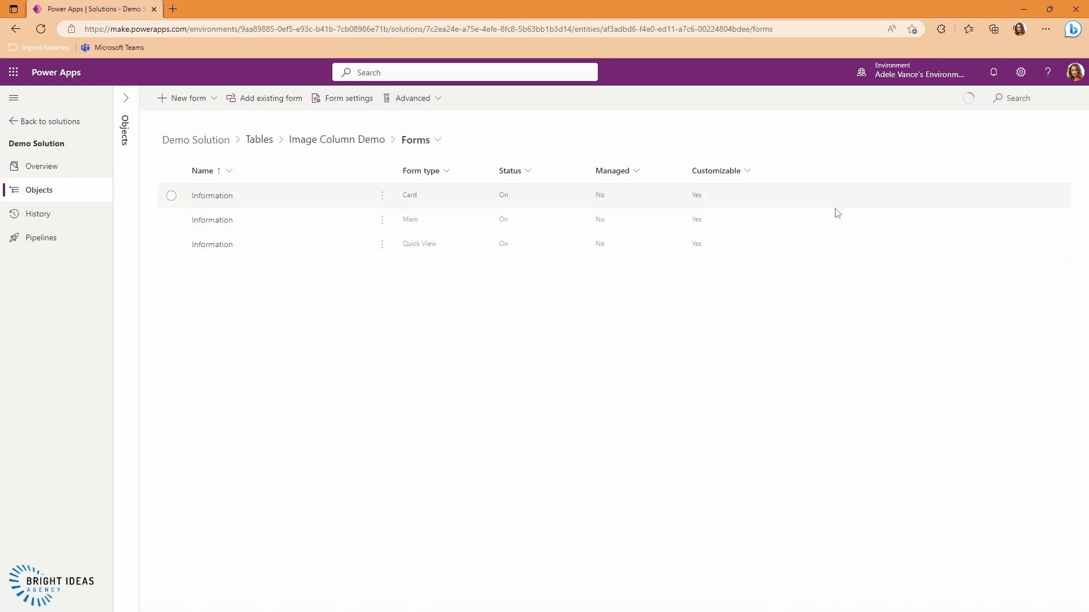
mouse_move(195, 195)
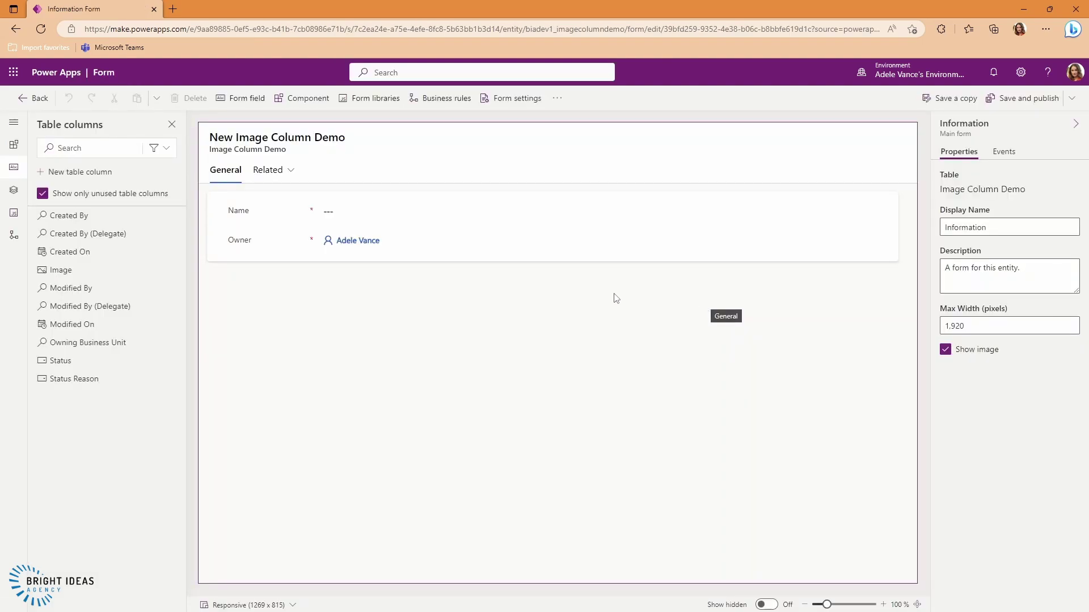
mouse_move(378, 369)
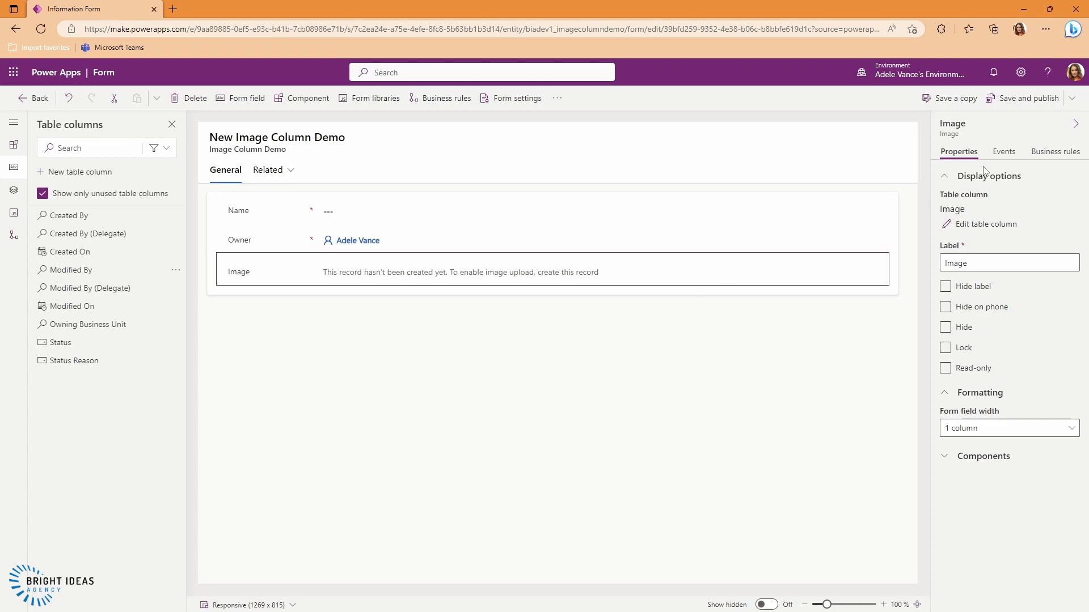
Save and publish the Information main form with the Image field added.
left_click(1028, 98)
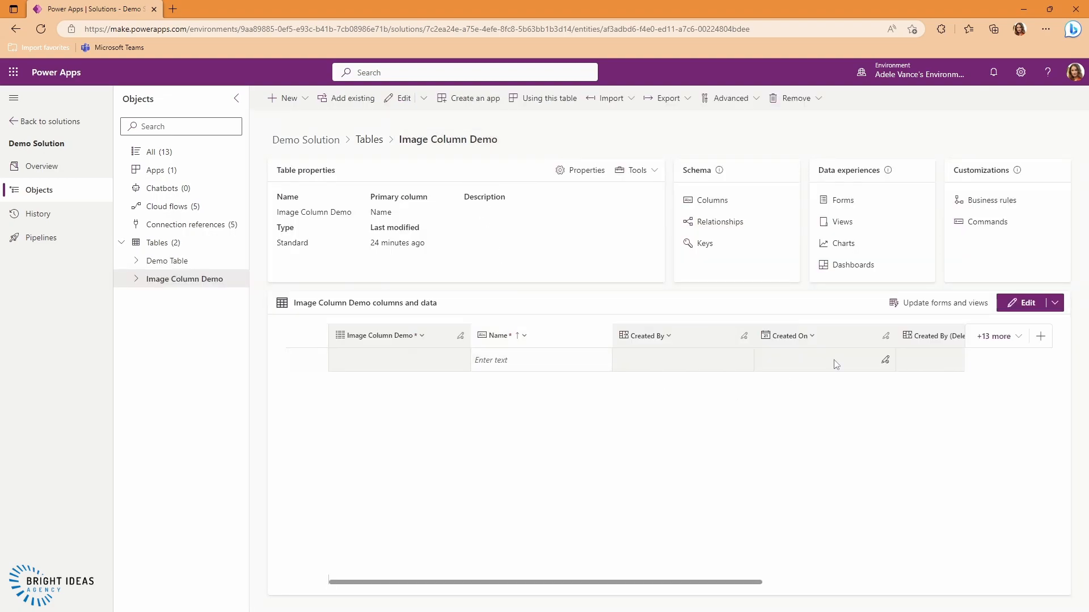
Add a new row through the form named Picture 1 and save it.
left_click(1021, 302)
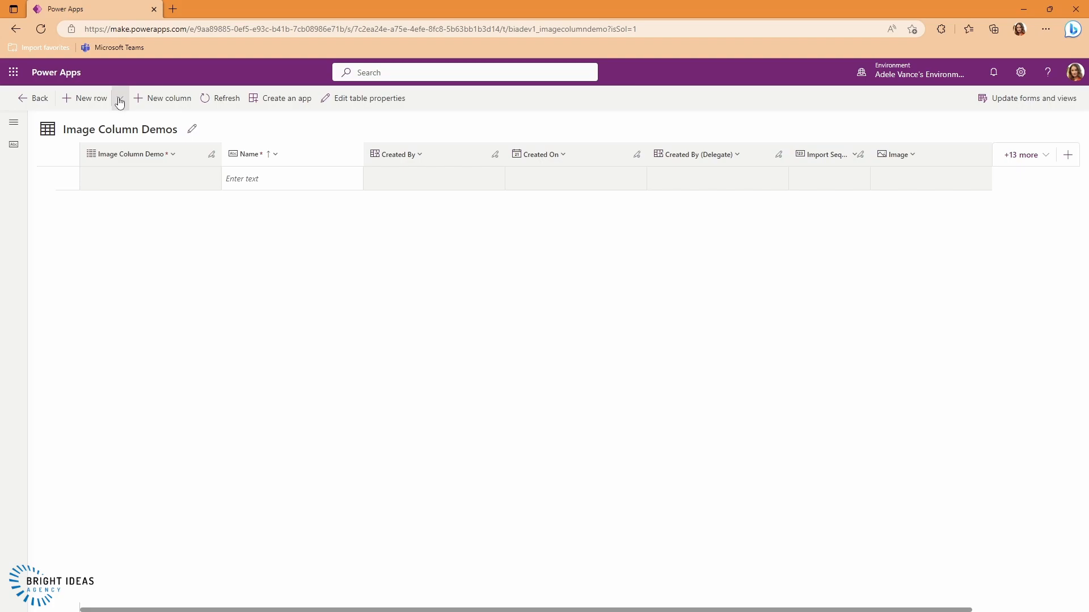
left_click(119, 97)
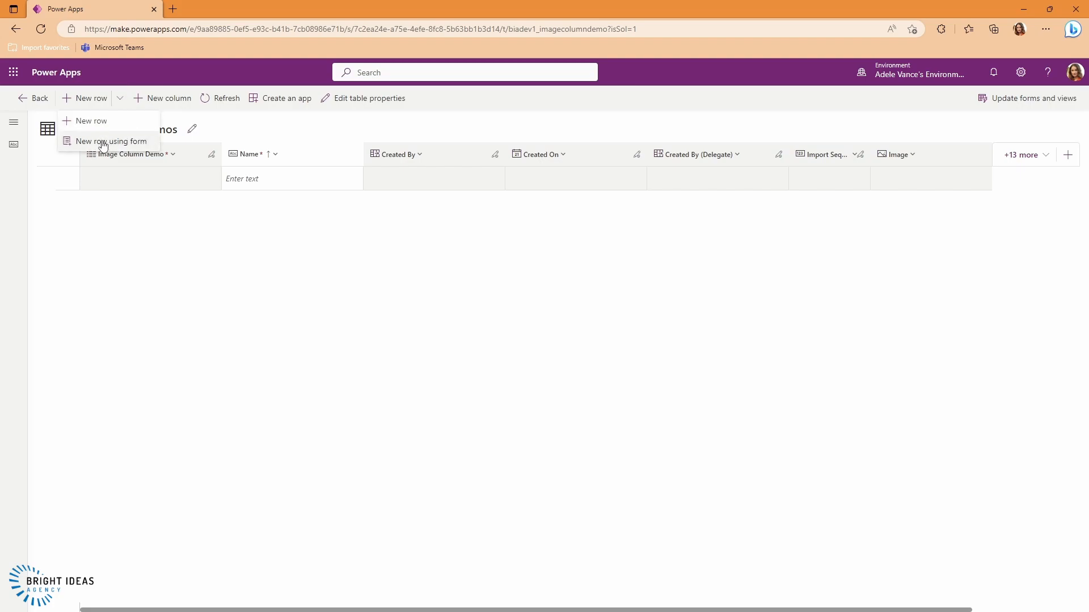
left_click(111, 141)
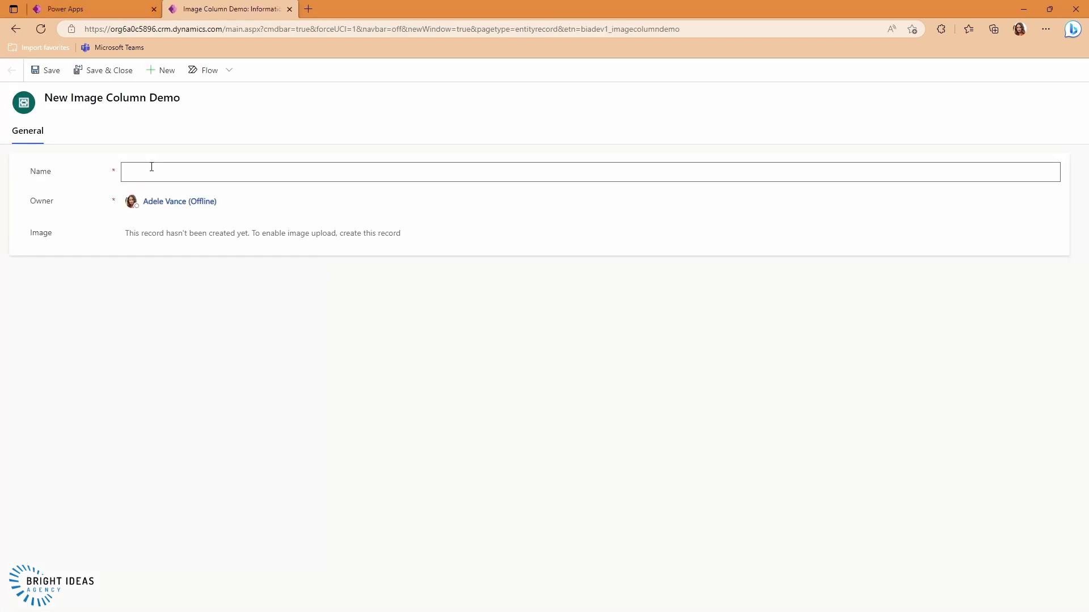
type("Picture 1")
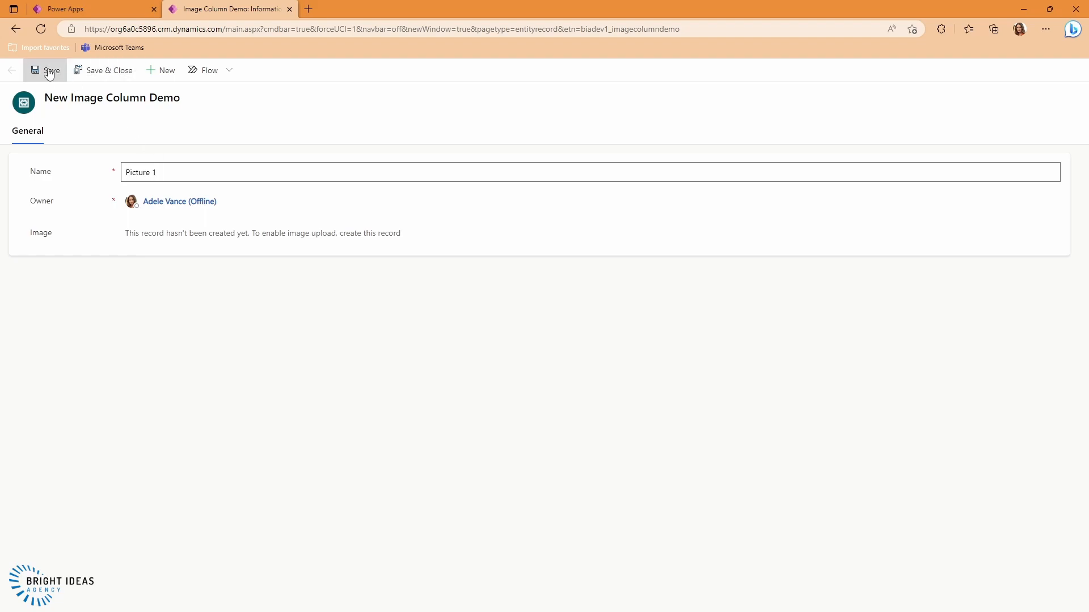
left_click(44, 70)
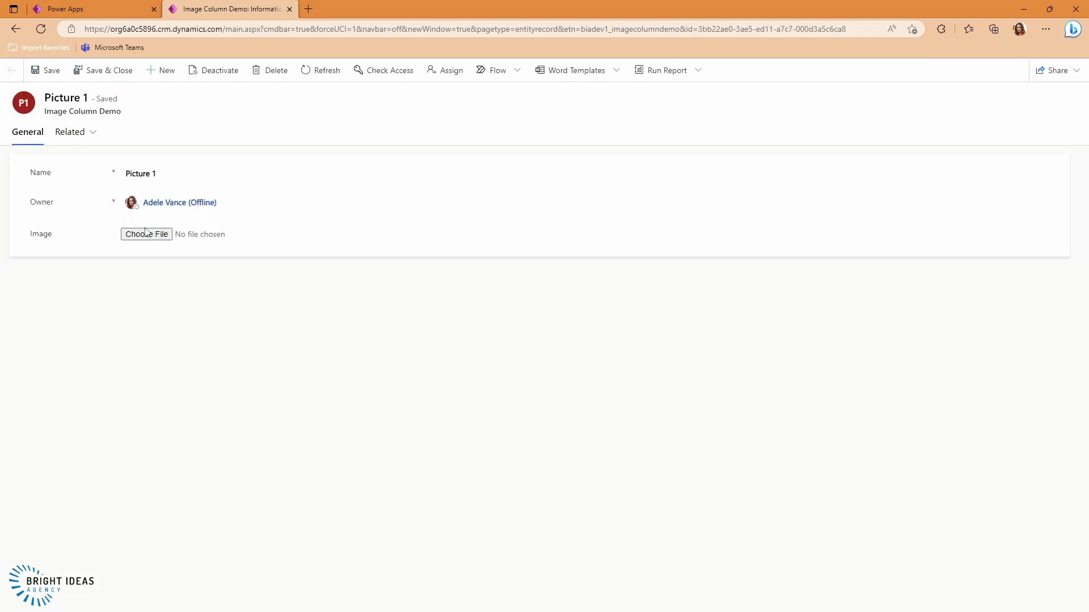
Upload the Microsoft Teams avatars tutorial image into the Picture 1 row.
left_click(146, 234)
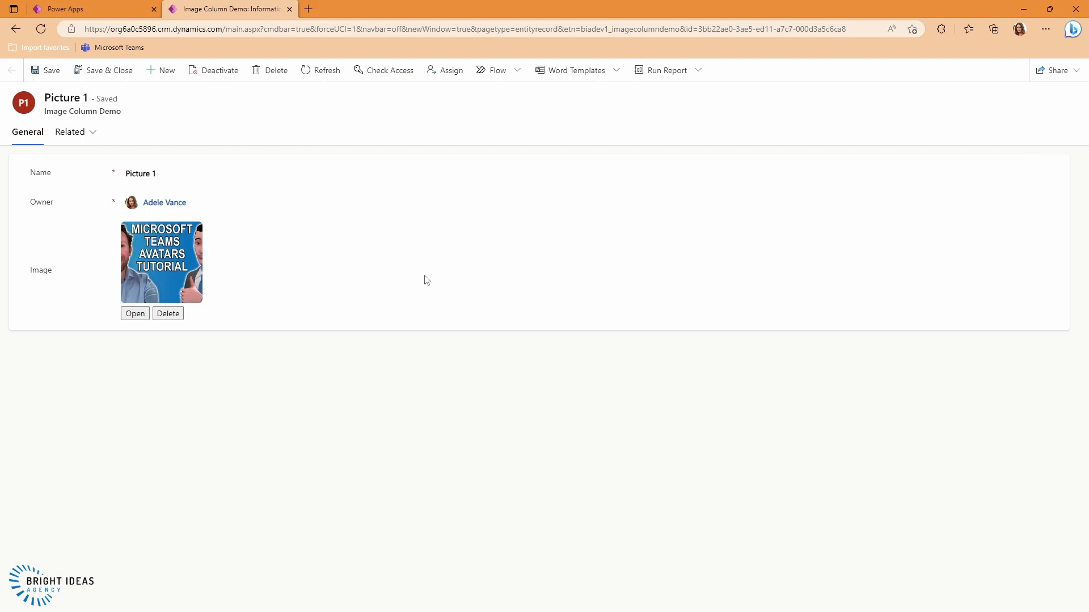
left_click(74, 9)
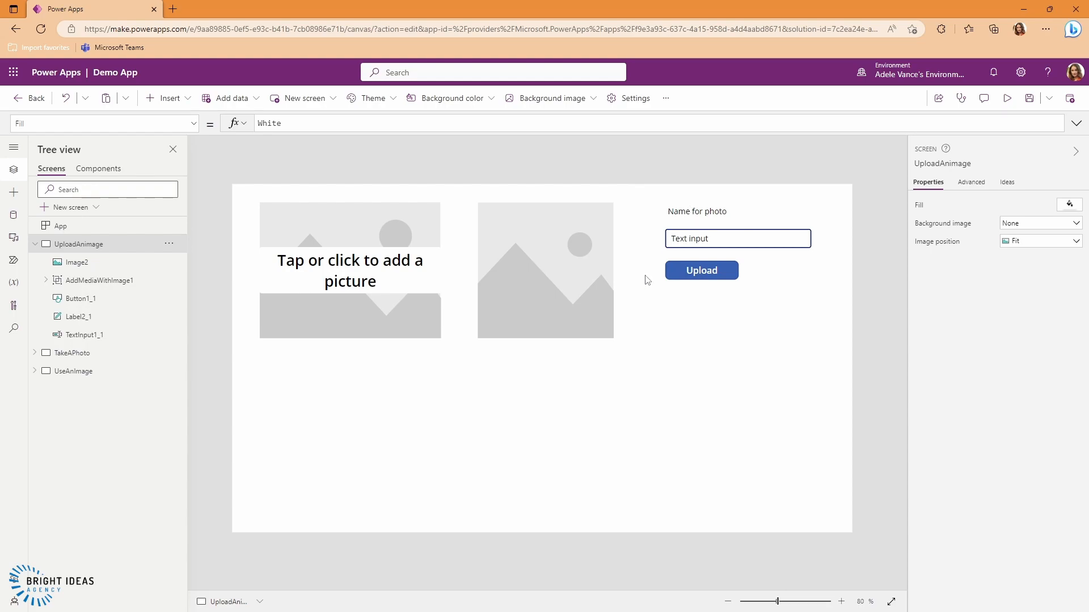
mouse_move(356, 289)
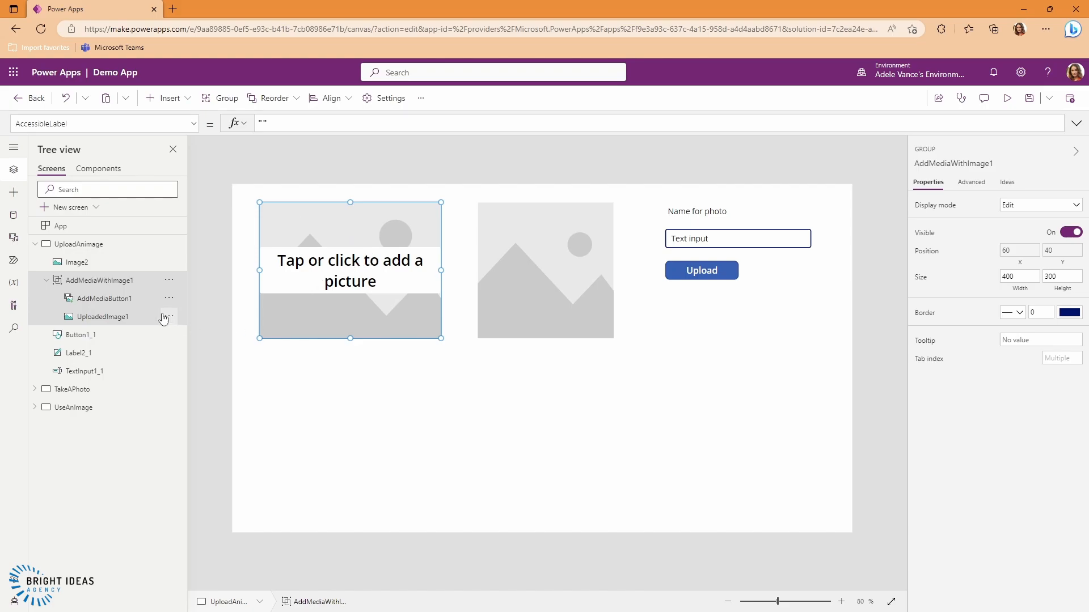
left_click(77, 262)
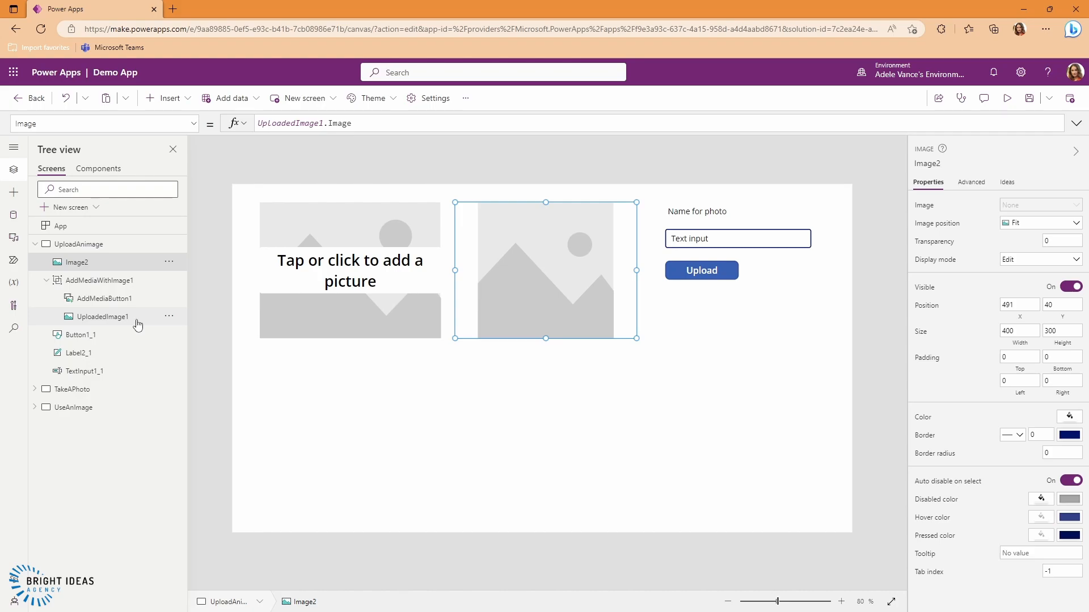
left_click(737, 238)
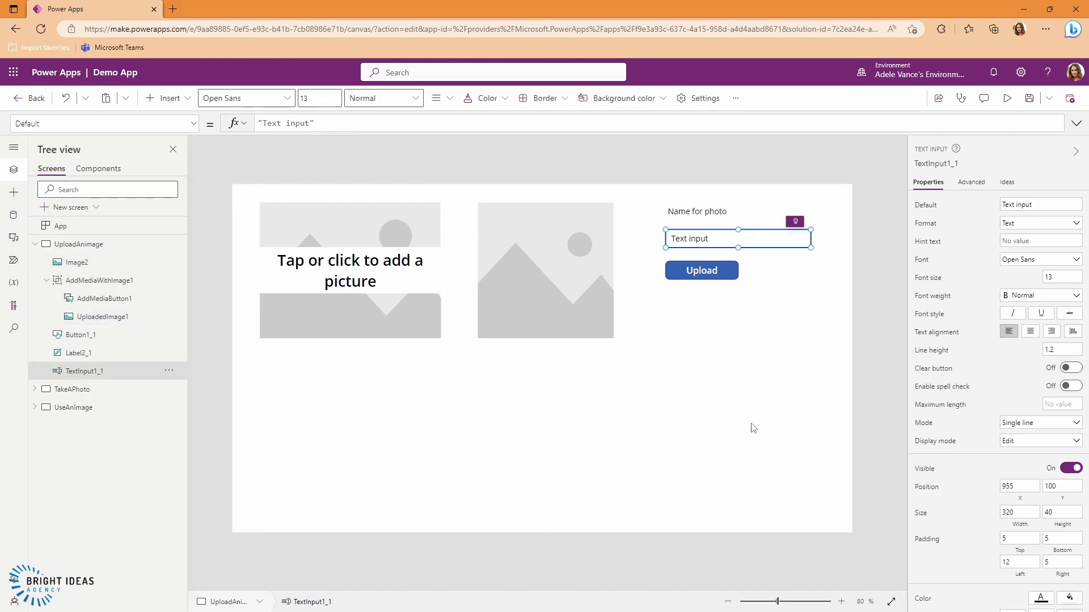
mouse_move(721, 315)
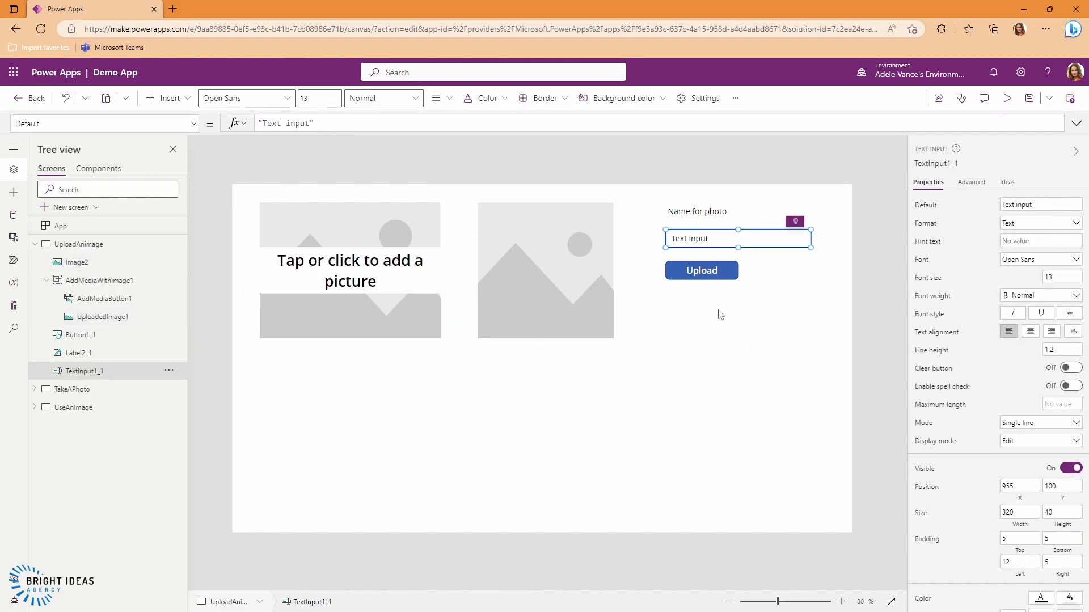
left_click(701, 269)
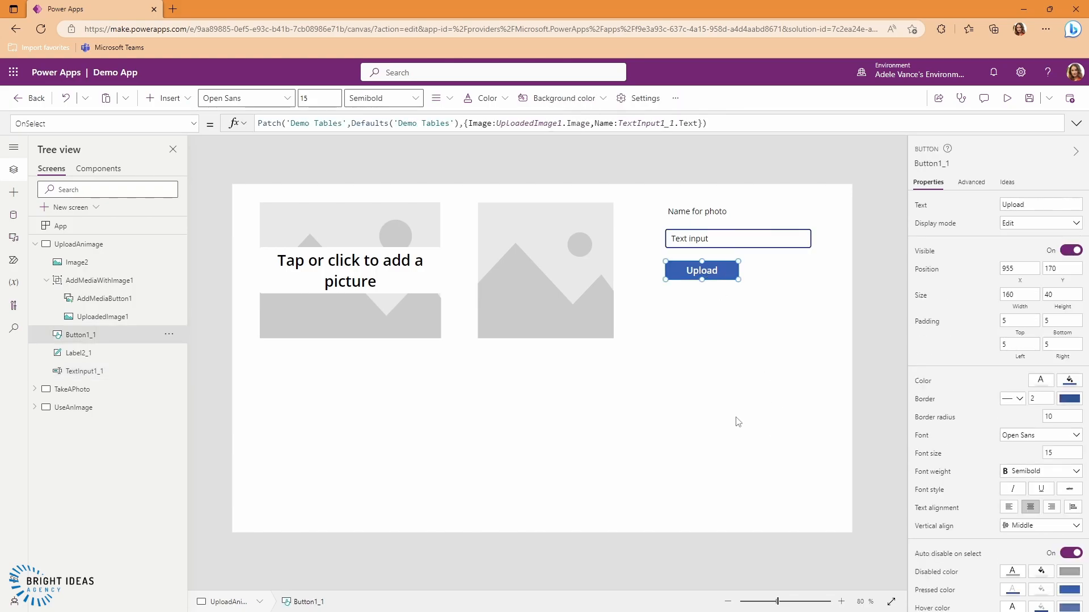
mouse_move(460, 162)
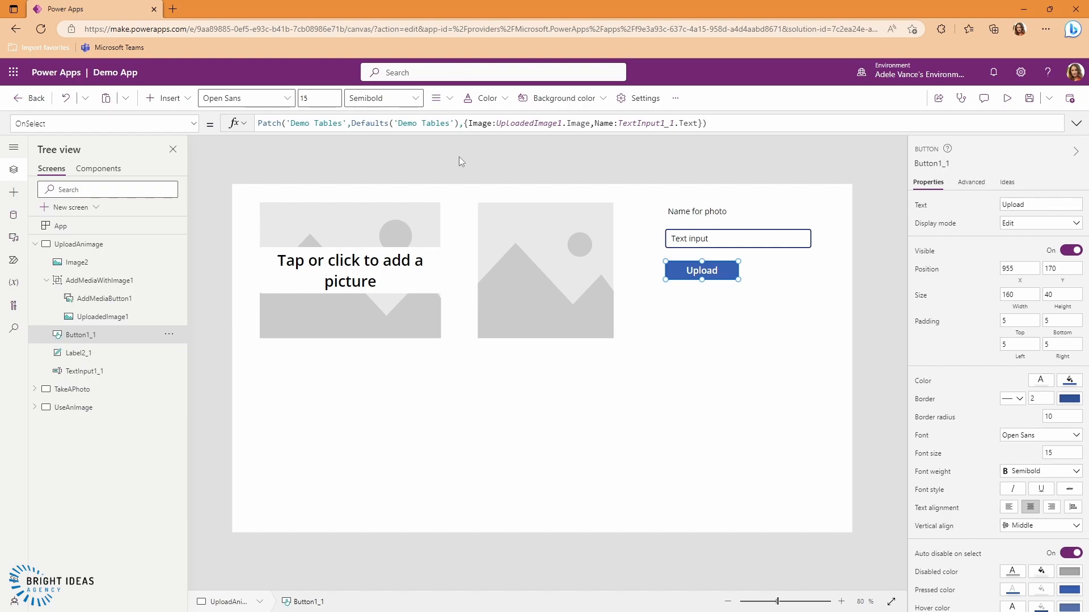
mouse_move(384, 153)
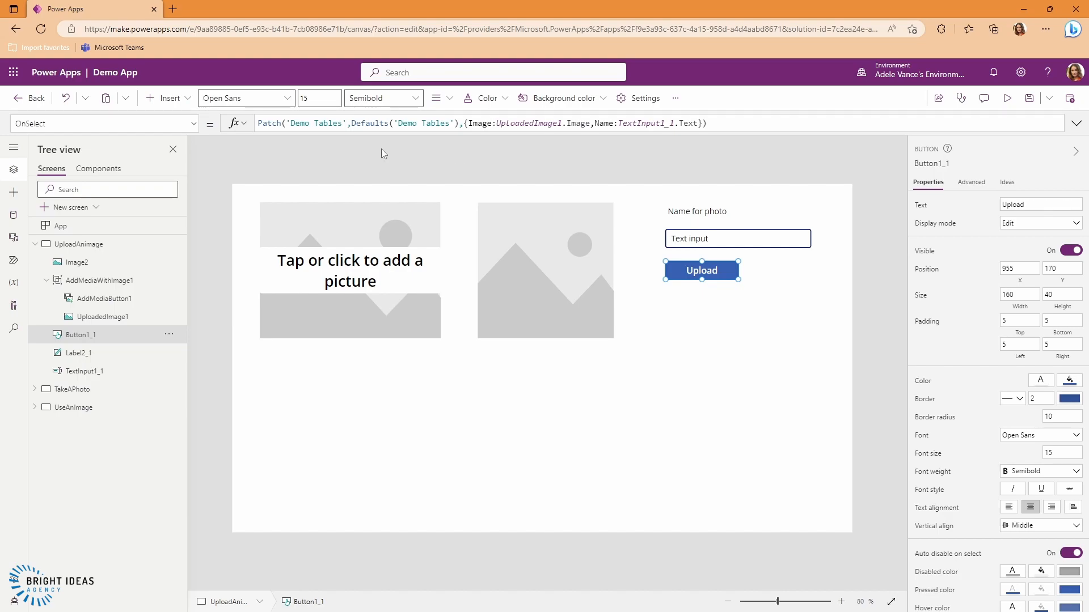
left_click(504, 122)
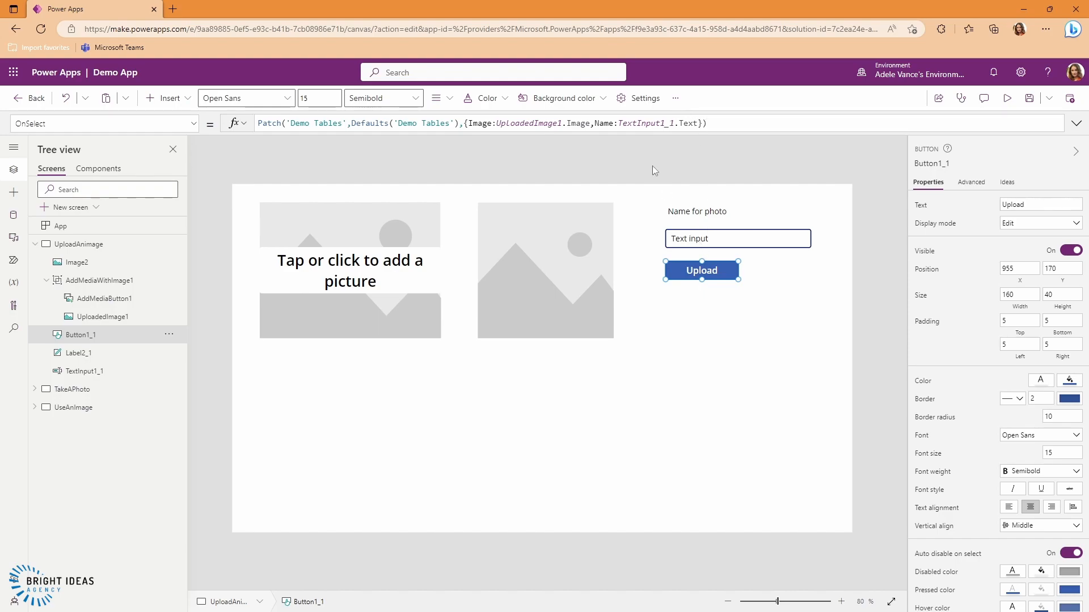
mouse_move(1007, 97)
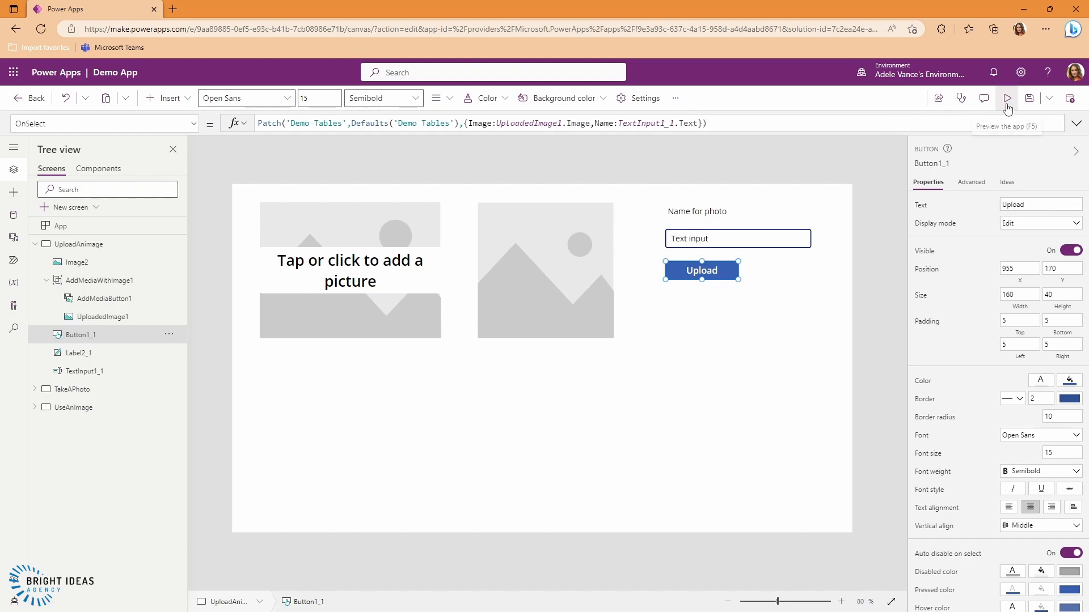
Preview the app, load Thumbnail-cameracontrol.png, and enter the name Pciture 2.
left_click(1007, 97)
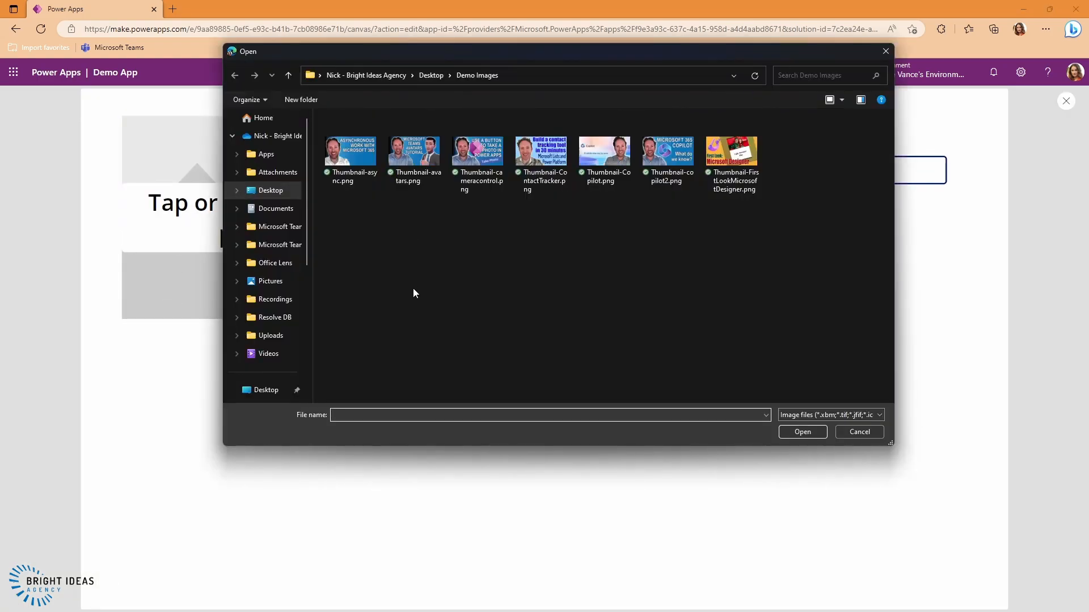
left_click(478, 152)
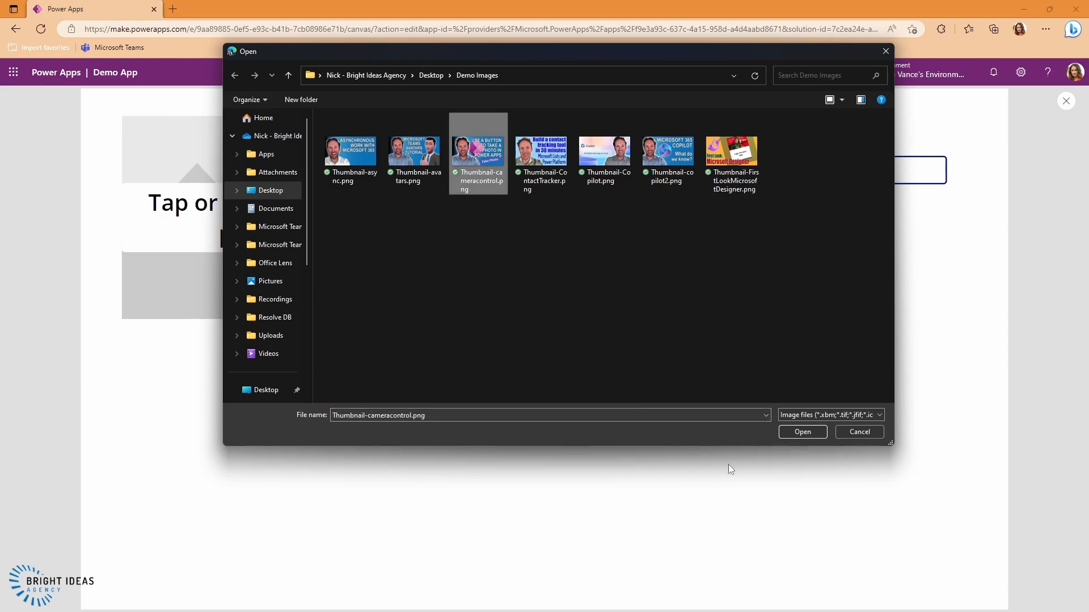
left_click(803, 432)
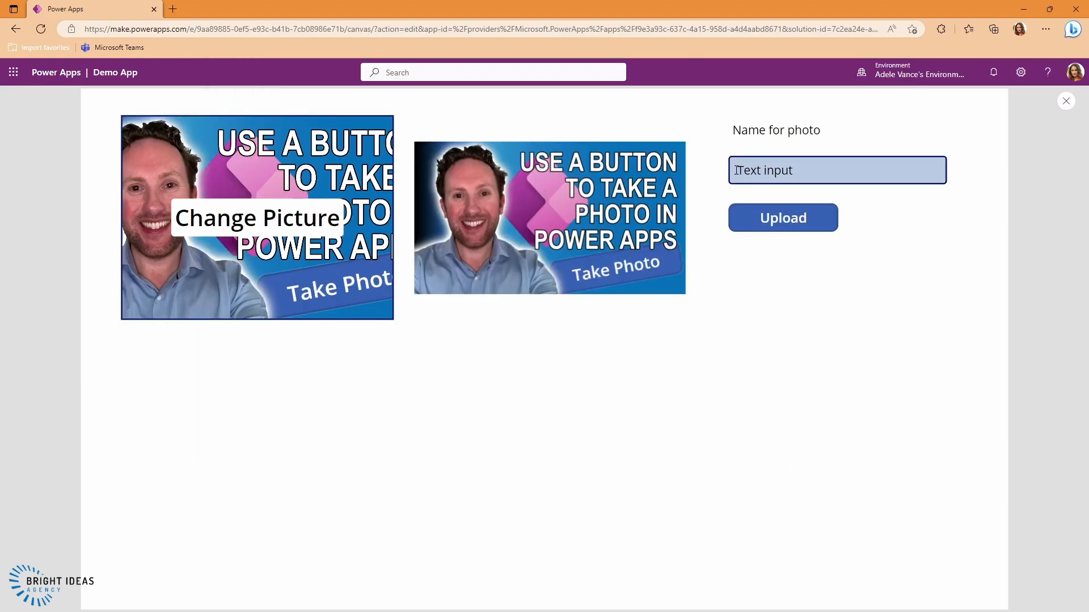
double_click(764, 170)
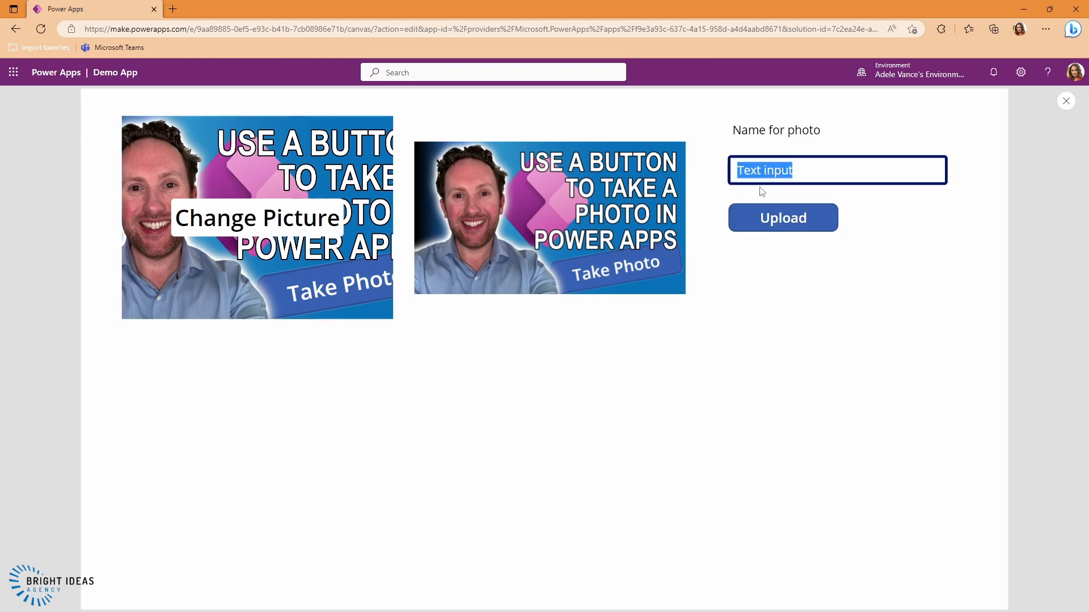
type("Pciture 2")
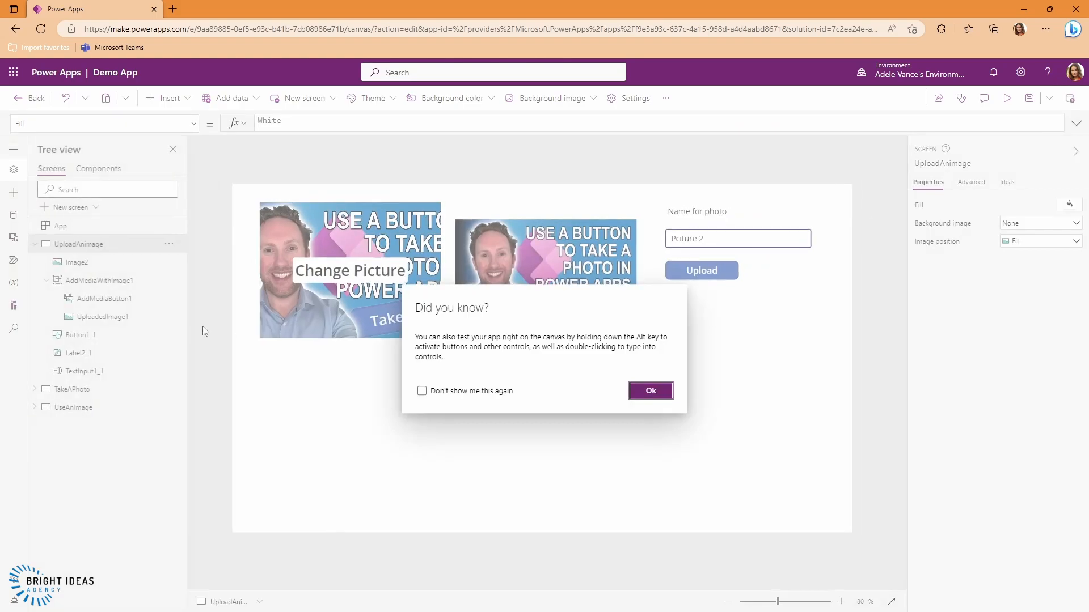
Leave the editor saving the Demo App, then view Demo Table's data with the Pciture 2 row.
left_click(651, 390)
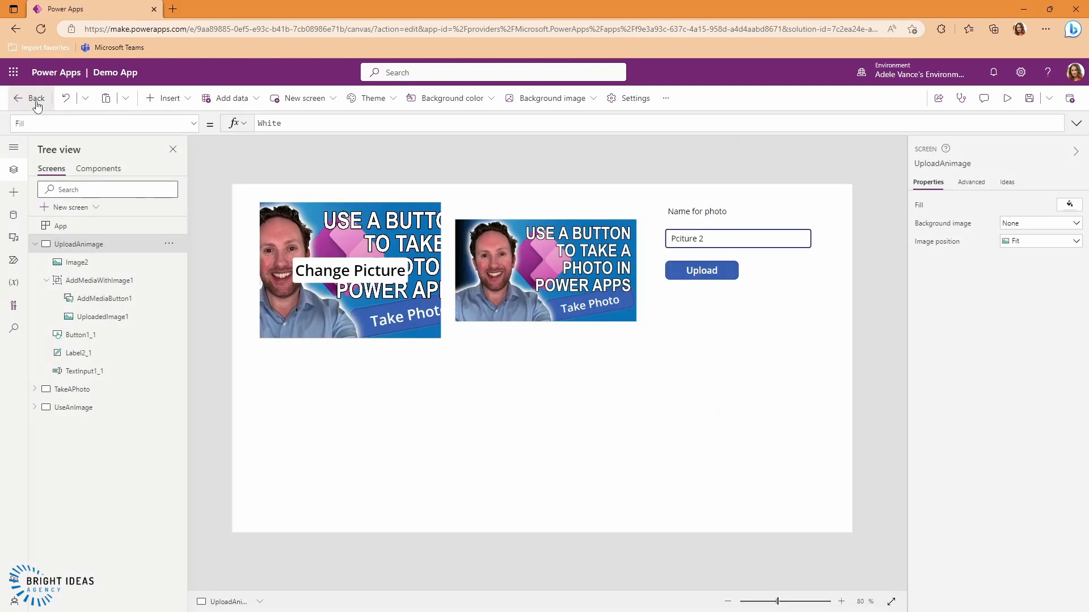
left_click(29, 98)
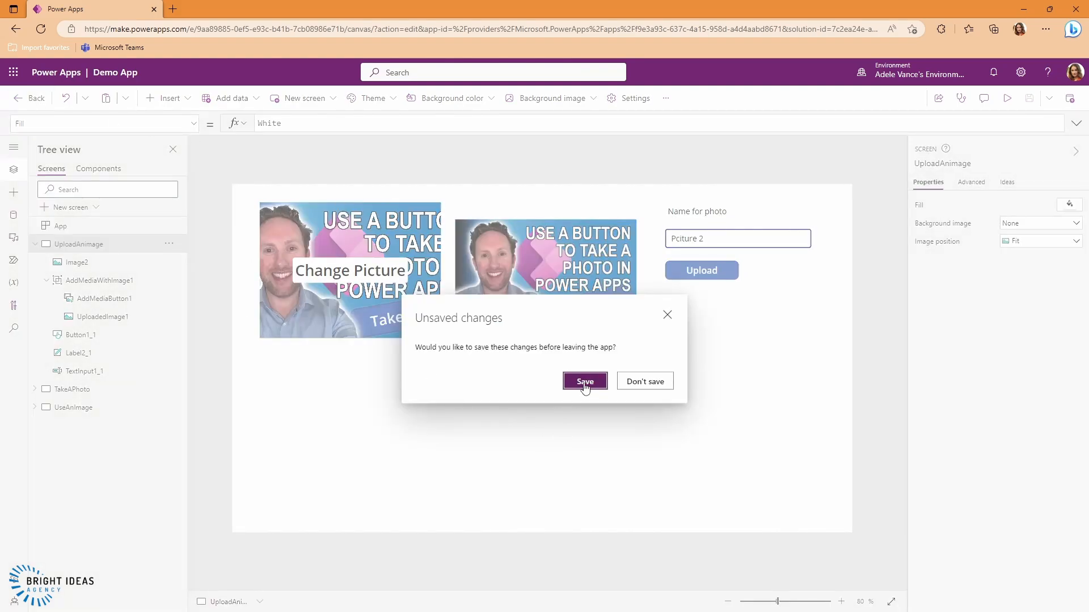
left_click(585, 381)
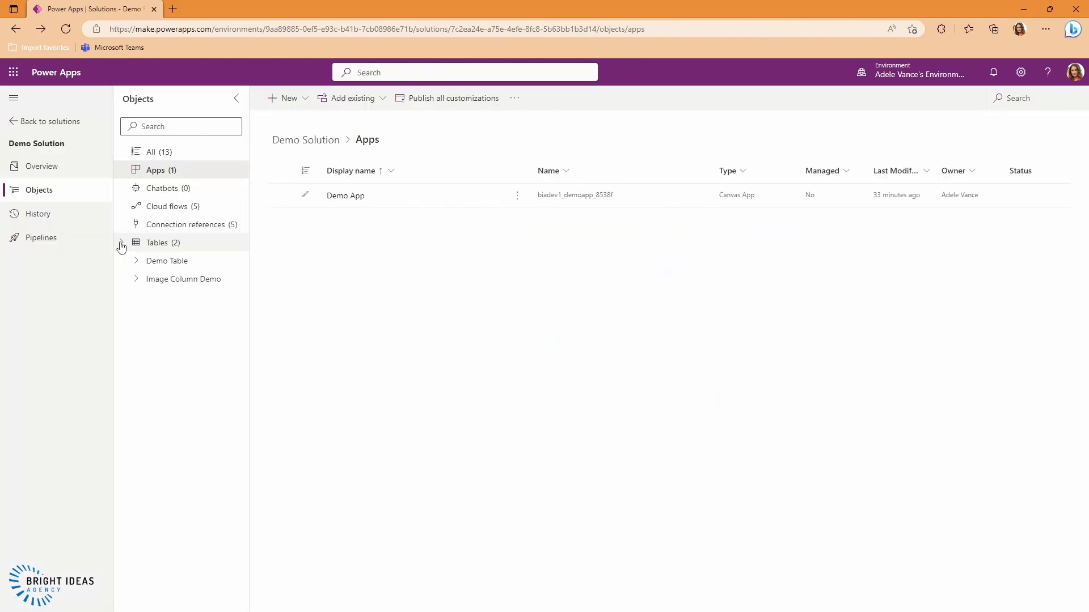
left_click(166, 260)
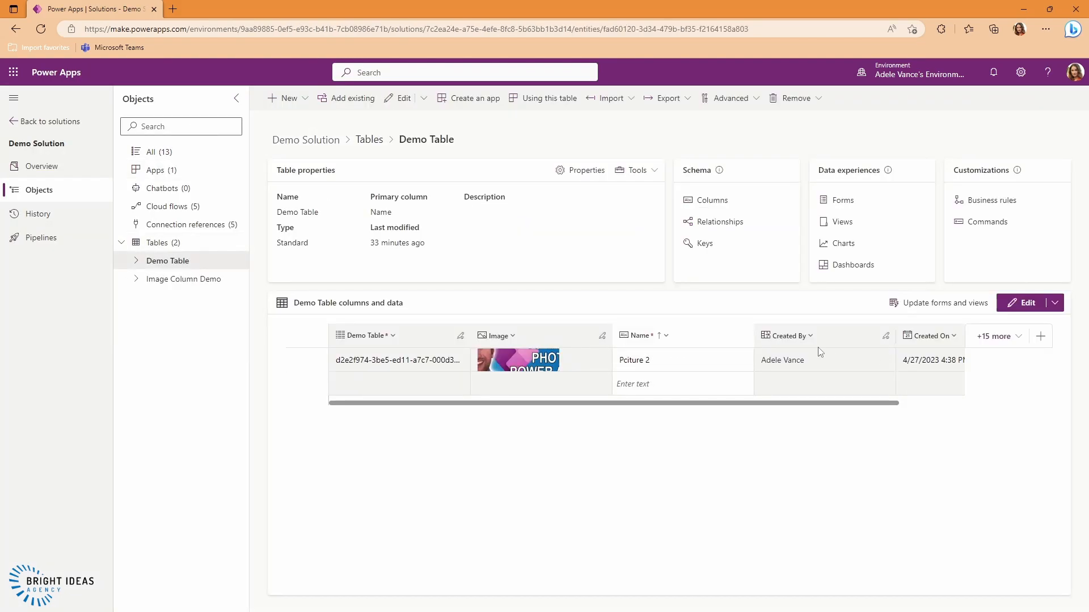
mouse_move(570, 173)
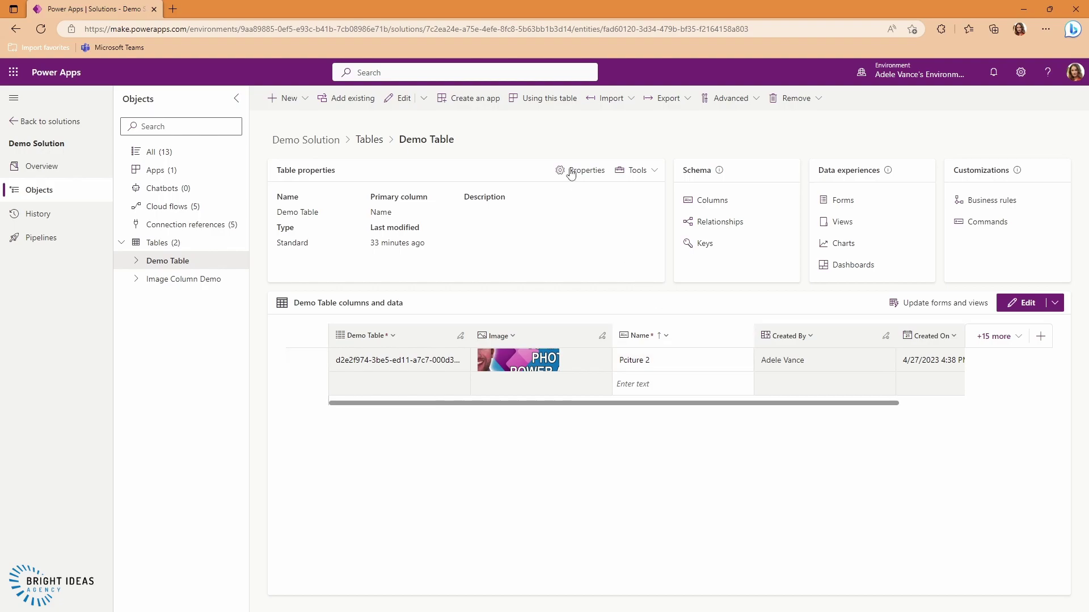
mouse_move(150, 175)
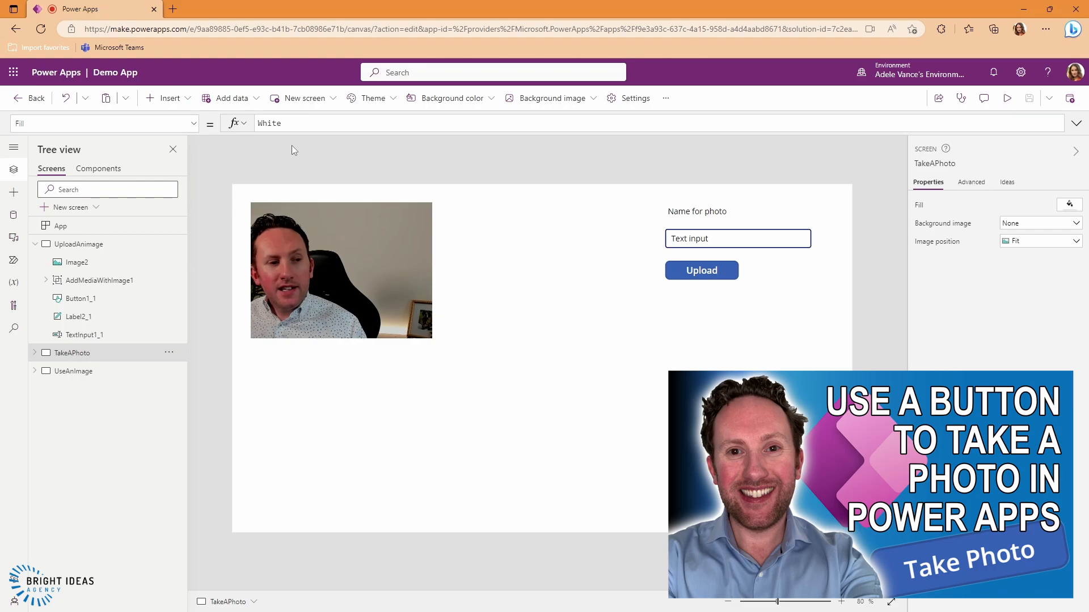
mouse_move(329, 168)
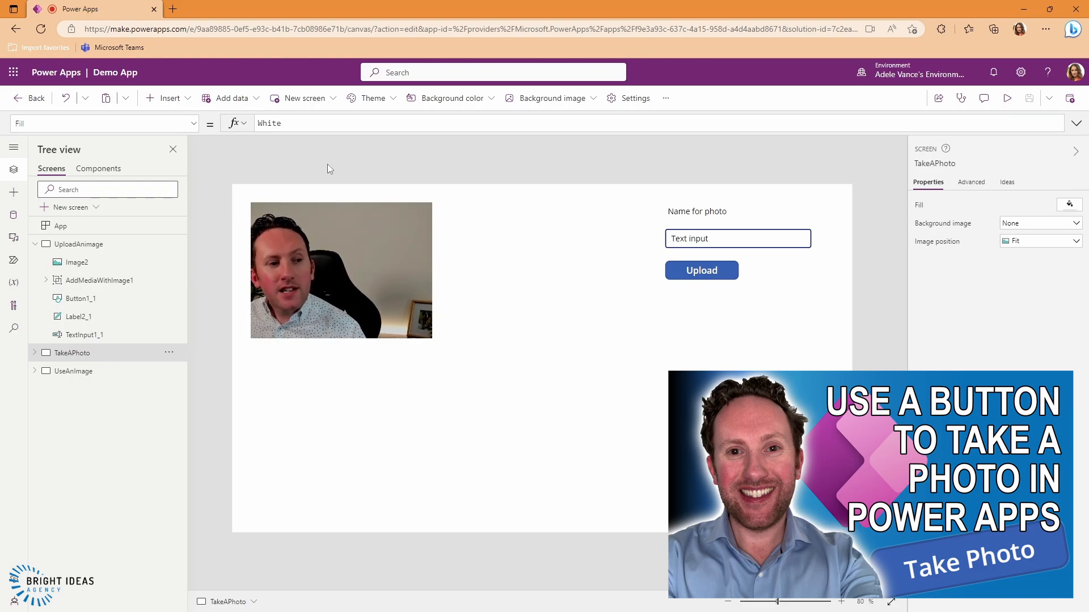
mouse_move(366, 217)
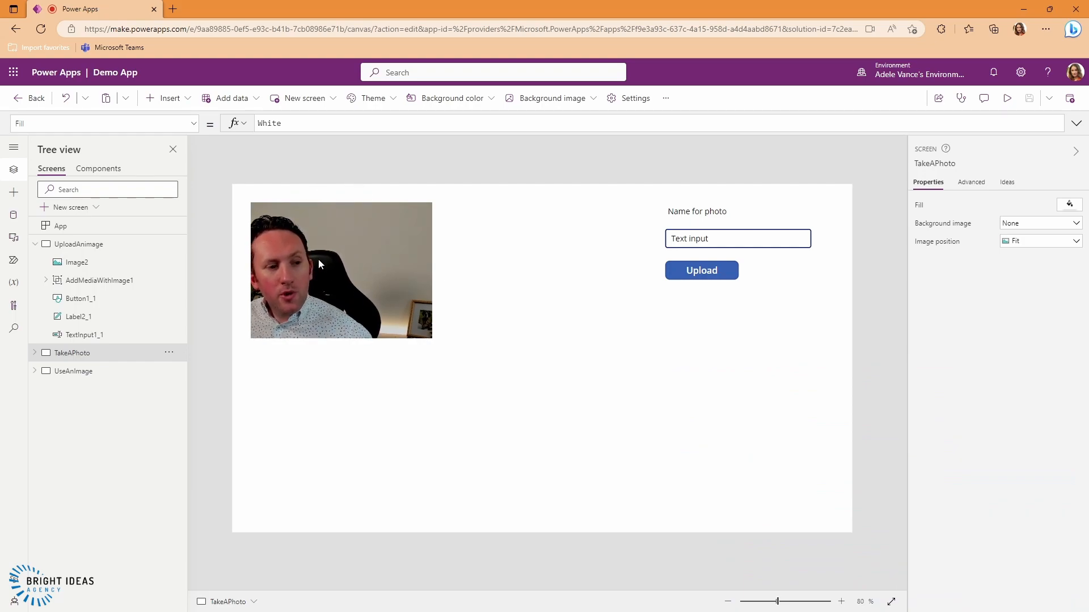
mouse_move(344, 259)
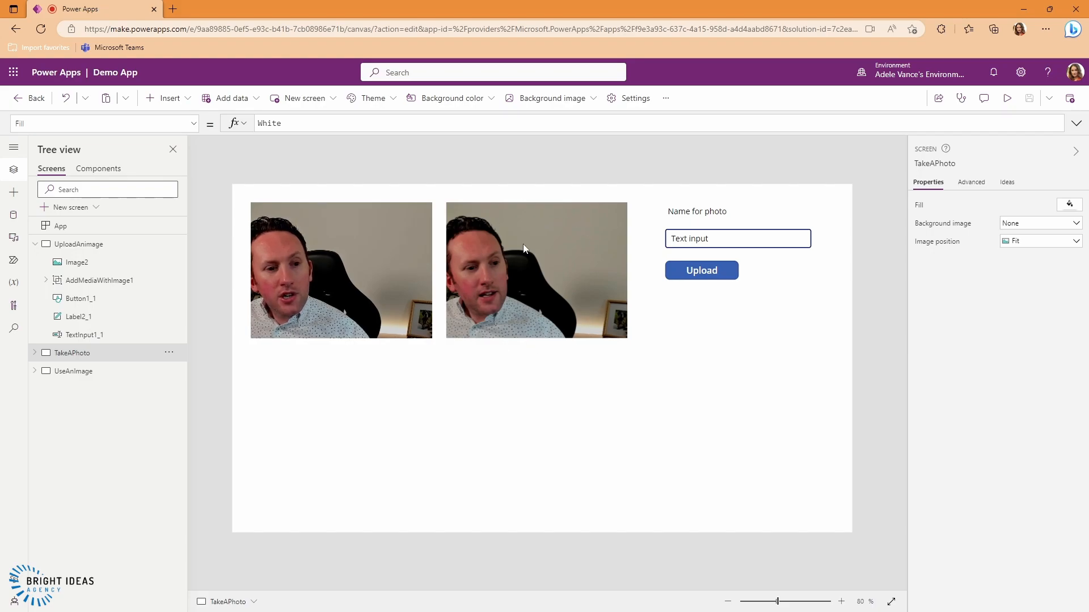
Select the photo name box and view the Upload button's Patch formula saving to Demo Tables.
left_click(737, 238)
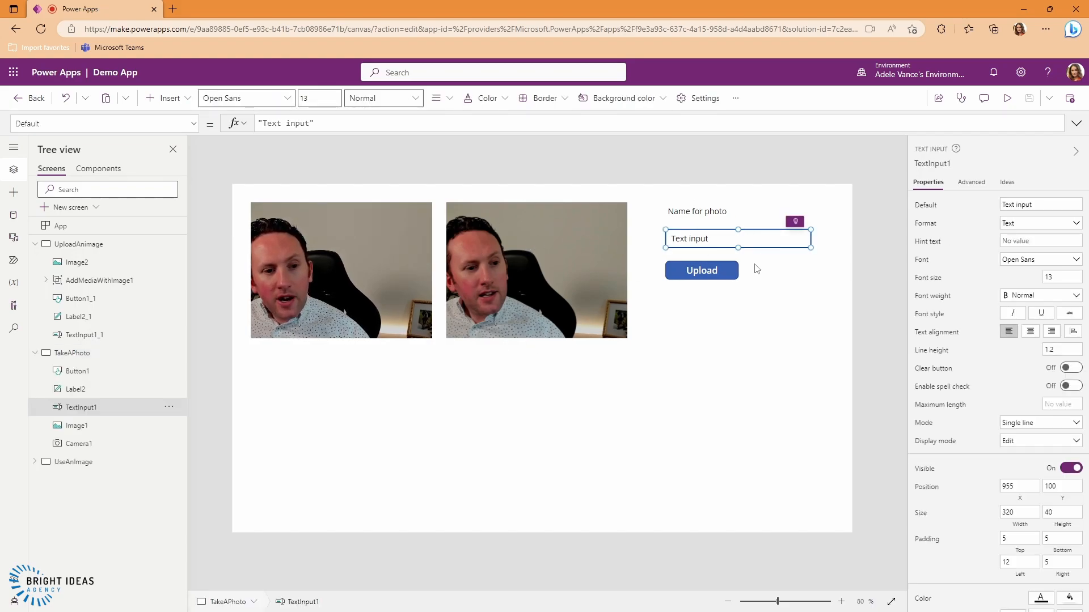
left_click(701, 270)
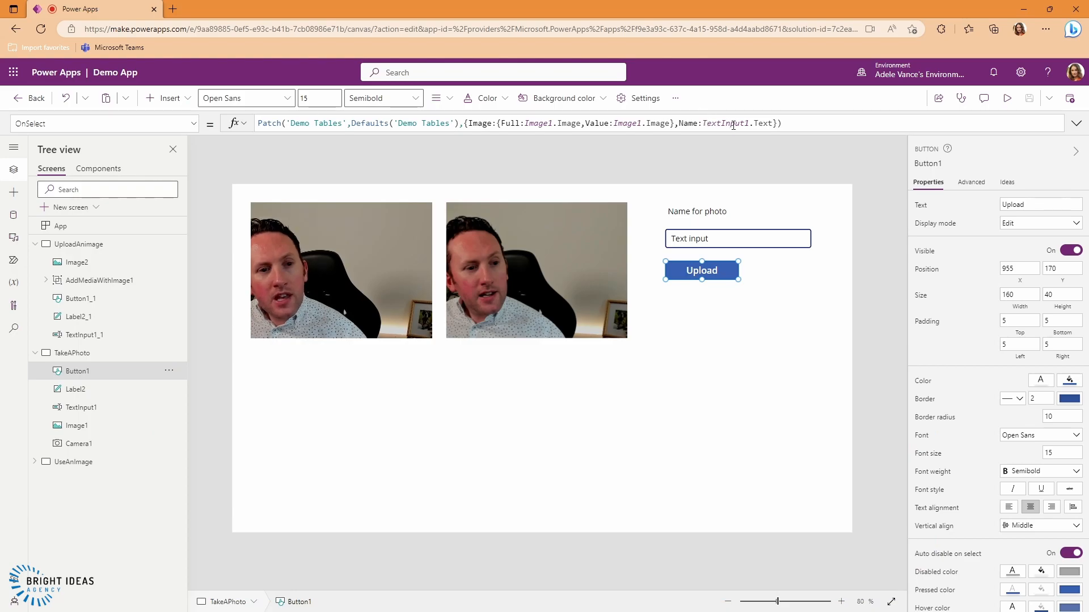
Preview the app, enter Picture 2 as the captured photo's name, and close the preview.
left_click(737, 238)
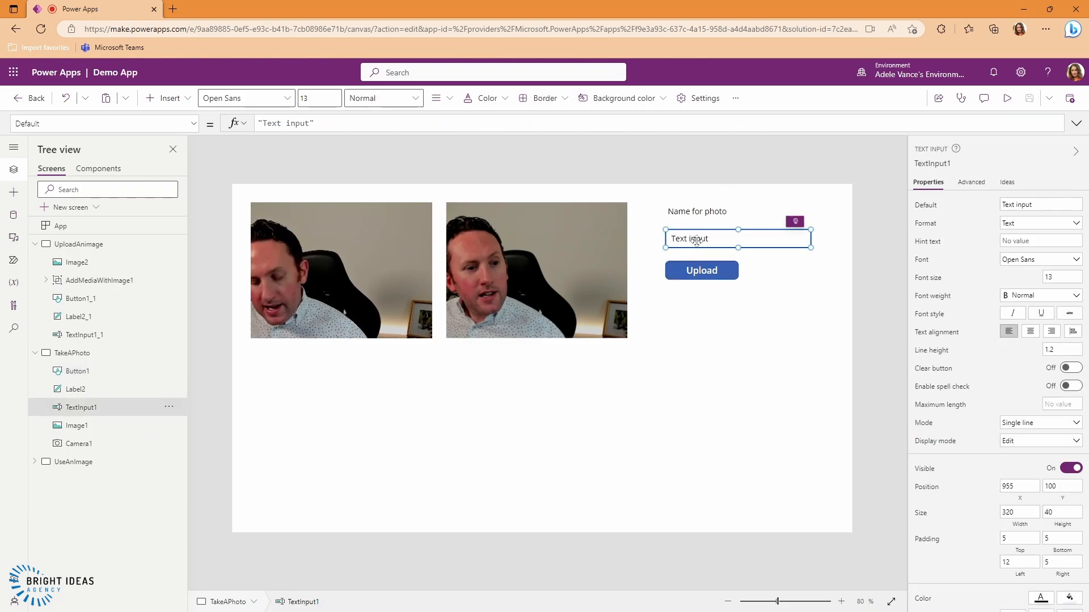
left_click(1007, 98)
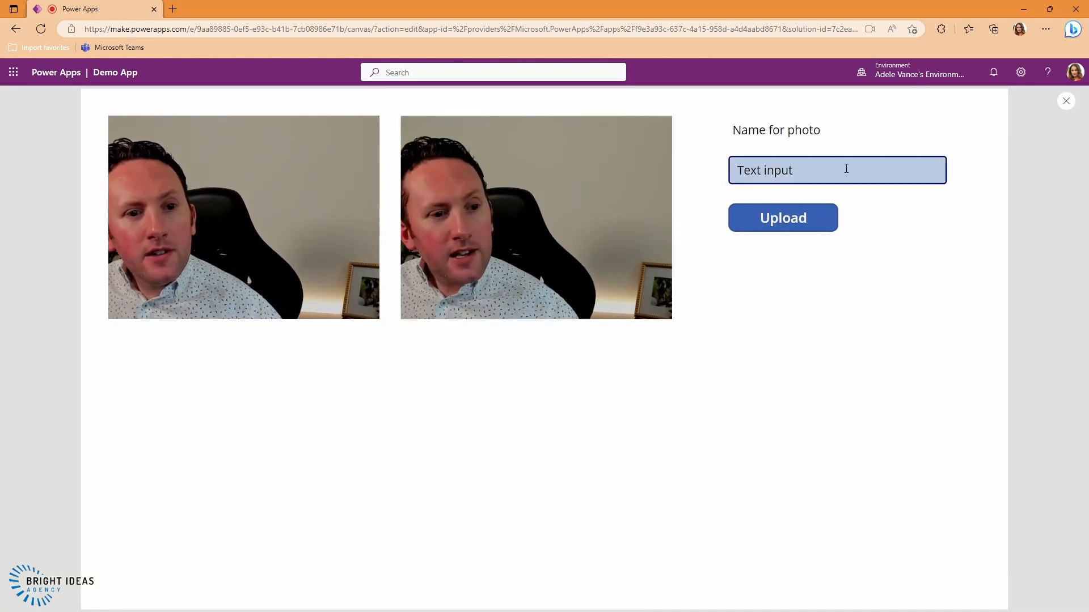
type("P")
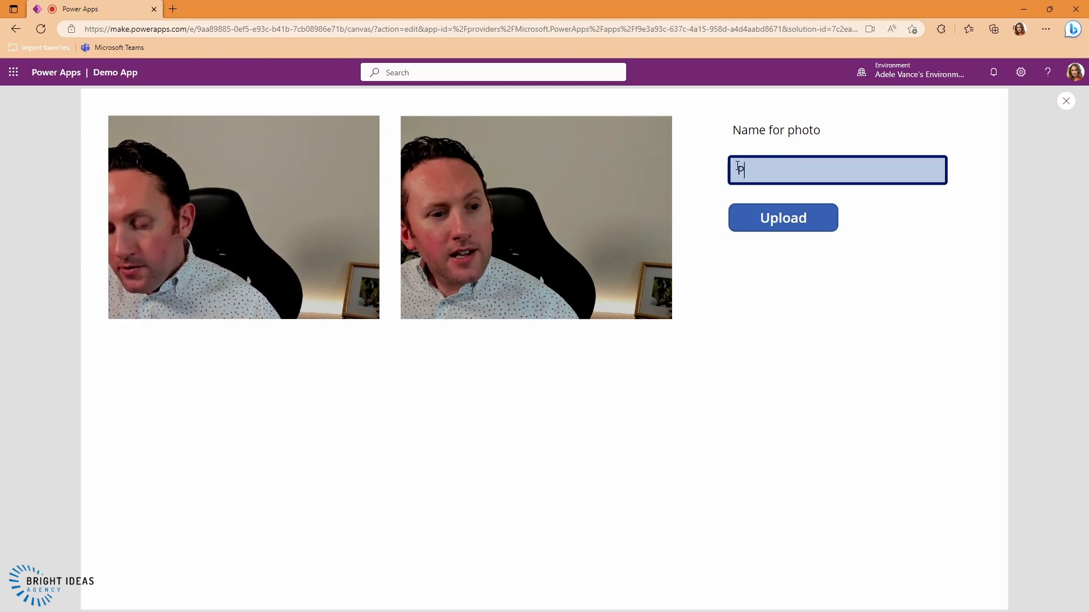
type("Picture 2")
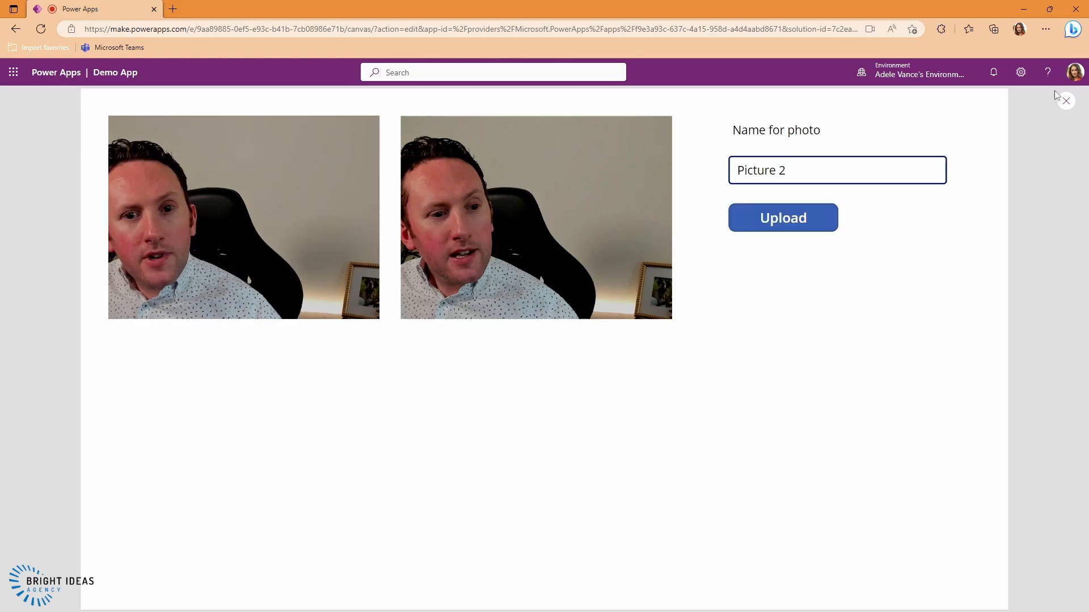
left_click(1065, 101)
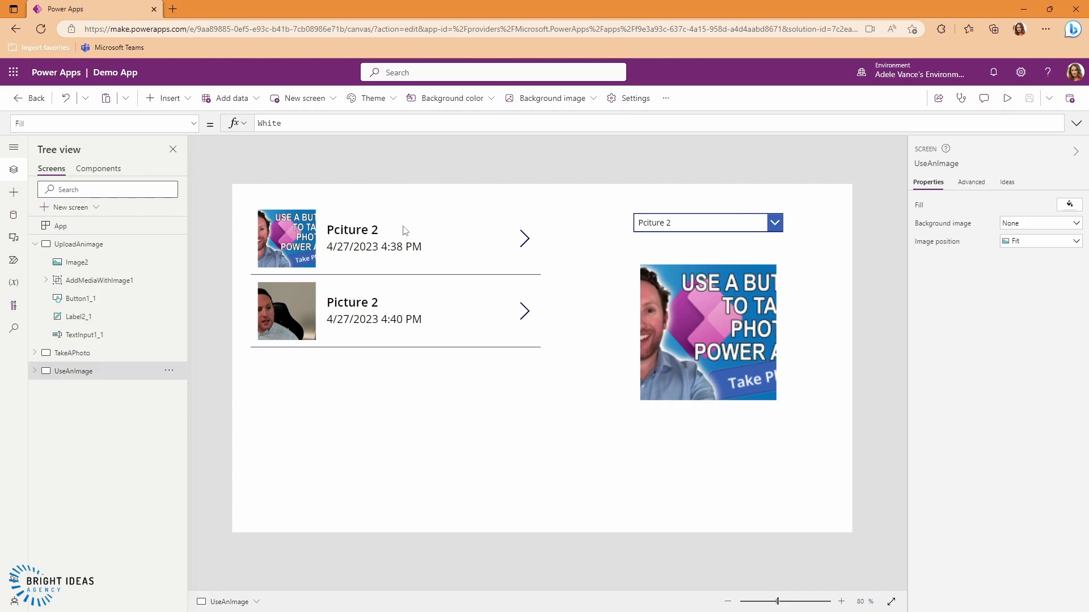
mouse_move(417, 229)
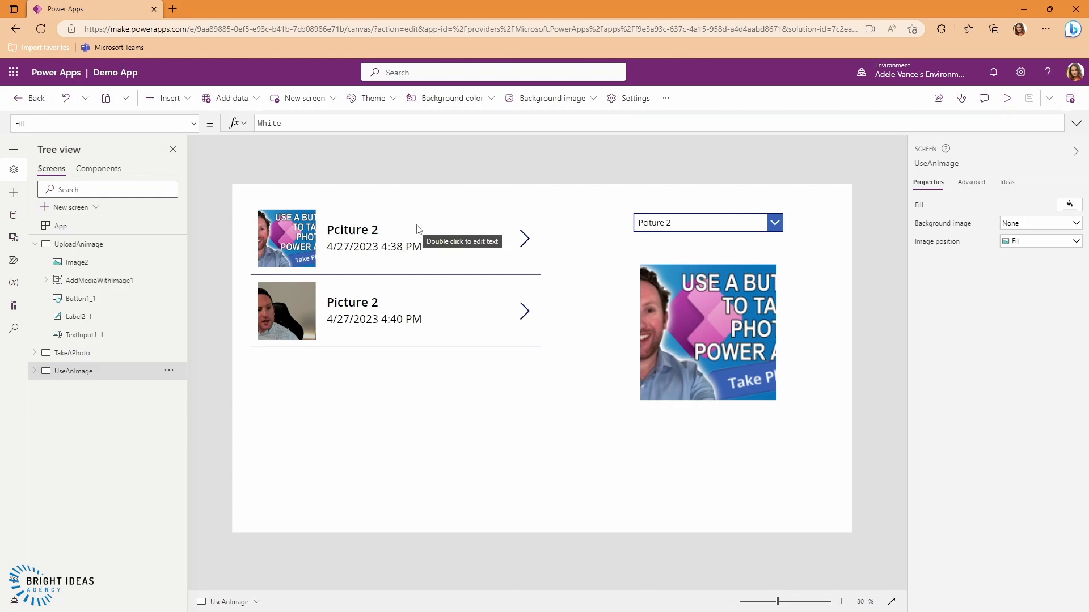
Review the gallery's title, data source, and thumbnail formula ThisItem.Image.
left_click(352, 229)
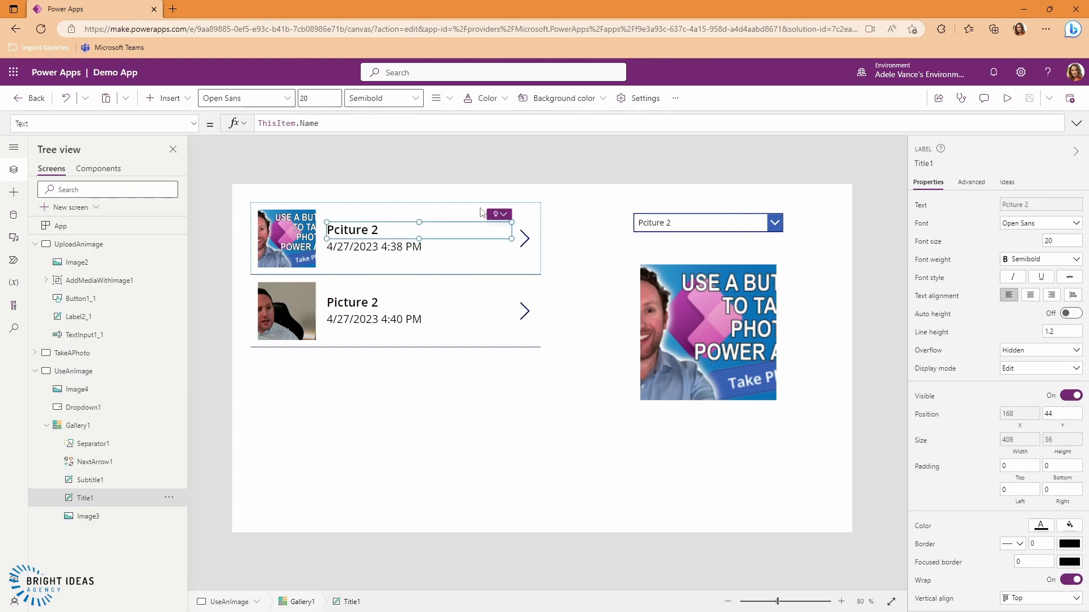
left_click(87, 516)
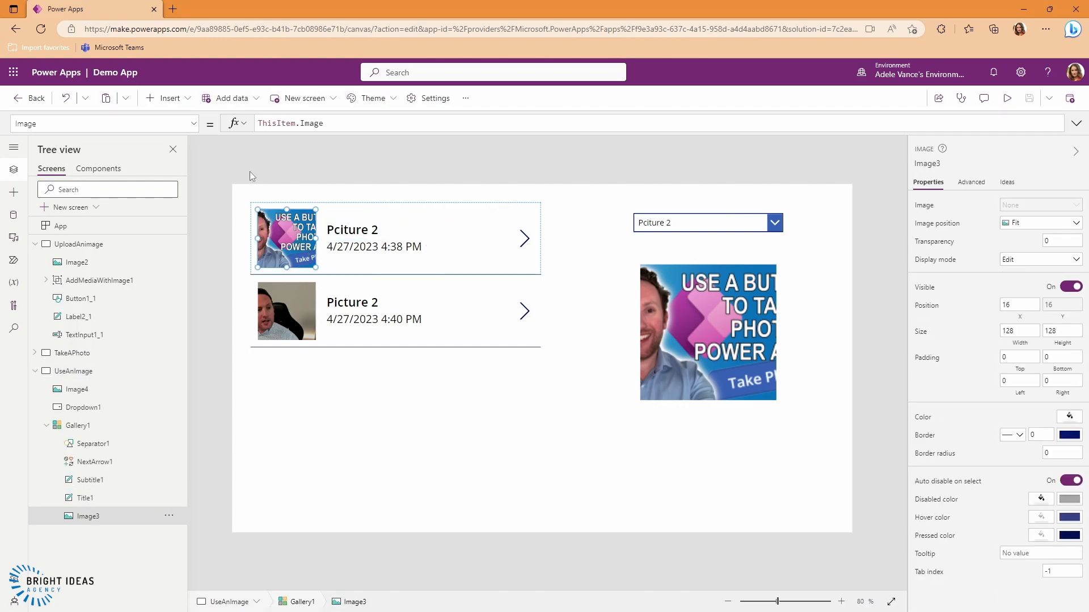
mouse_move(449, 199)
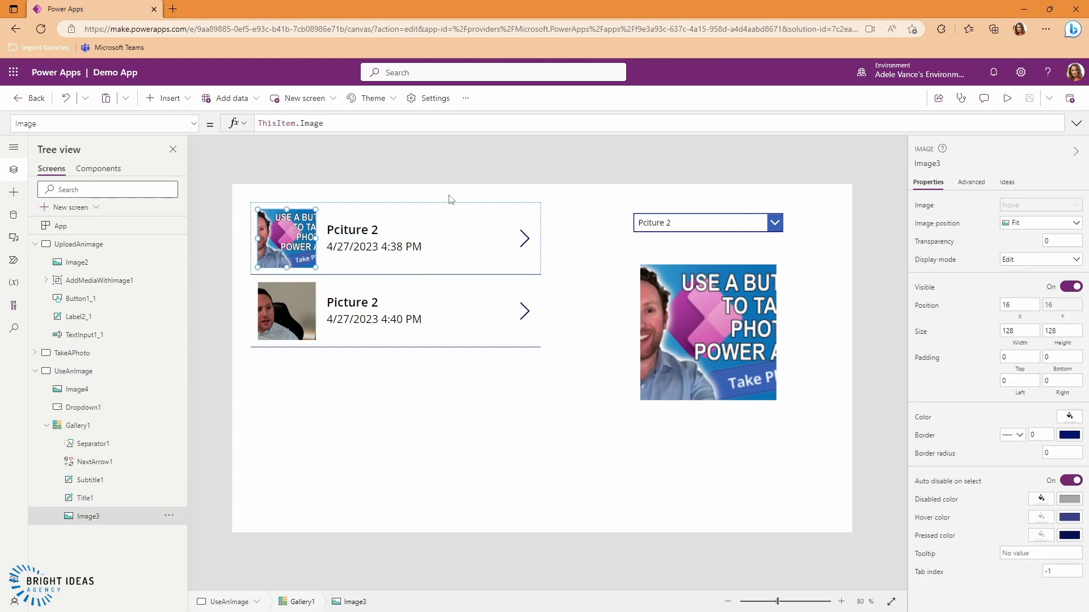
left_click(78, 425)
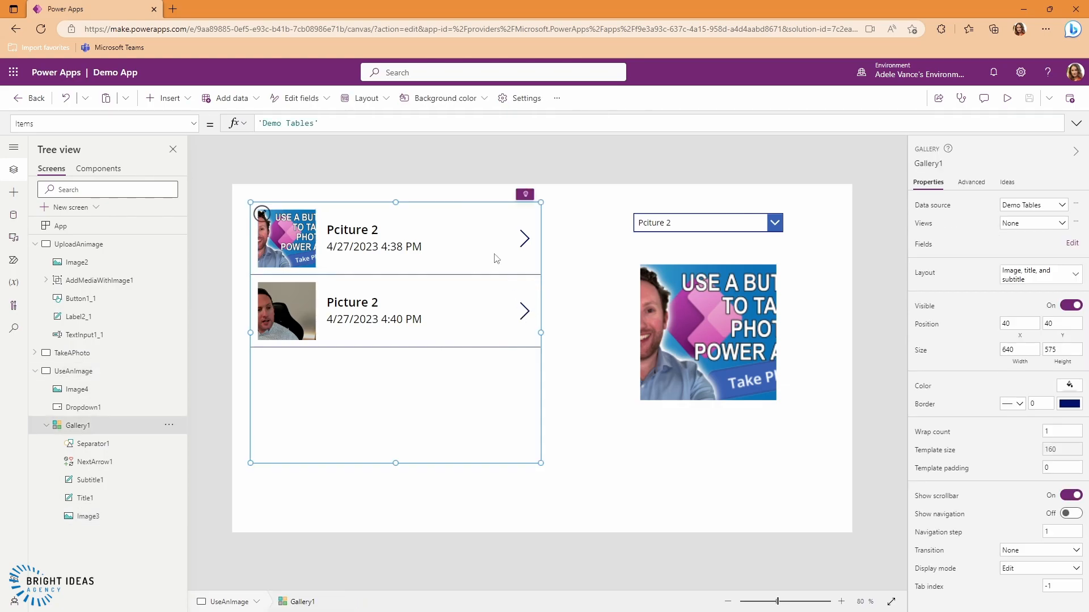
left_click(304, 122)
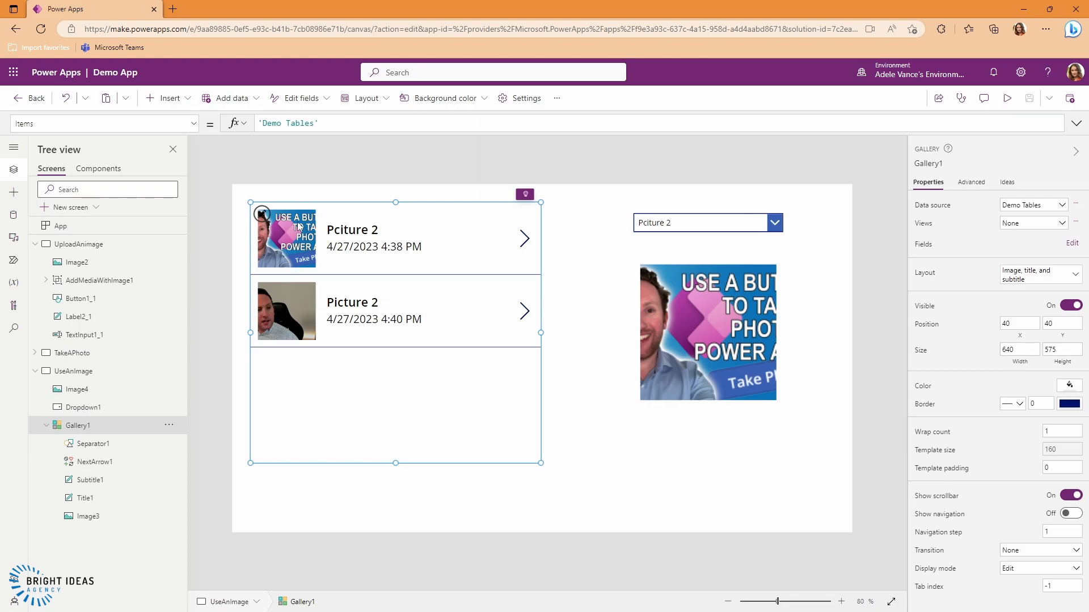
left_click(286, 237)
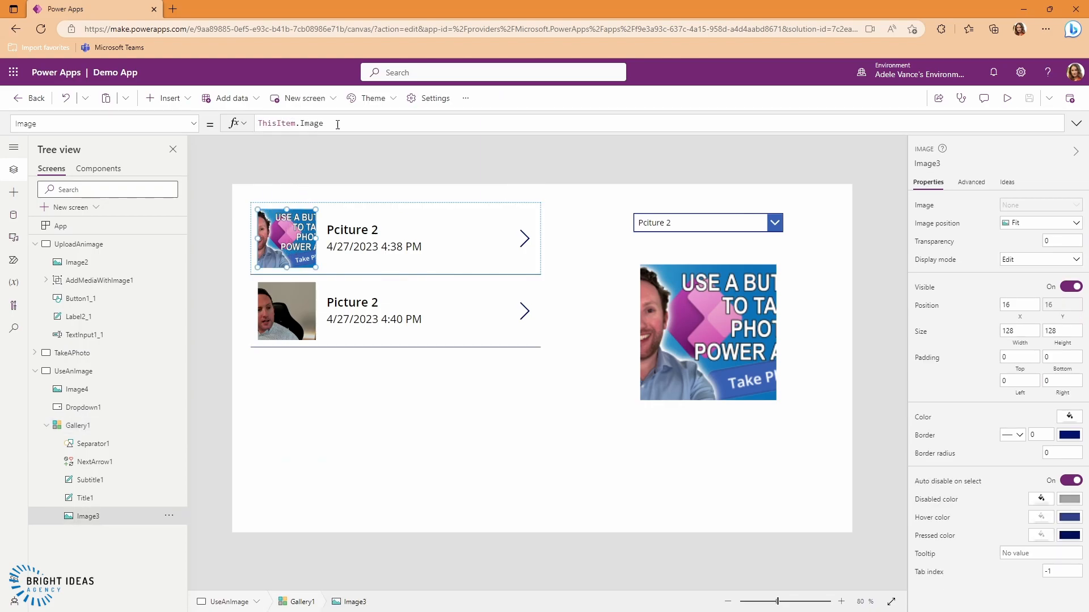
mouse_move(420, 232)
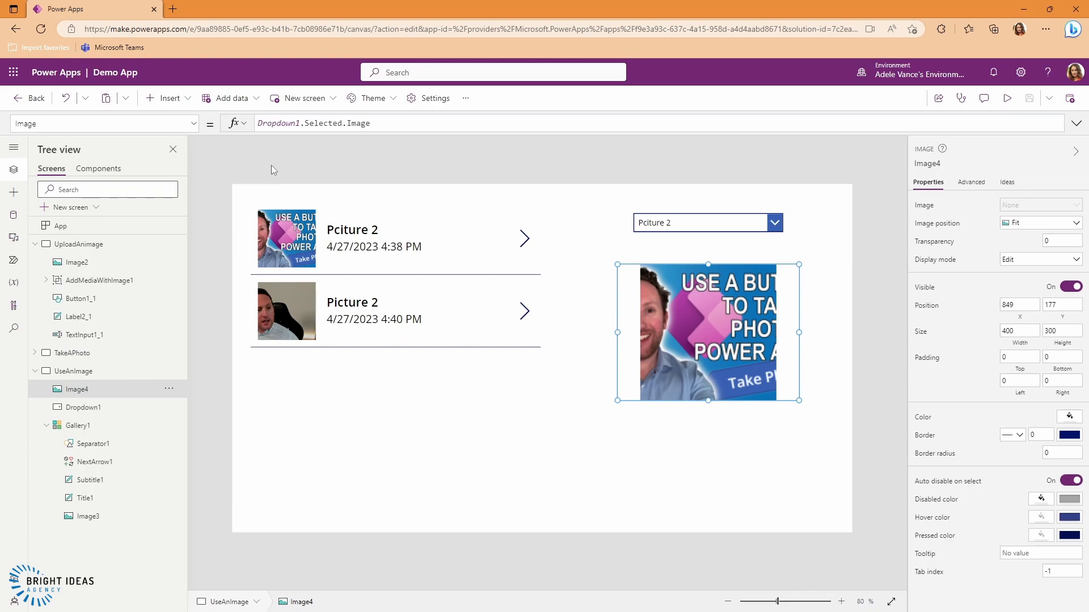
mouse_move(265, 162)
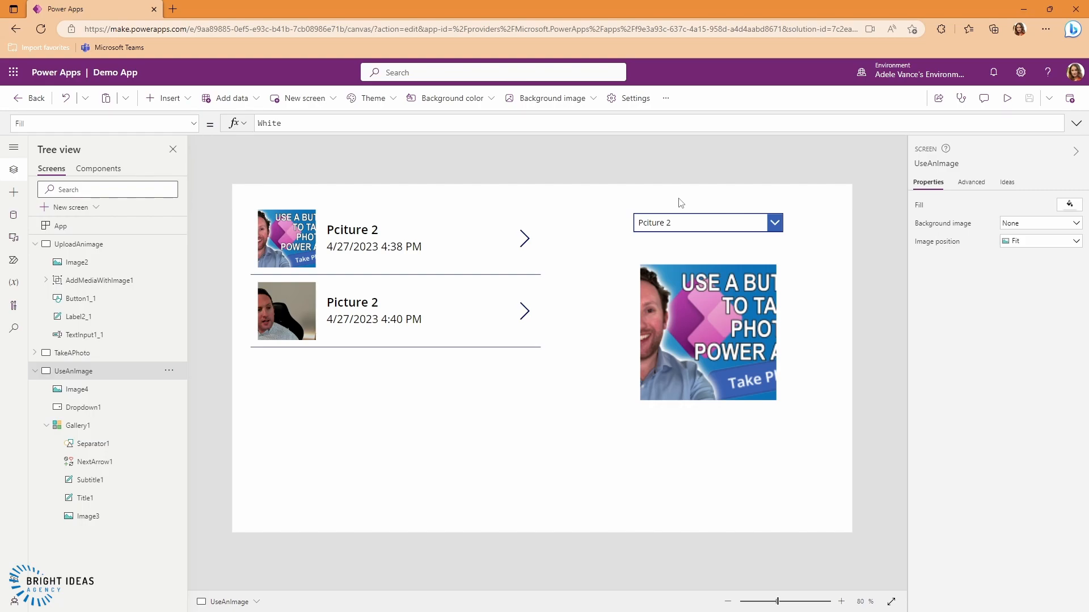
mouse_move(413, 270)
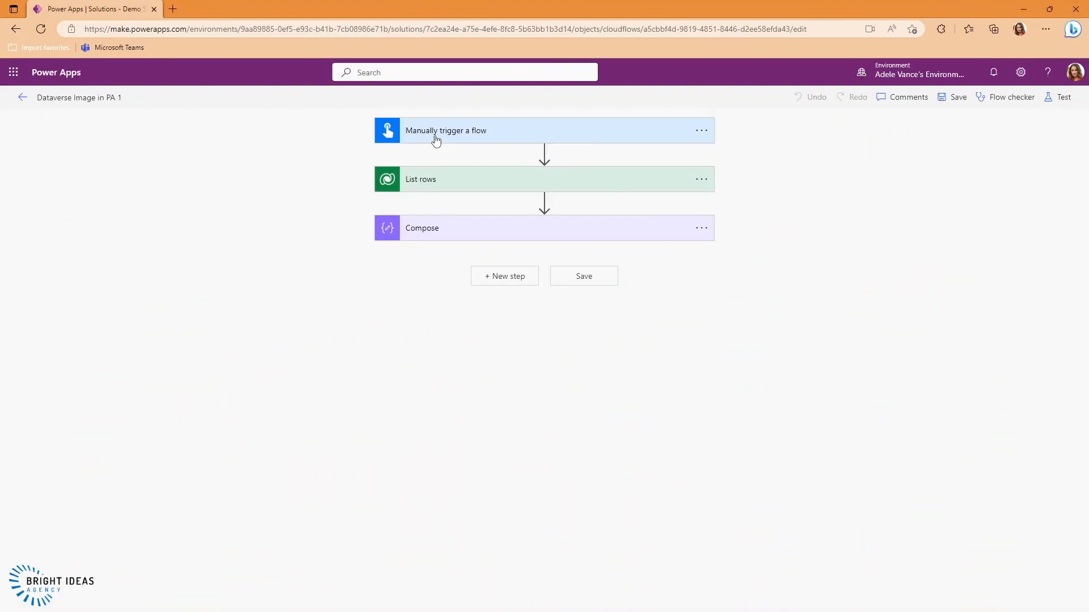
left_click(420, 179)
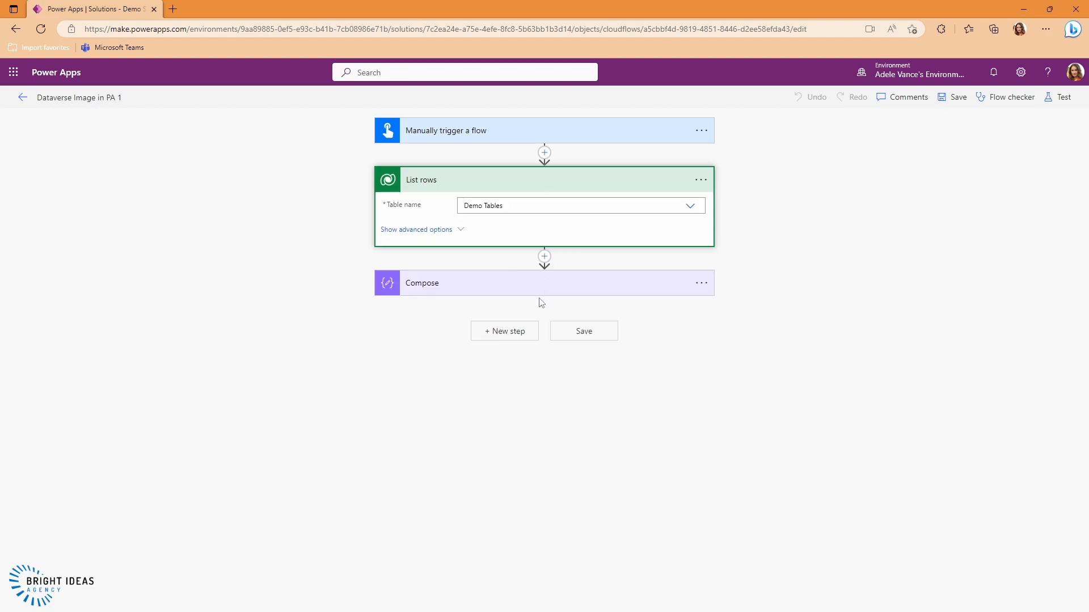
left_click(416, 229)
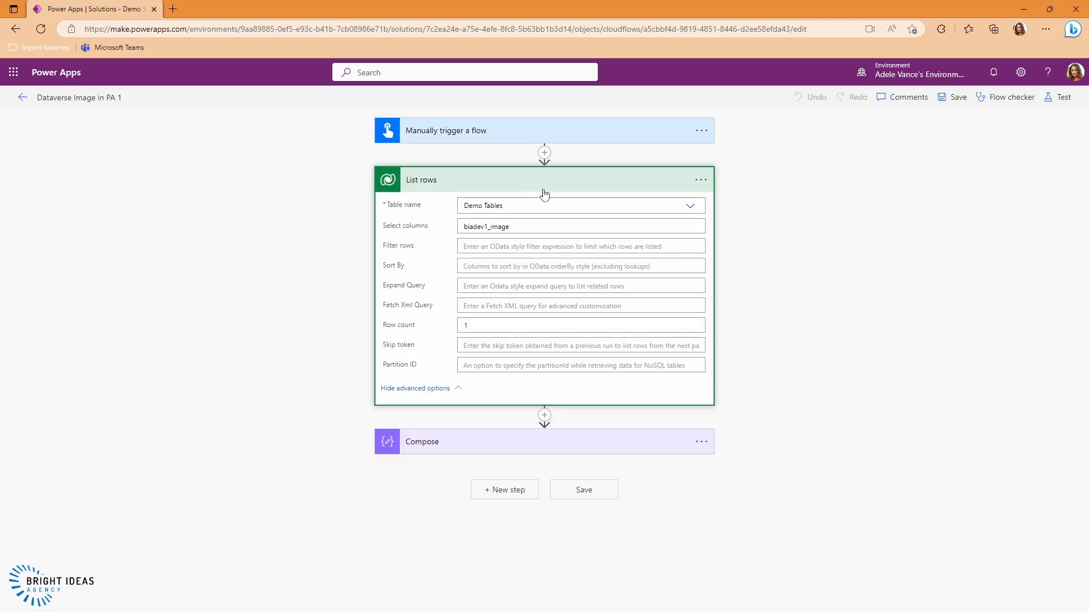
mouse_move(536, 202)
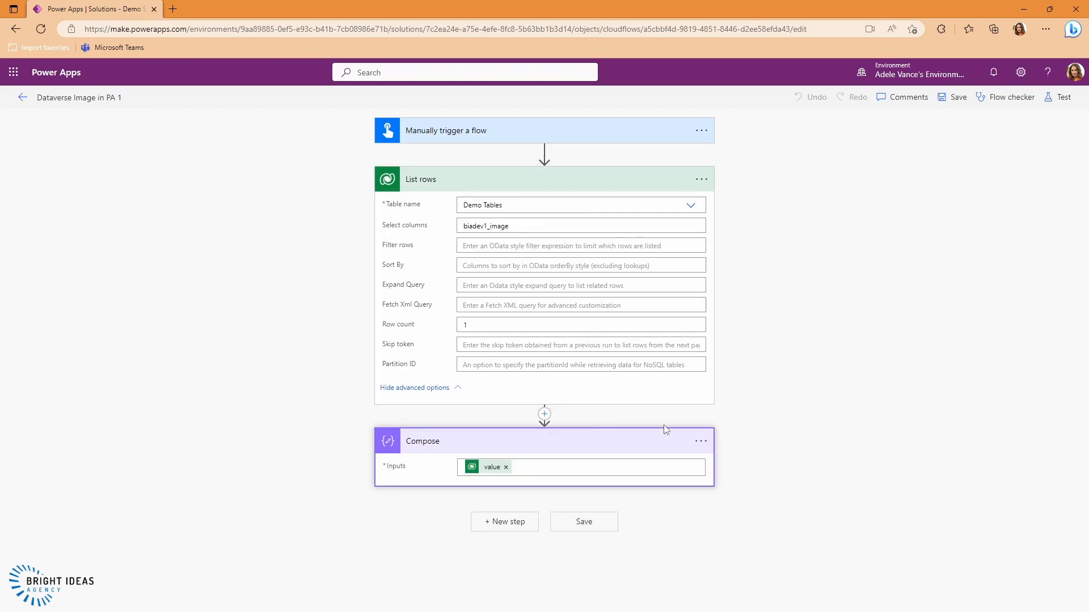
mouse_move(489, 467)
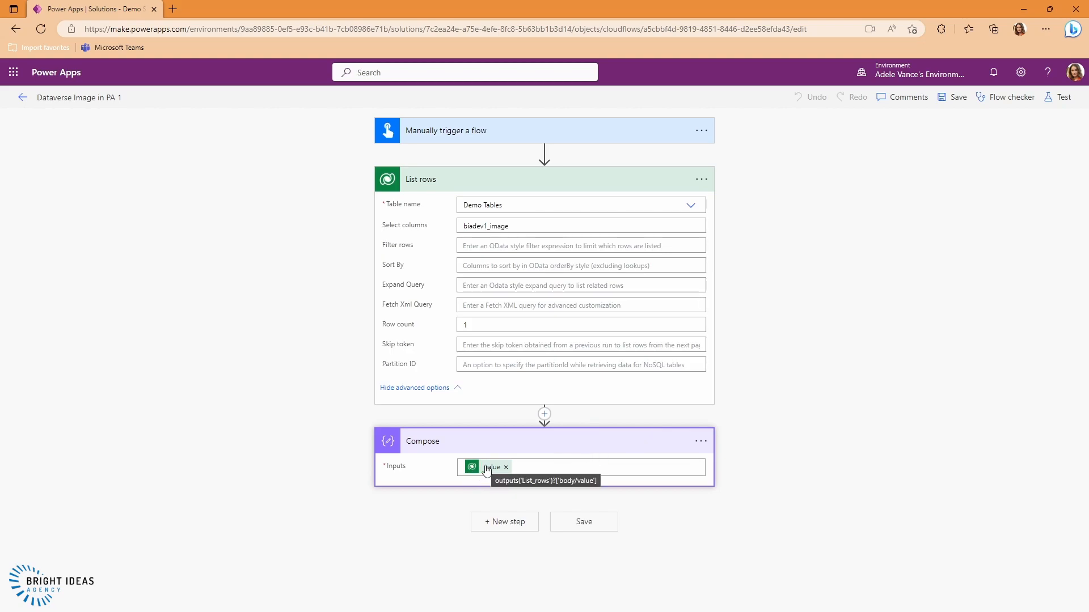
mouse_move(518, 300)
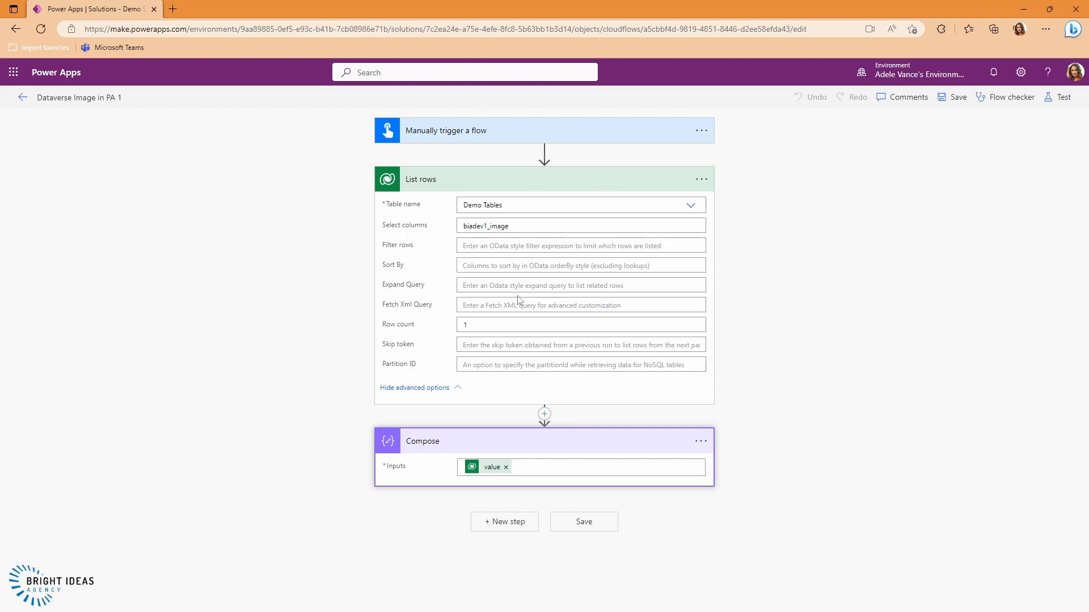
mouse_move(783, 302)
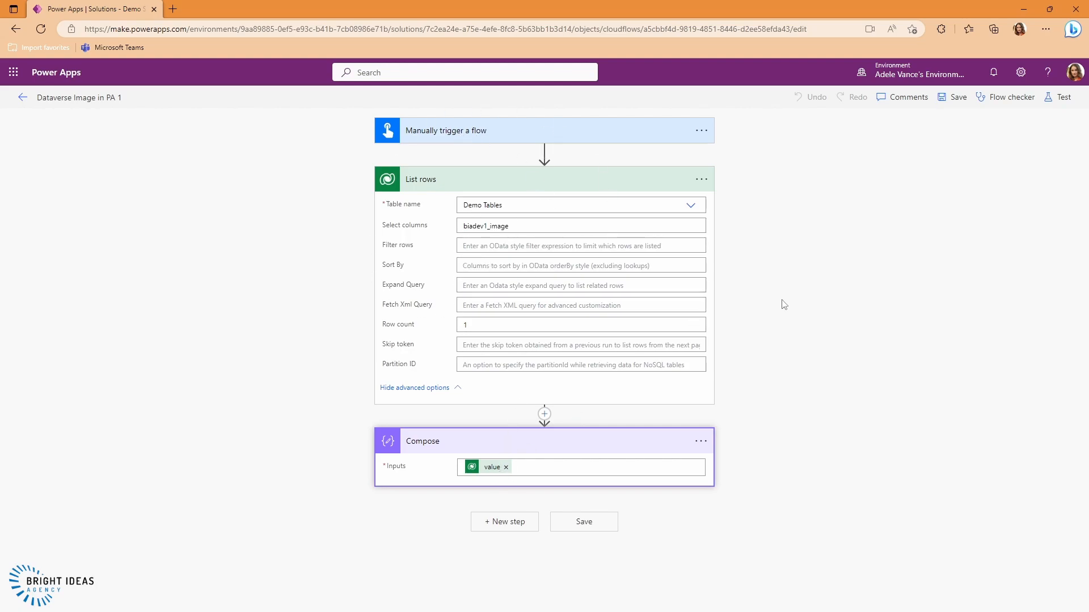
mouse_move(1057, 100)
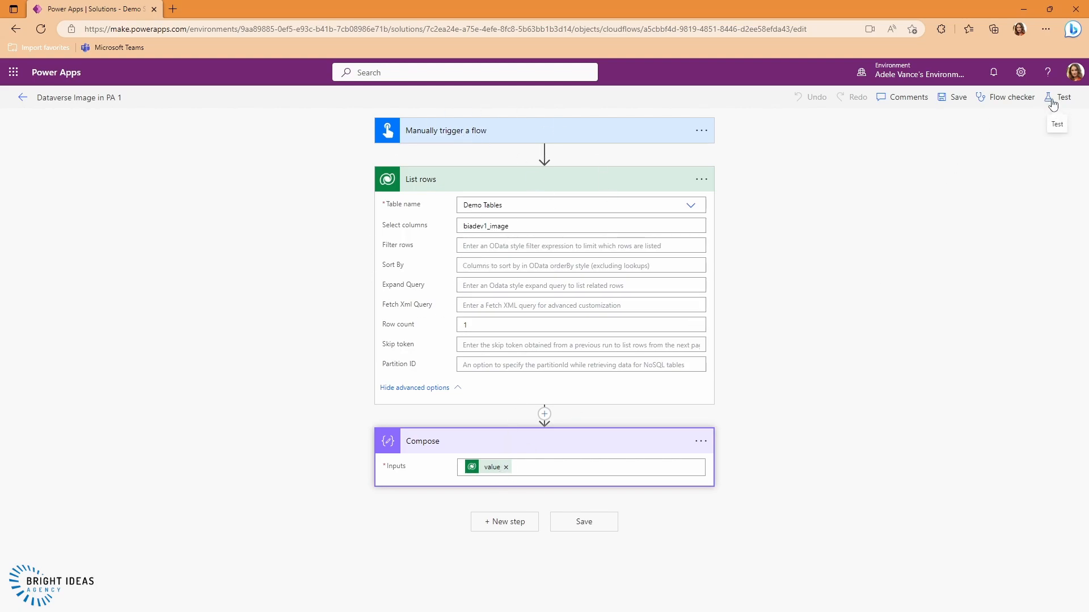
Test the first image flow and scroll through the Compose inputs' biadev1_image base64 value.
left_click(1059, 96)
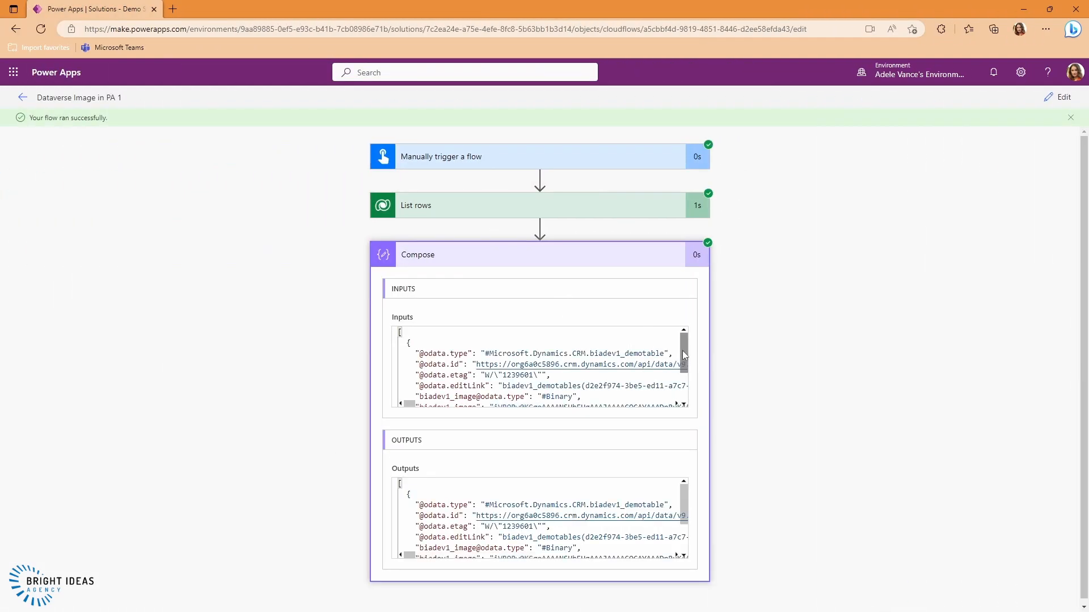
scroll("down", 3)
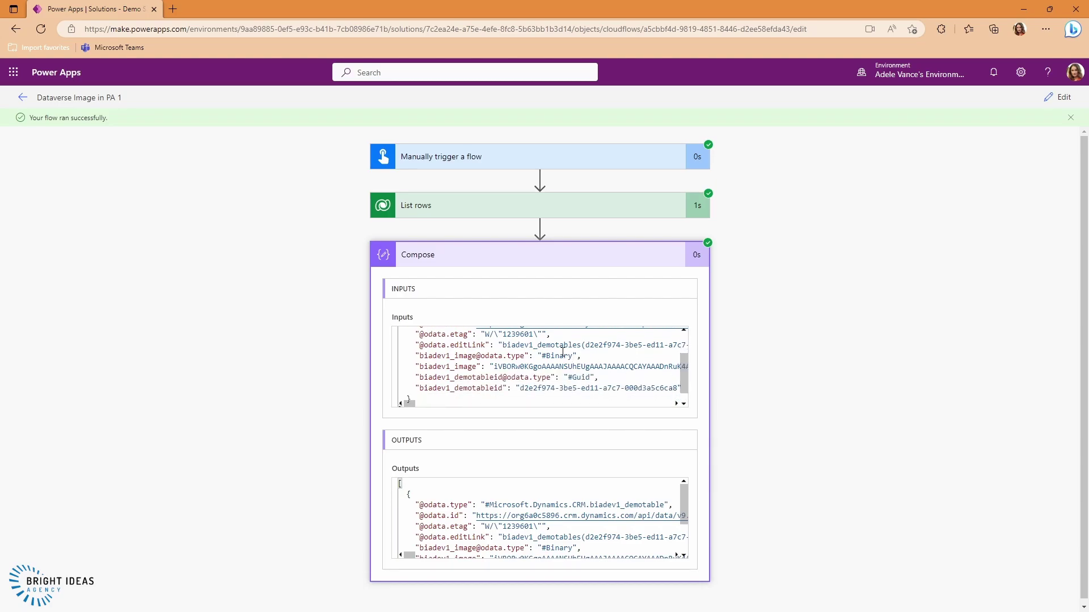
mouse_move(461, 381)
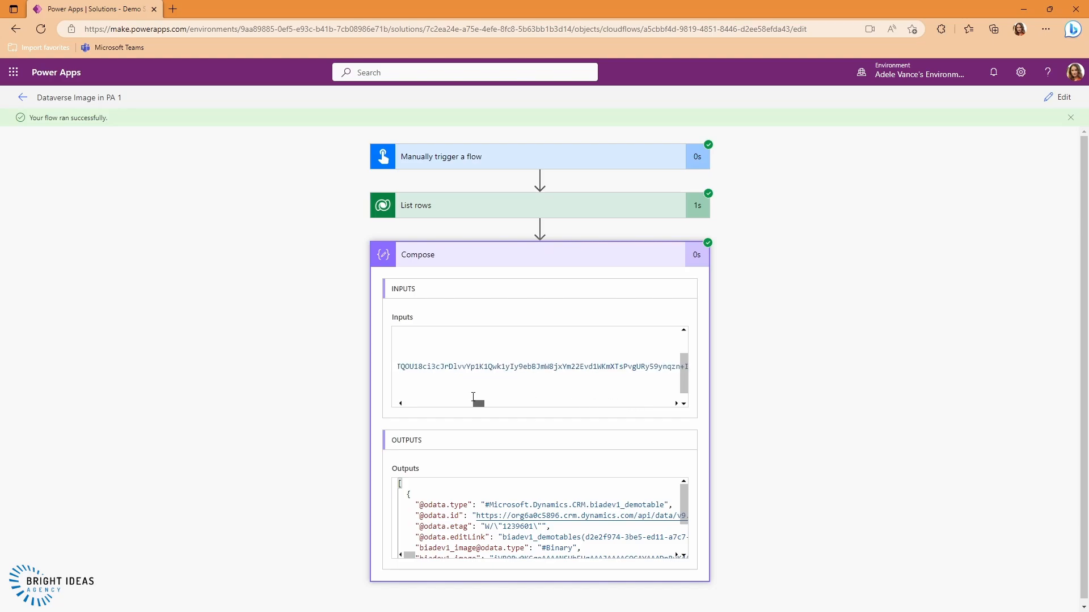
scroll("down", 3)
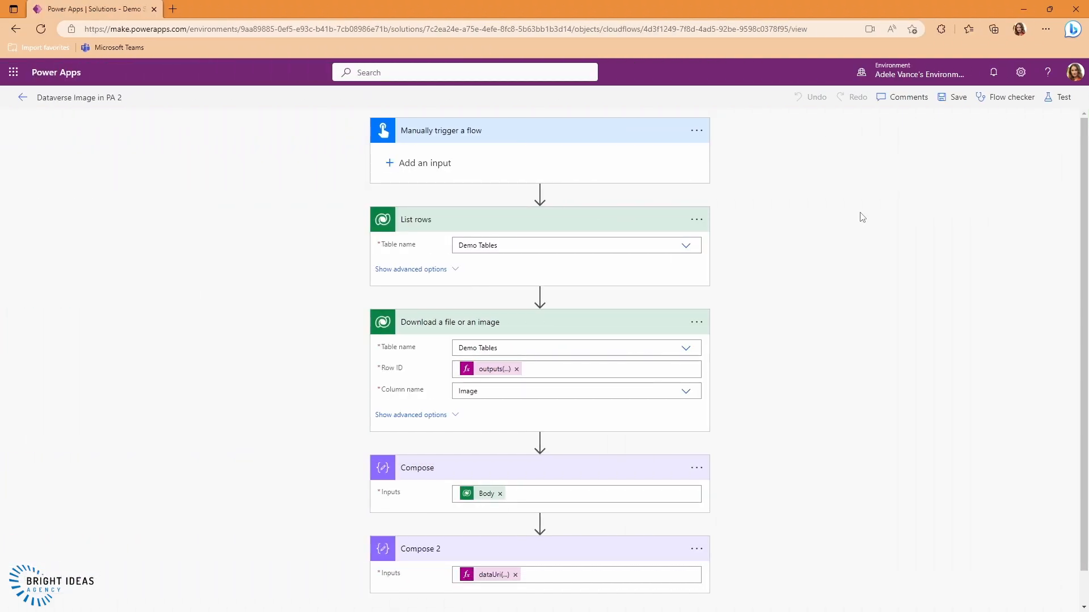
mouse_move(839, 319)
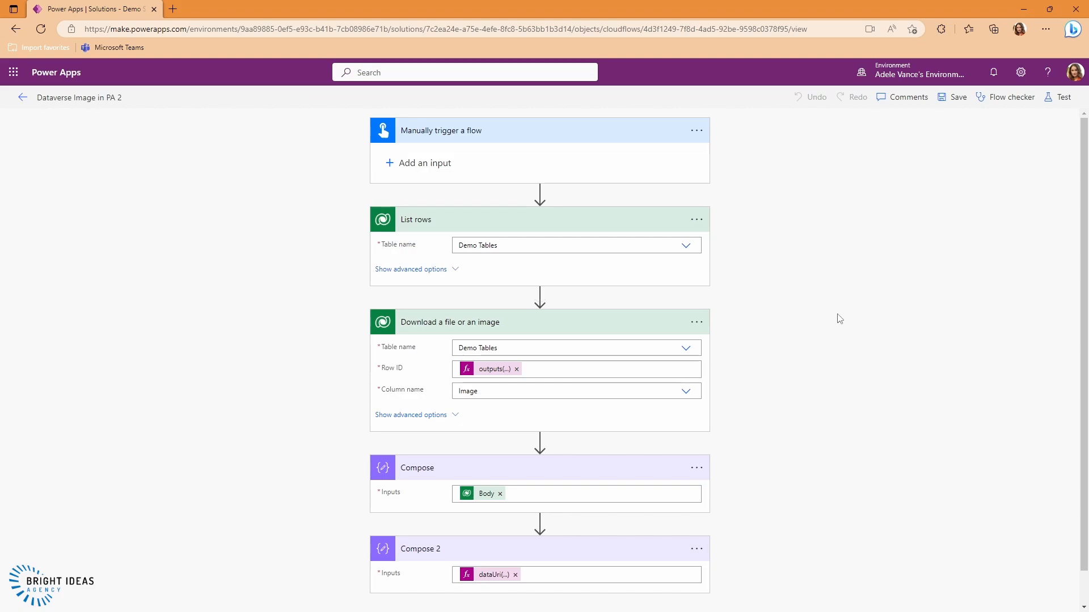
mouse_move(421, 339)
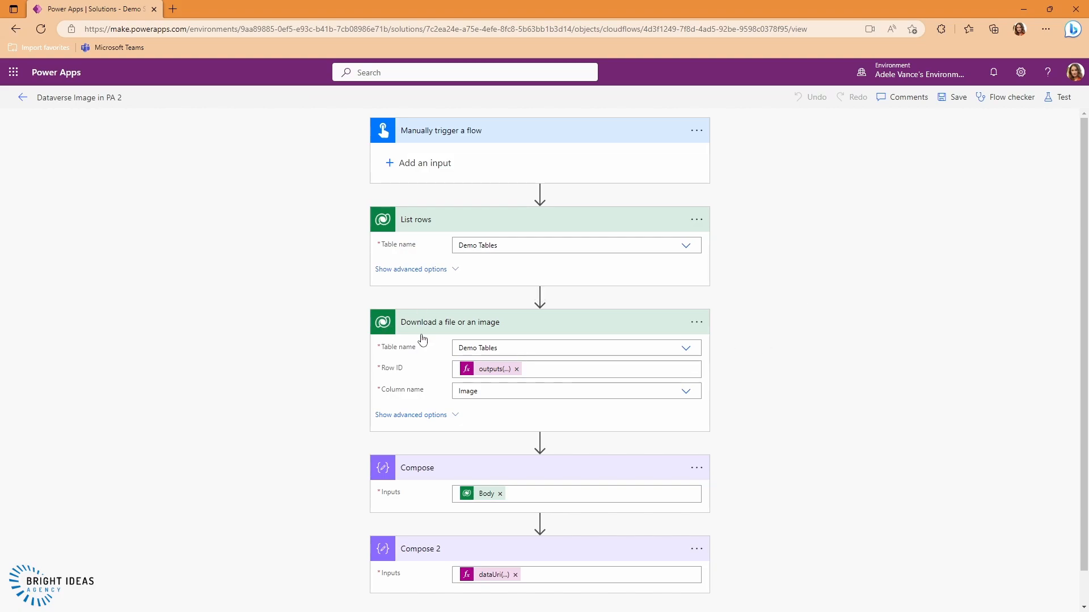
mouse_move(490, 371)
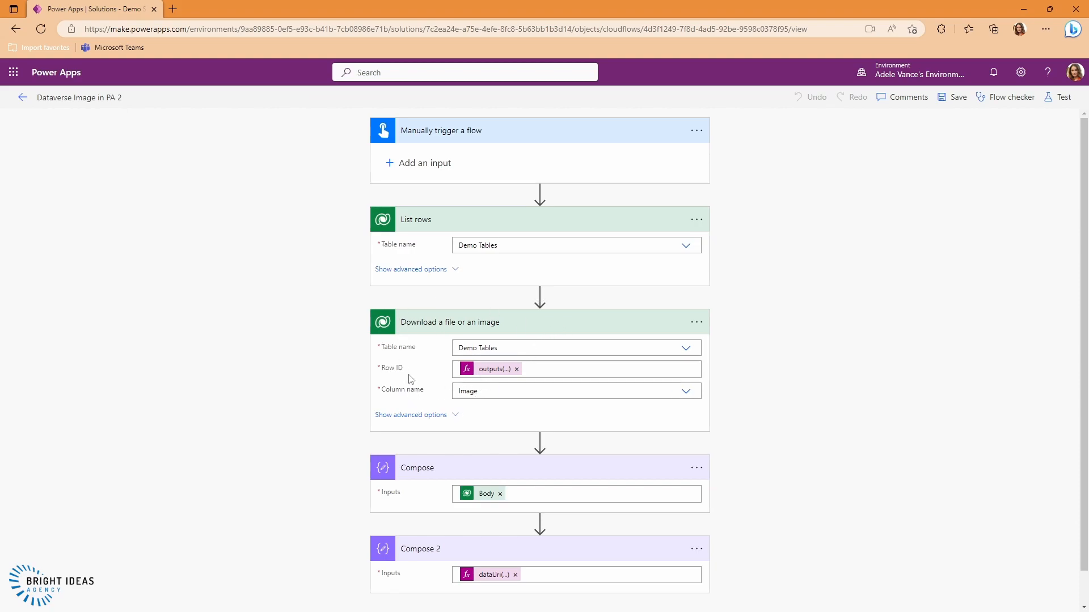
mouse_move(429, 421)
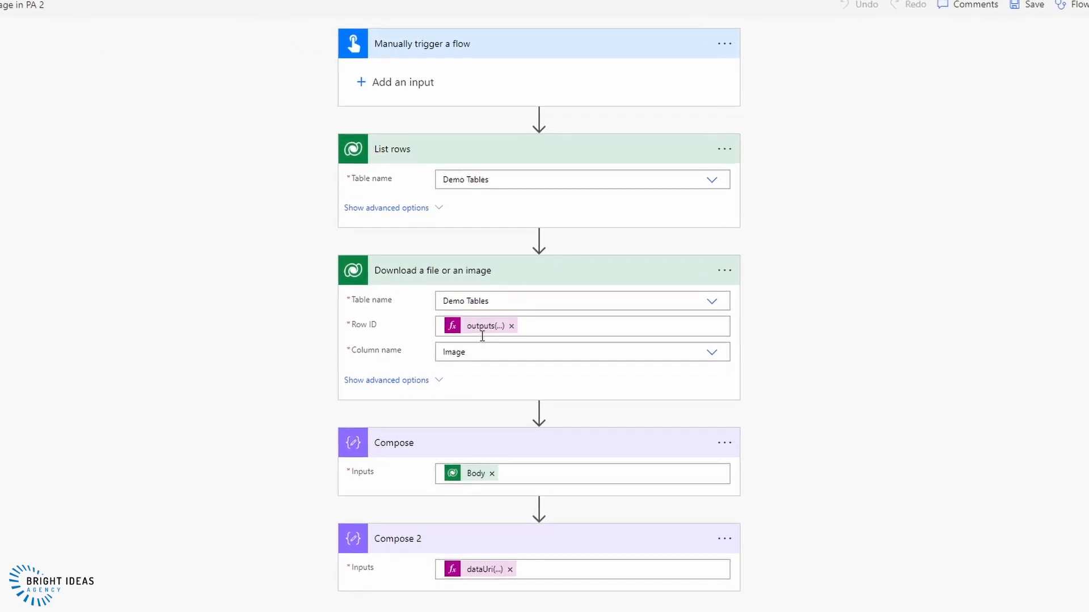
Review the Download a file or an image, Compose and Compose 2 actions.
scroll("down", 3)
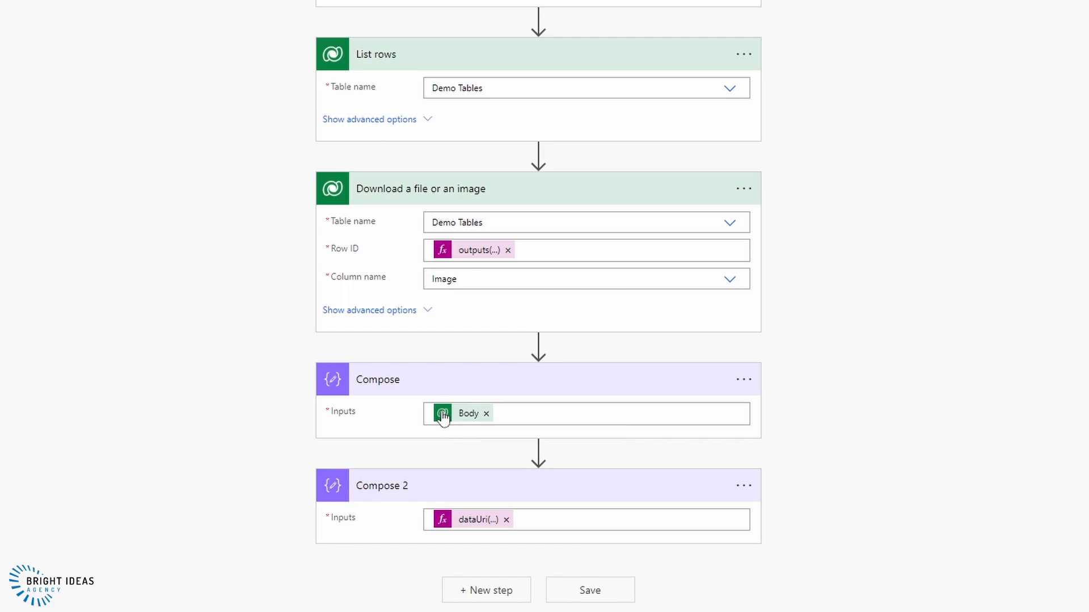
mouse_move(460, 423)
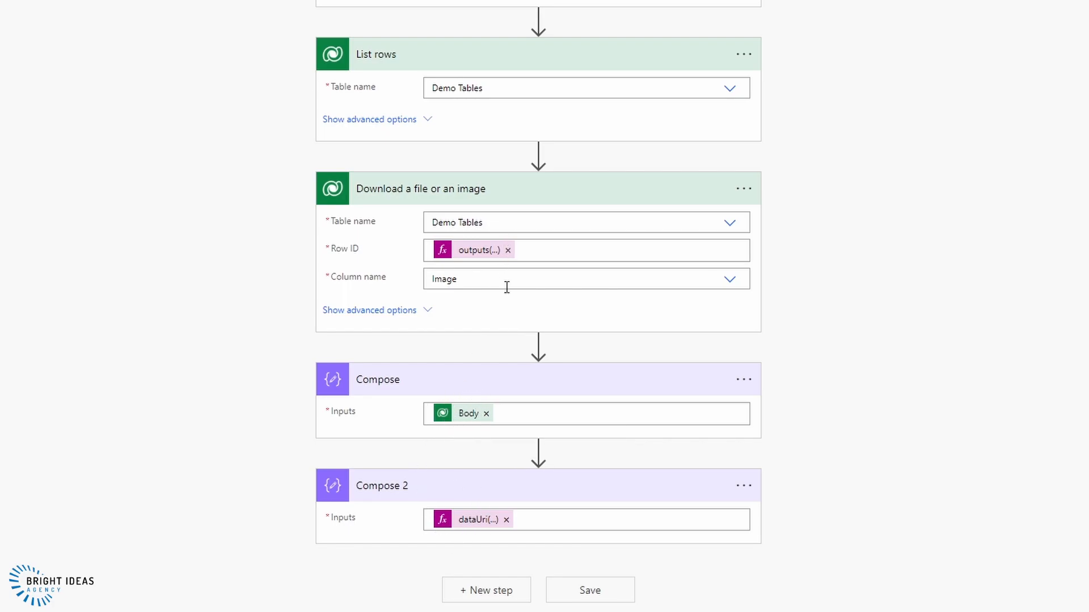
mouse_move(469, 415)
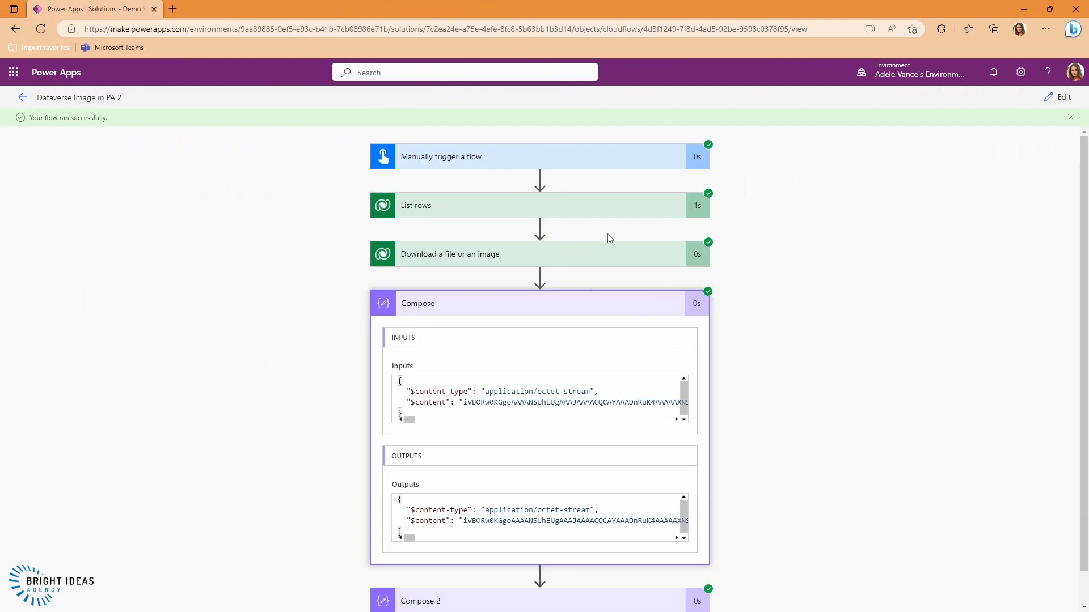
mouse_move(509, 288)
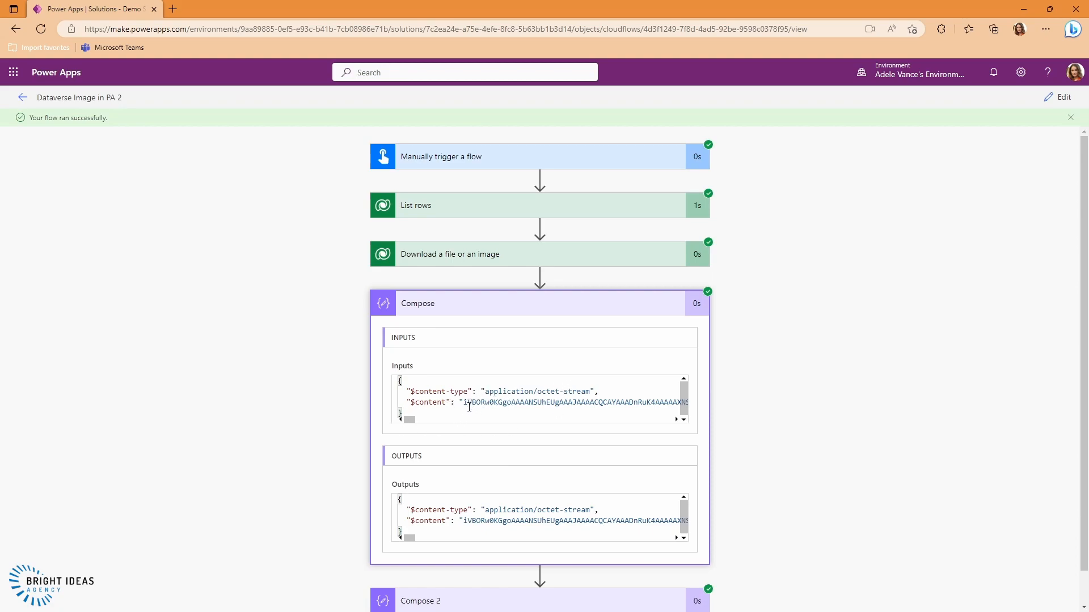
Inspect Compose 2's data:application/octet-stream;base64 output in the PA 2 run.
left_click_drag(406, 419, 486, 418)
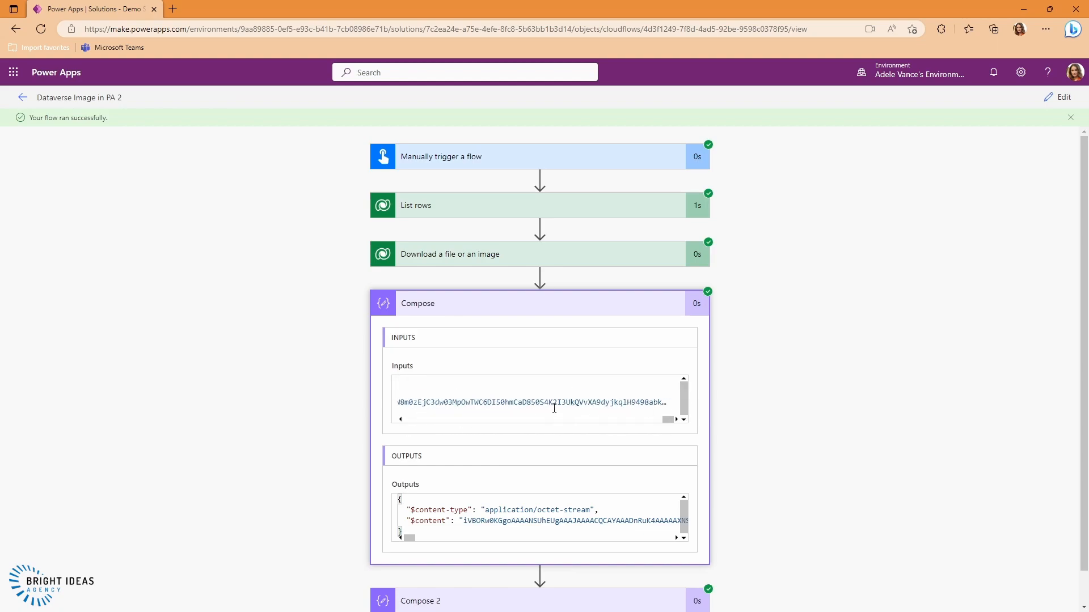
scroll("down", 3)
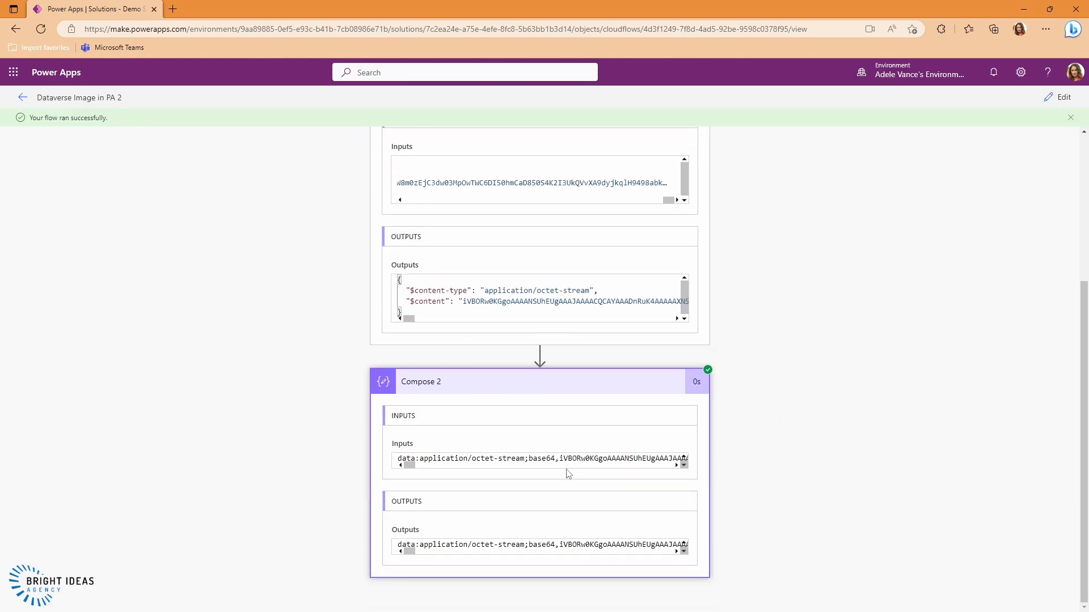
mouse_move(501, 477)
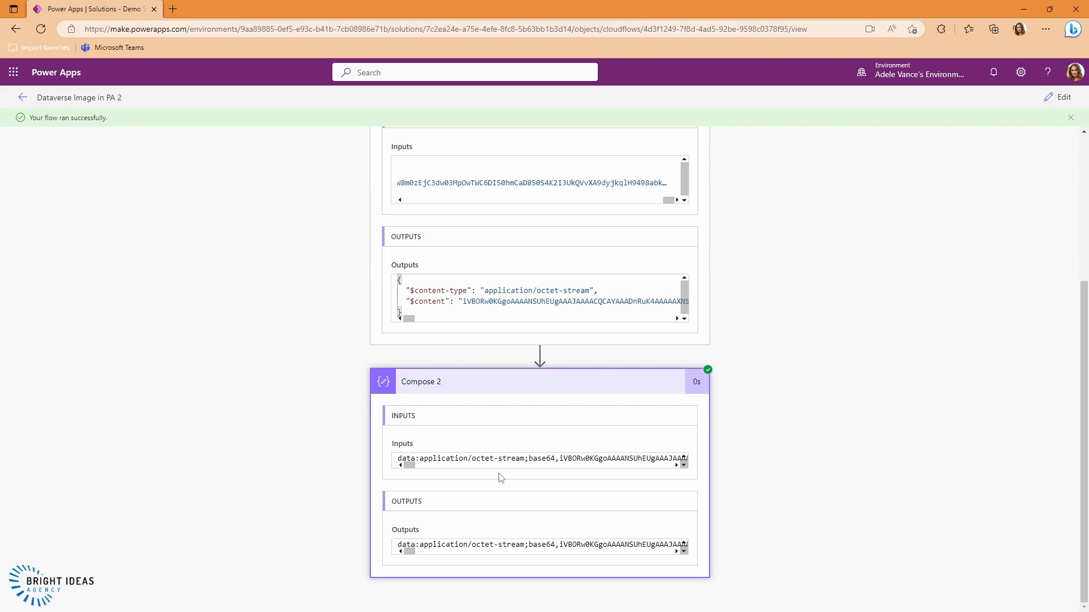
mouse_move(487, 343)
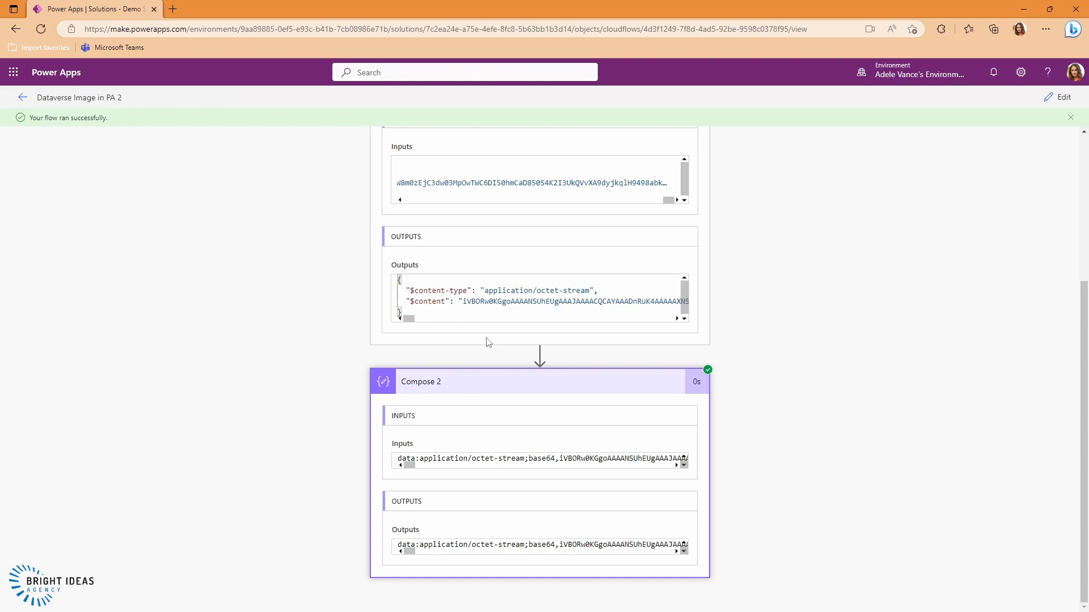
mouse_move(588, 478)
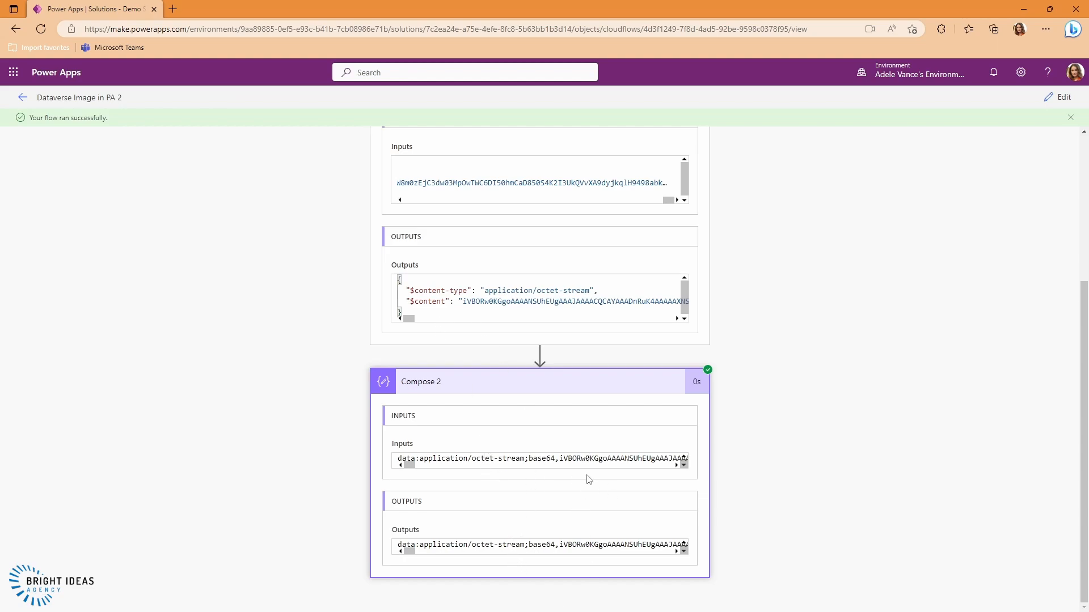
mouse_move(567, 431)
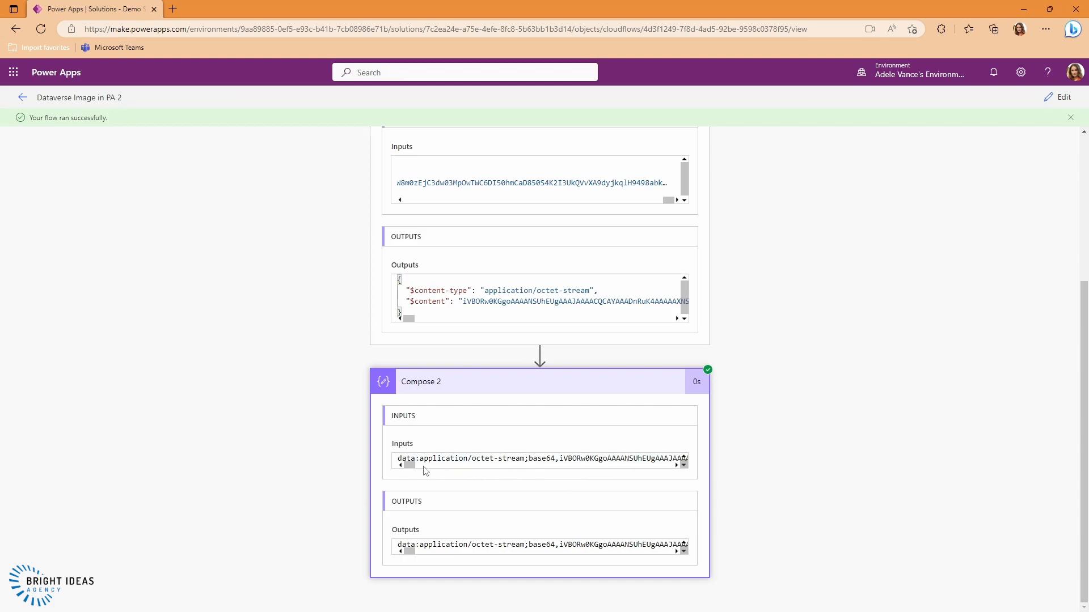
mouse_move(519, 437)
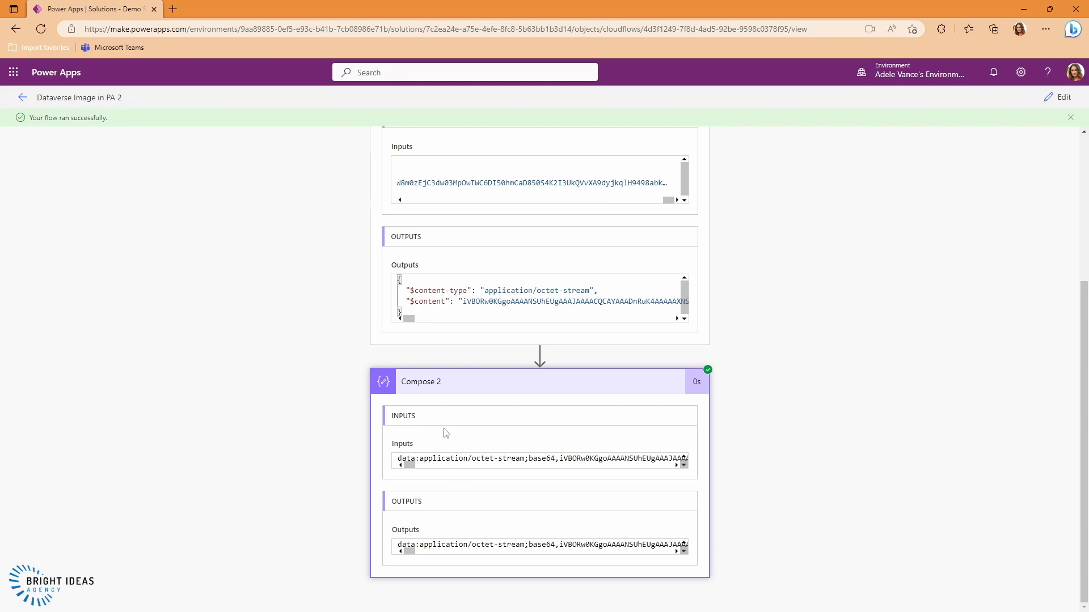
mouse_move(552, 475)
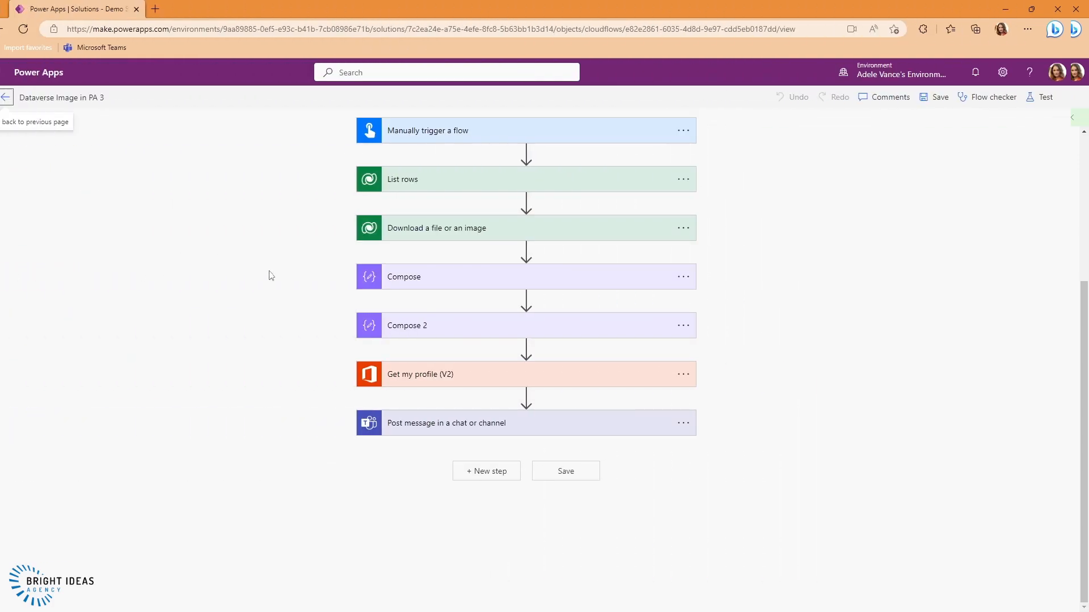
Expand Get my profile (V2), Post message in a chat or channel, and Compose 2 in the PA 3 flow.
left_click(439, 374)
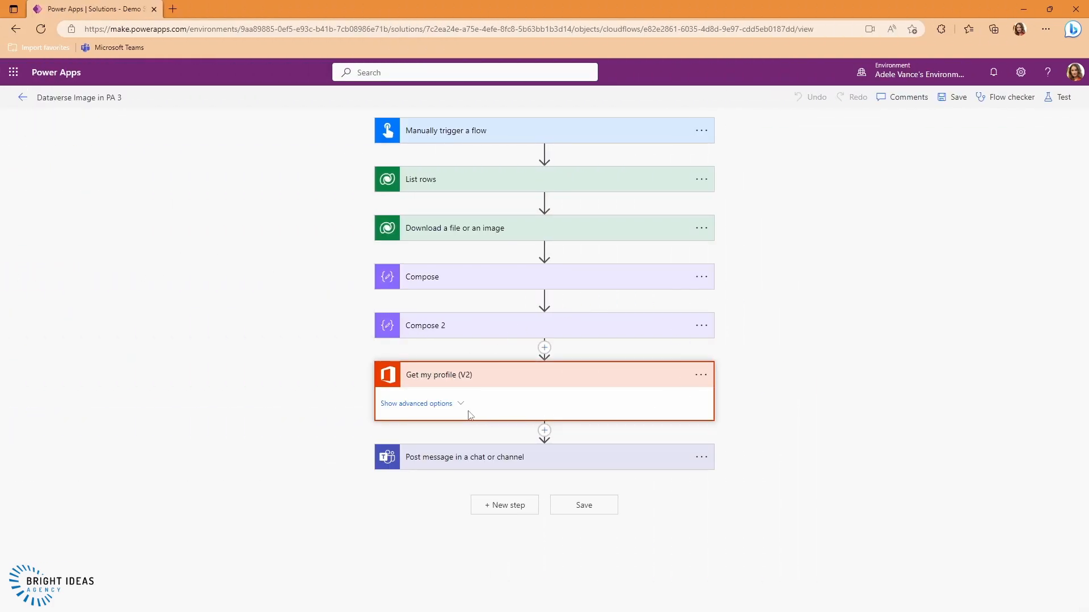
mouse_move(492, 474)
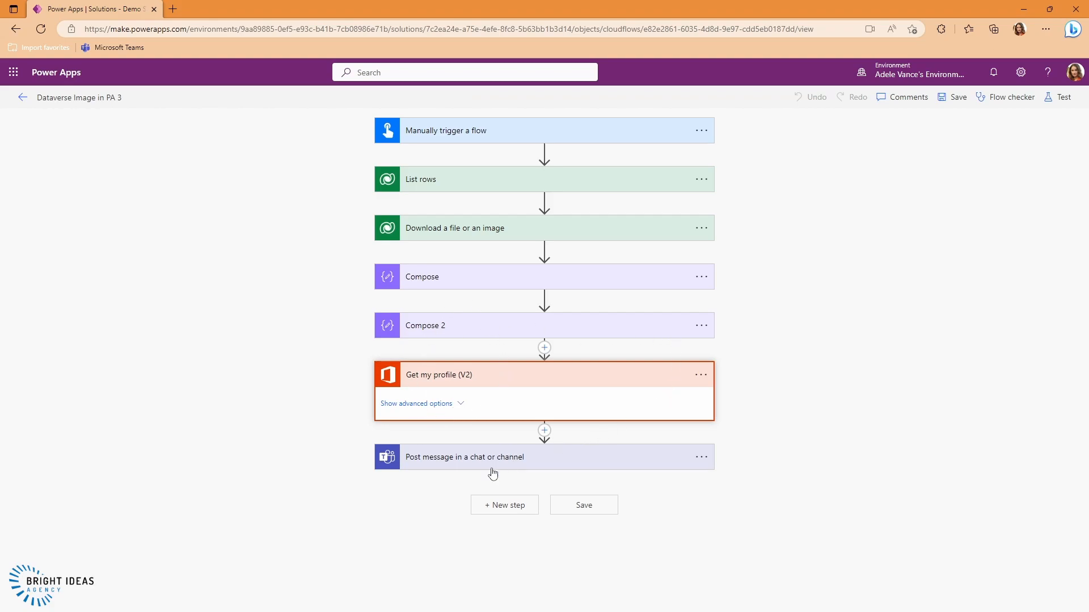
left_click(465, 457)
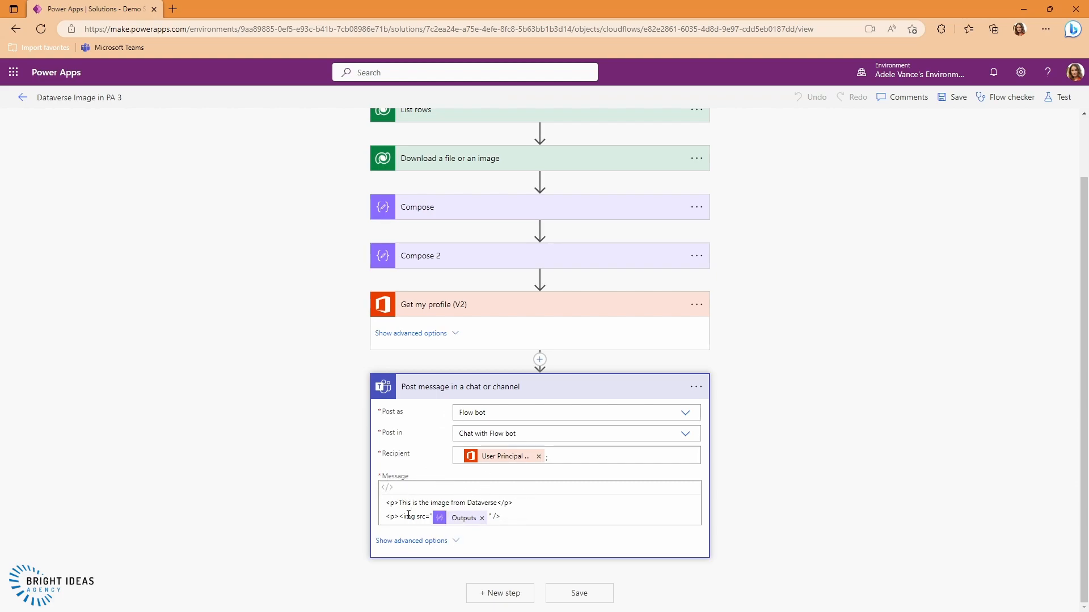
mouse_move(464, 518)
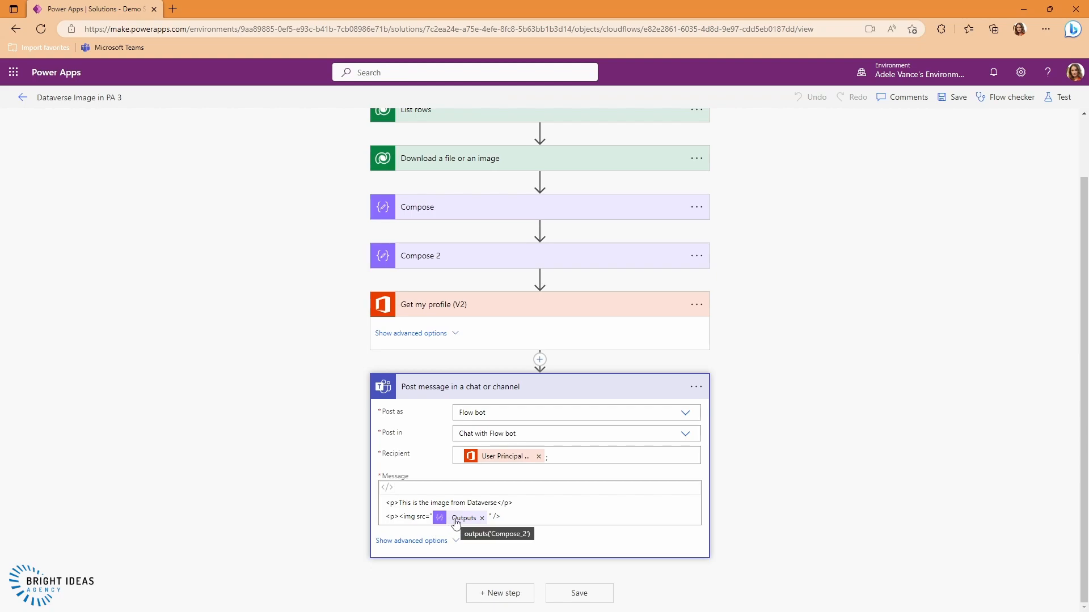
mouse_move(415, 251)
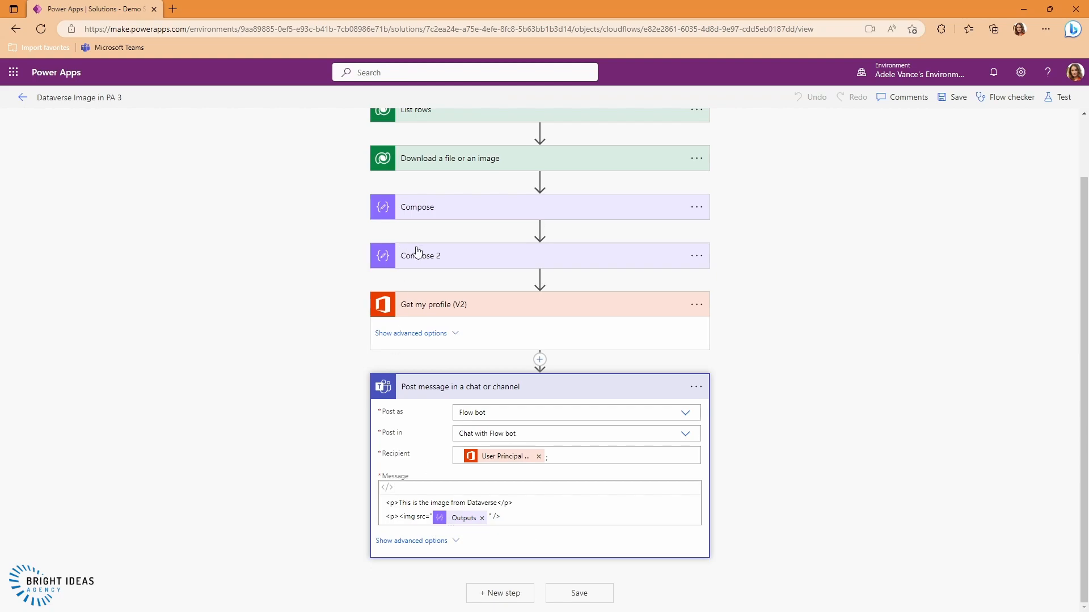
left_click(419, 255)
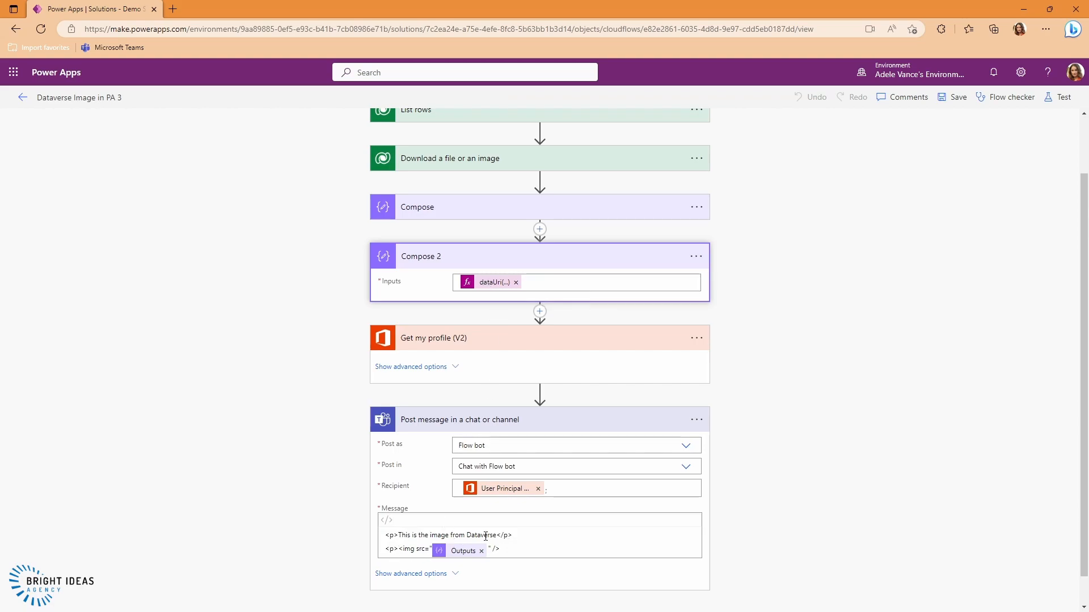
mouse_move(401, 524)
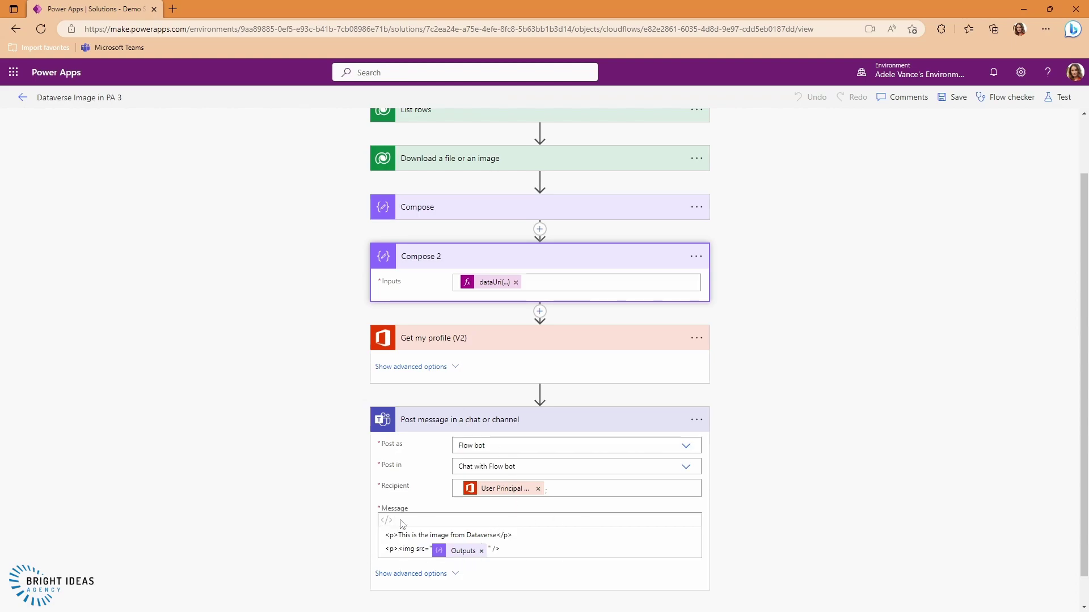
mouse_move(489, 507)
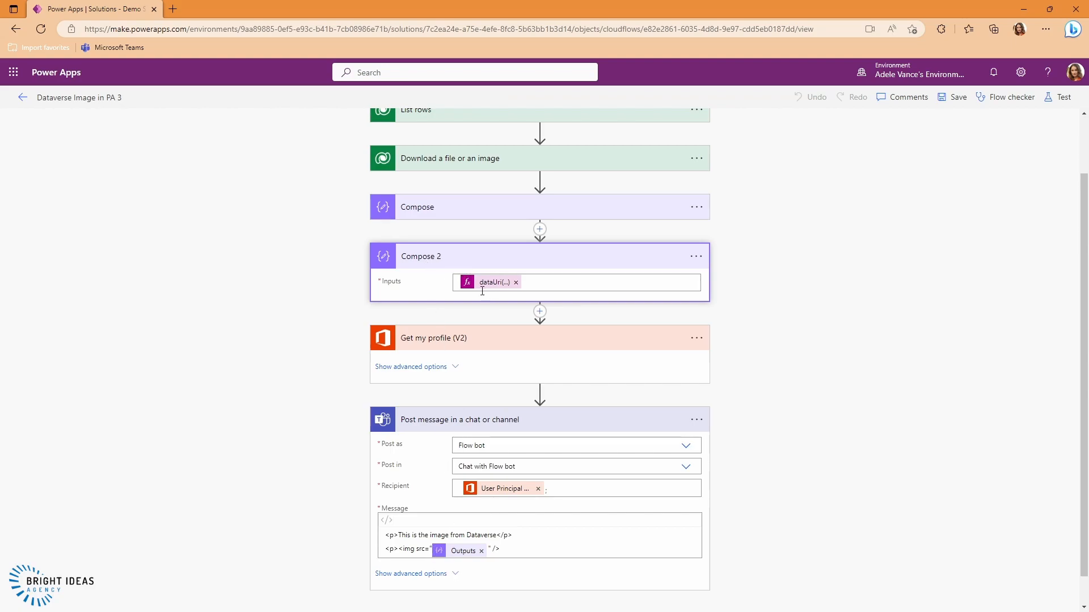
mouse_move(1070, 106)
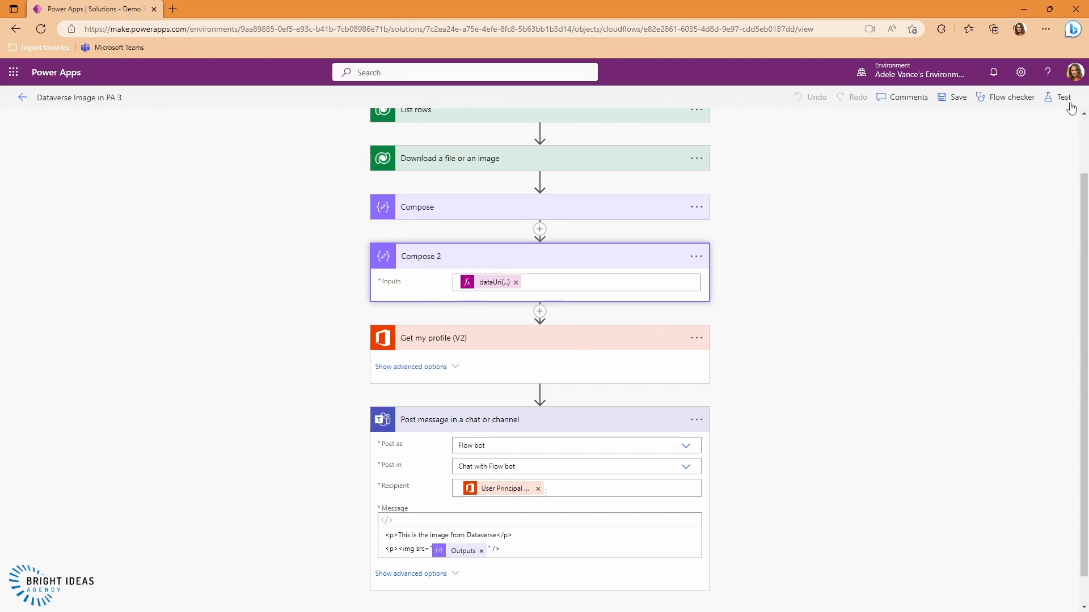
Save and test-run the PA 3 flow manually, where the Teams post exceeds 28KB.
left_click(1063, 98)
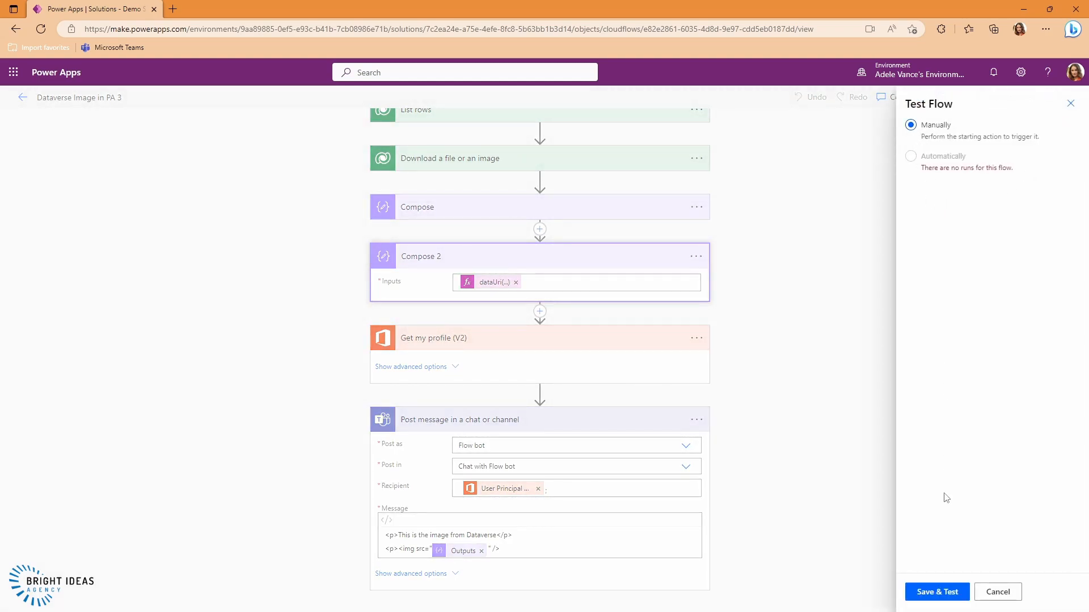
left_click(936, 592)
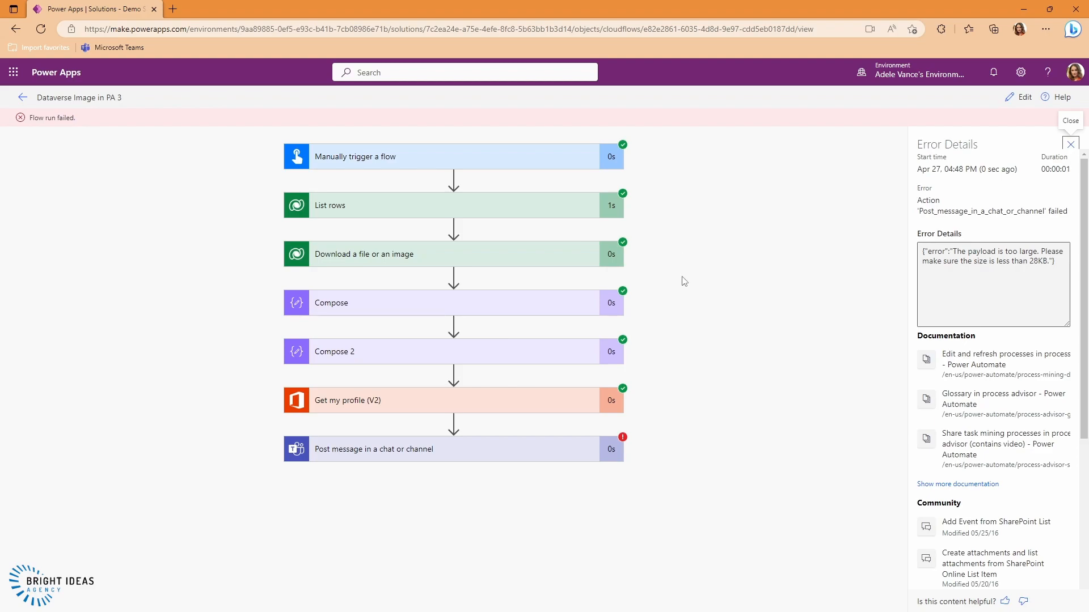
mouse_move(318, 431)
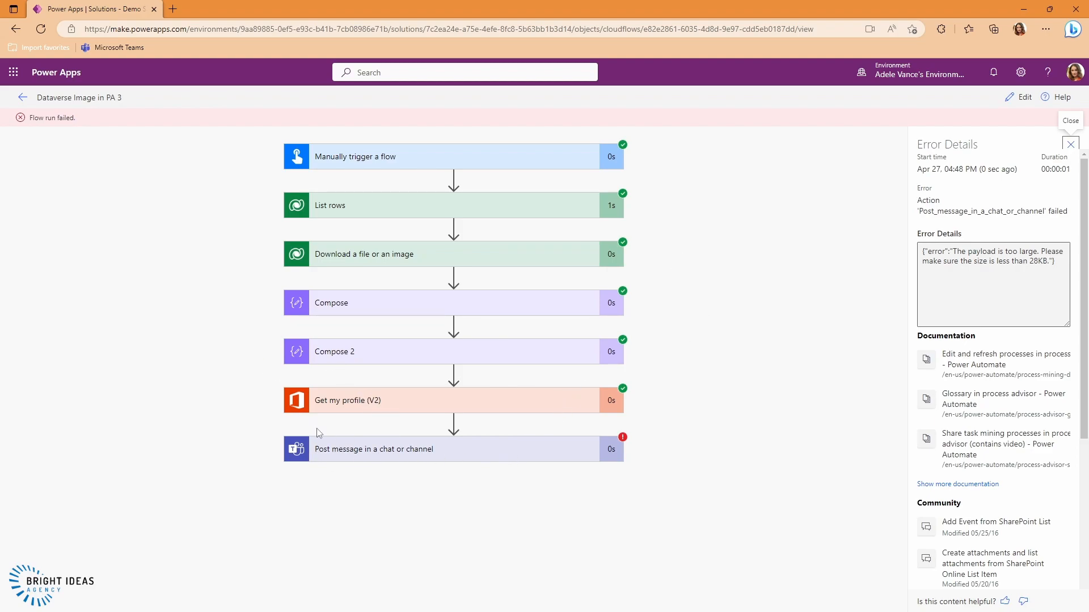
mouse_move(540, 388)
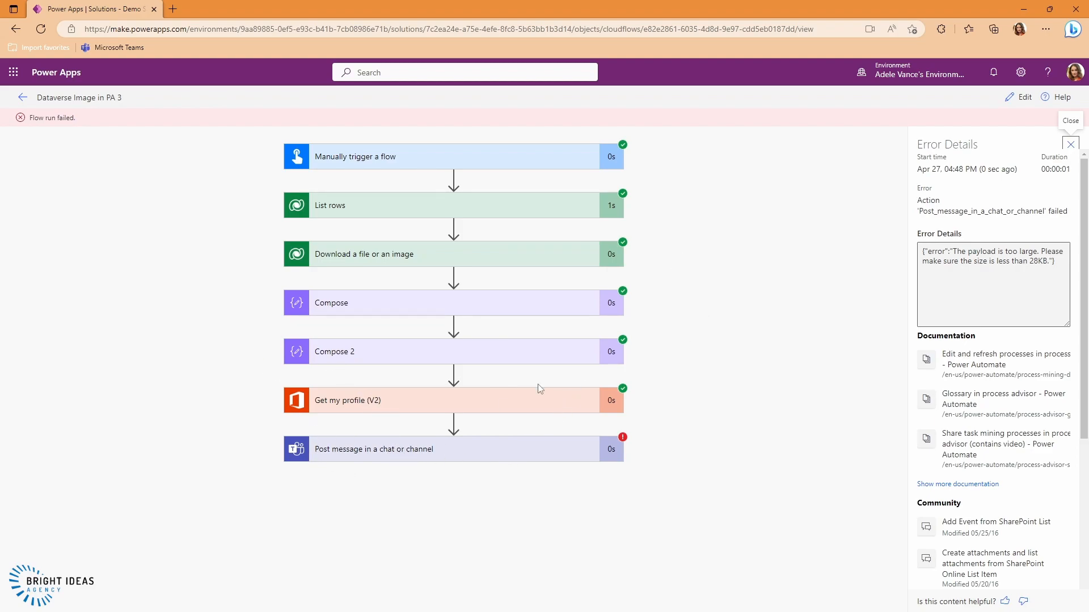
mouse_move(320, 449)
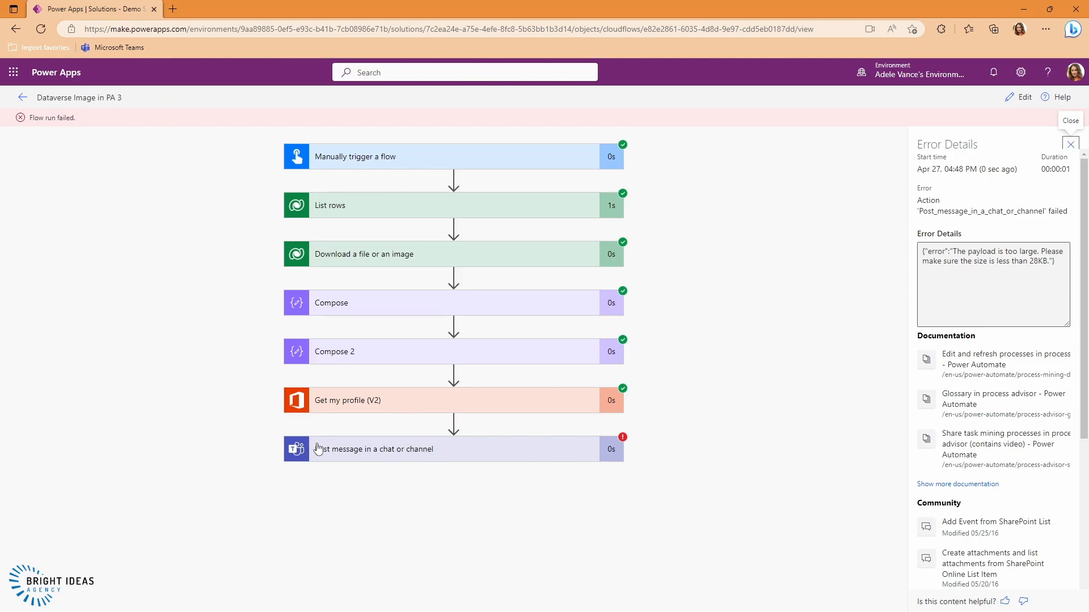
mouse_move(852, 267)
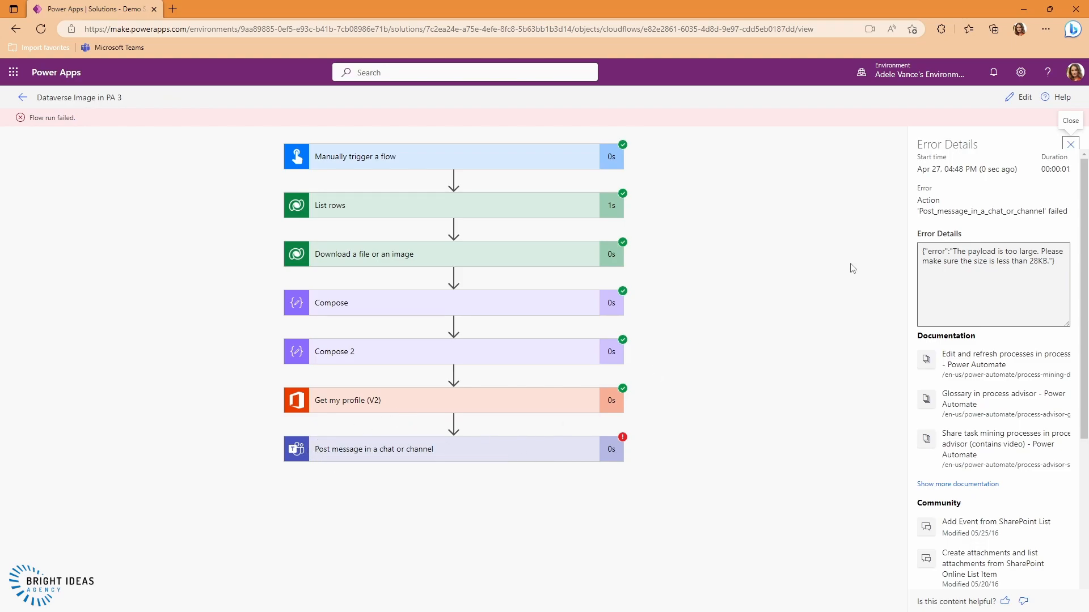
mouse_move(747, 423)
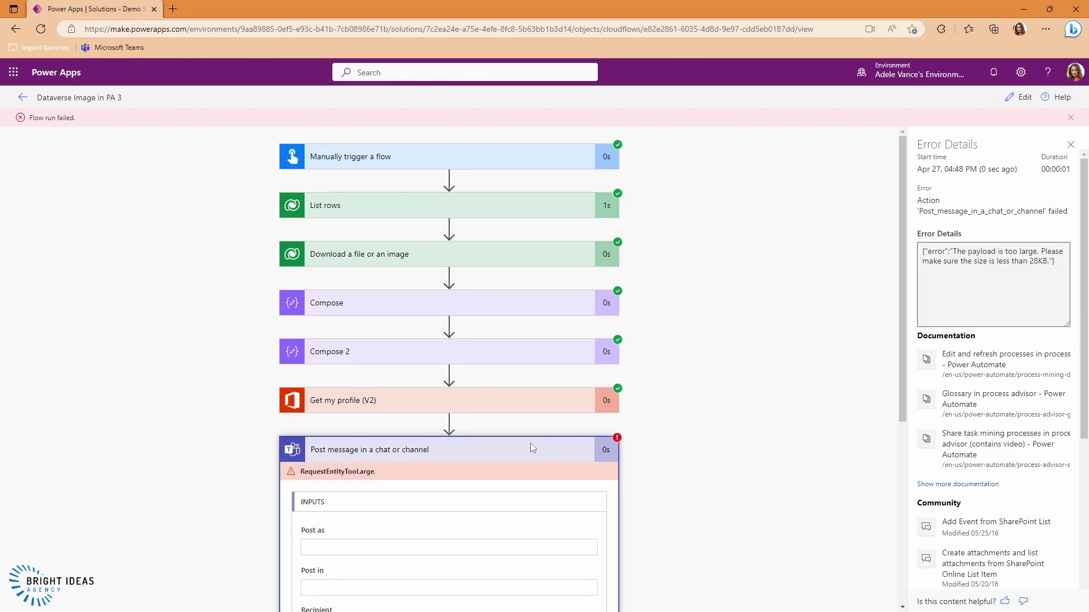
scroll("down", 3)
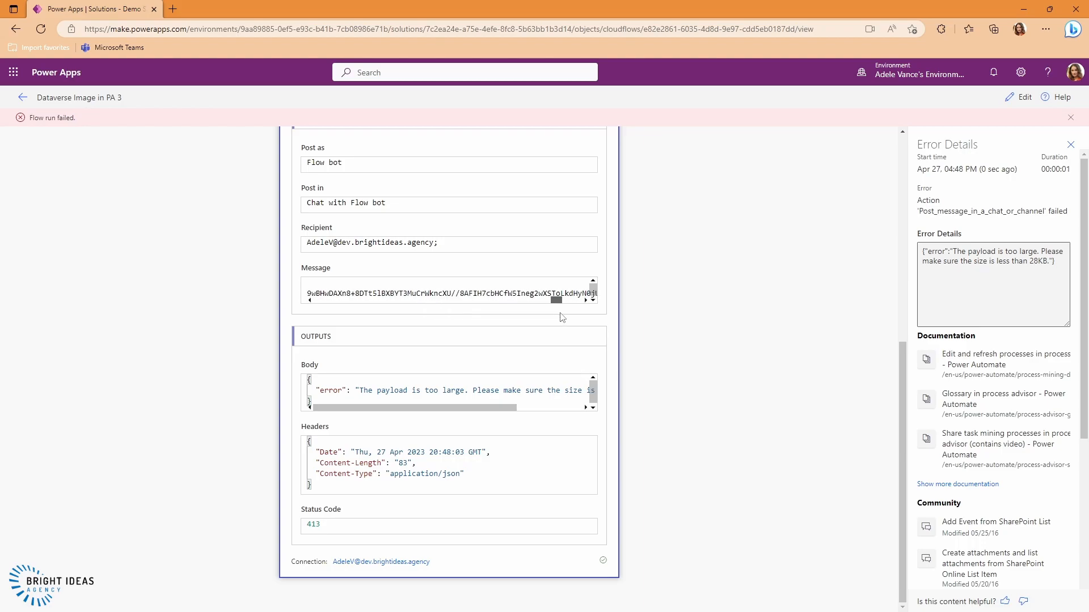
scroll("left", 3)
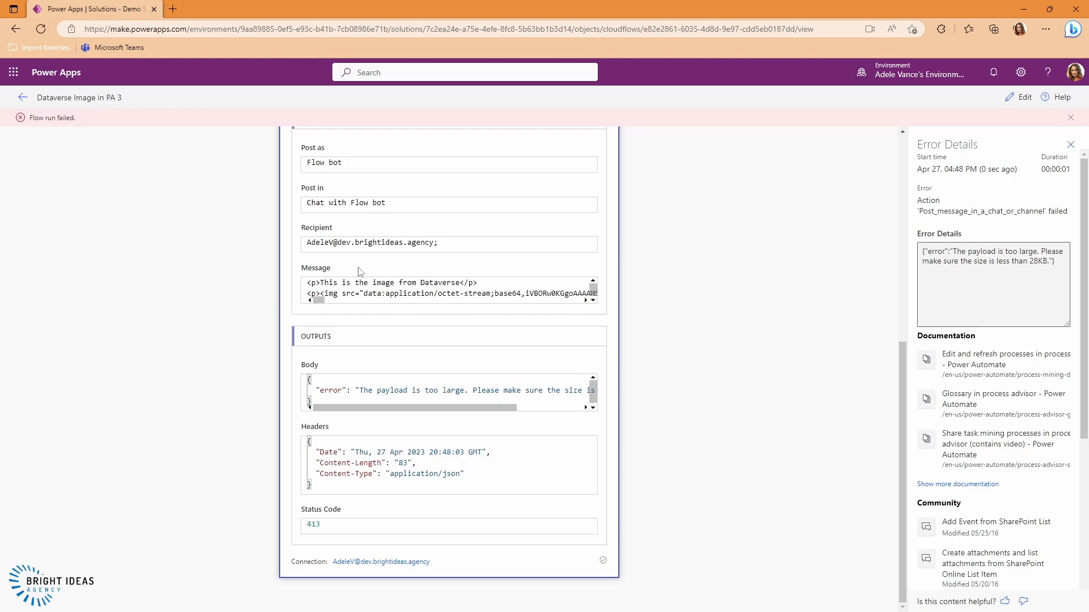
double_click(390, 291)
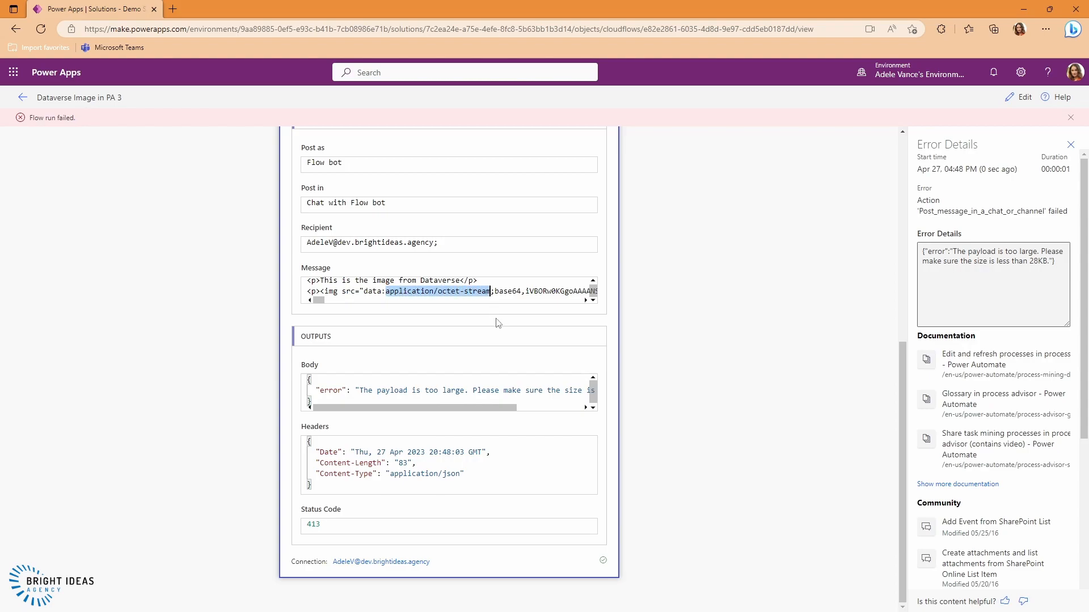
mouse_move(508, 314)
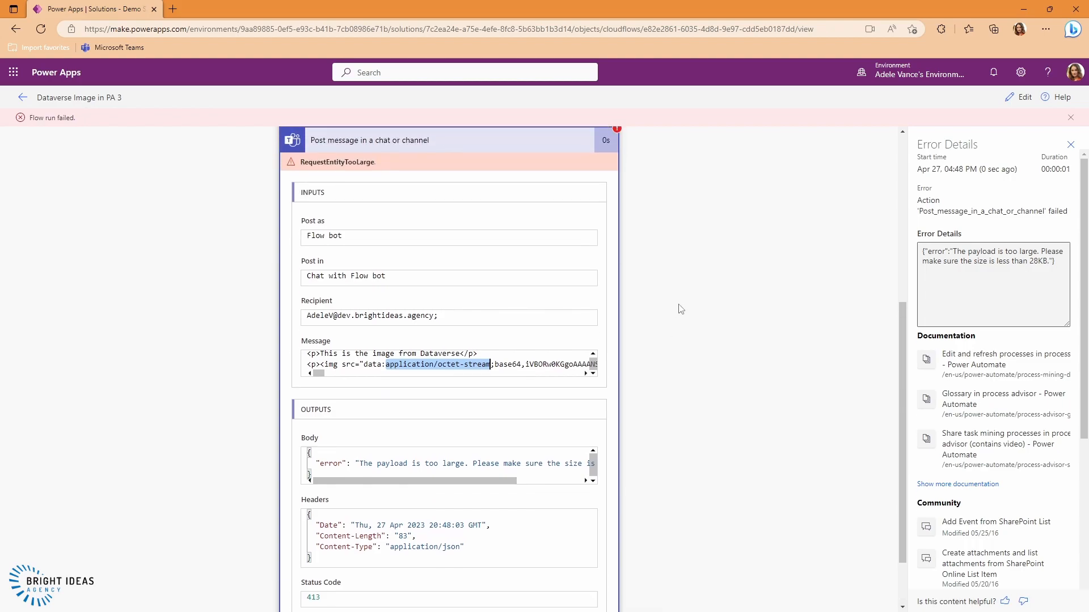
mouse_move(665, 282)
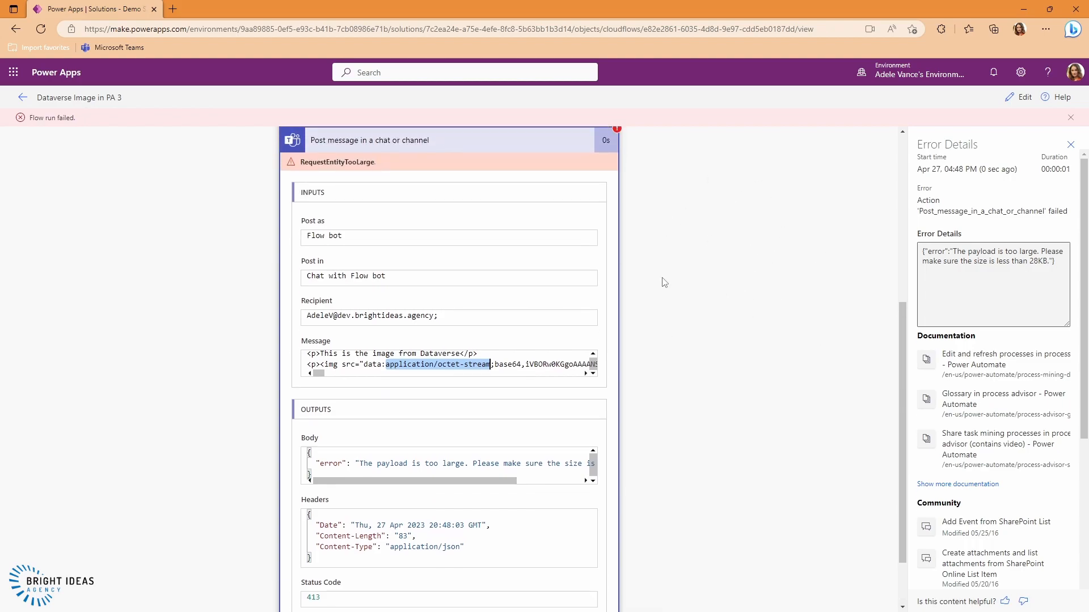
mouse_move(567, 349)
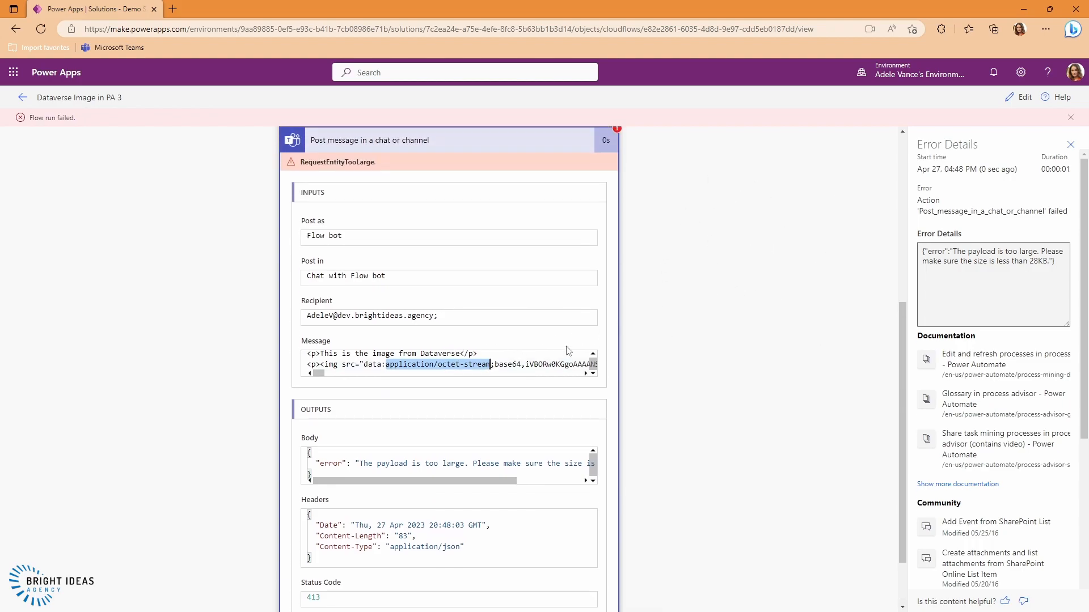
mouse_move(696, 299)
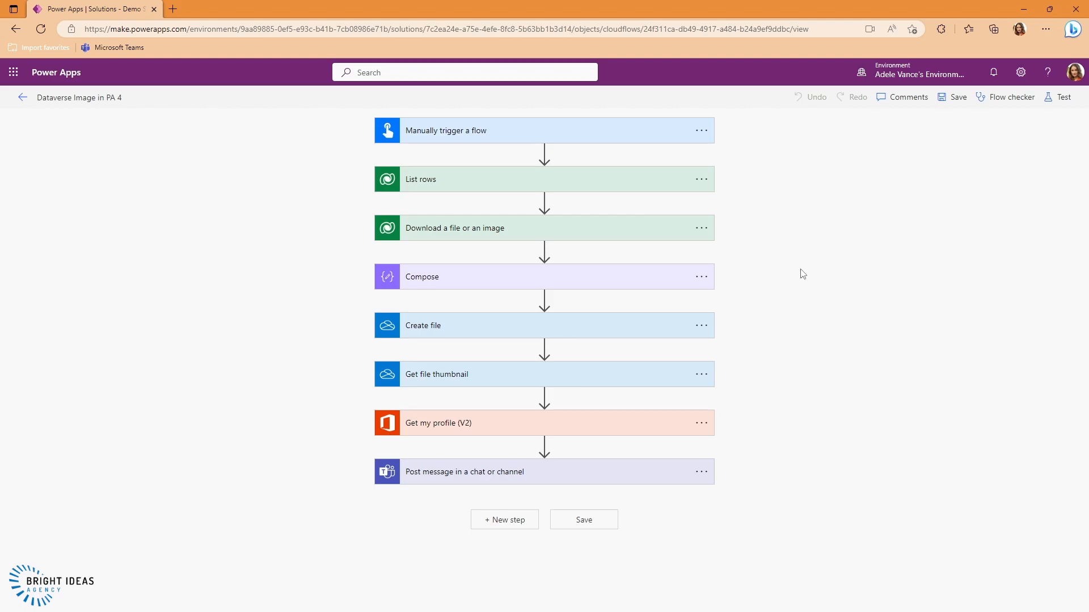
mouse_move(653, 144)
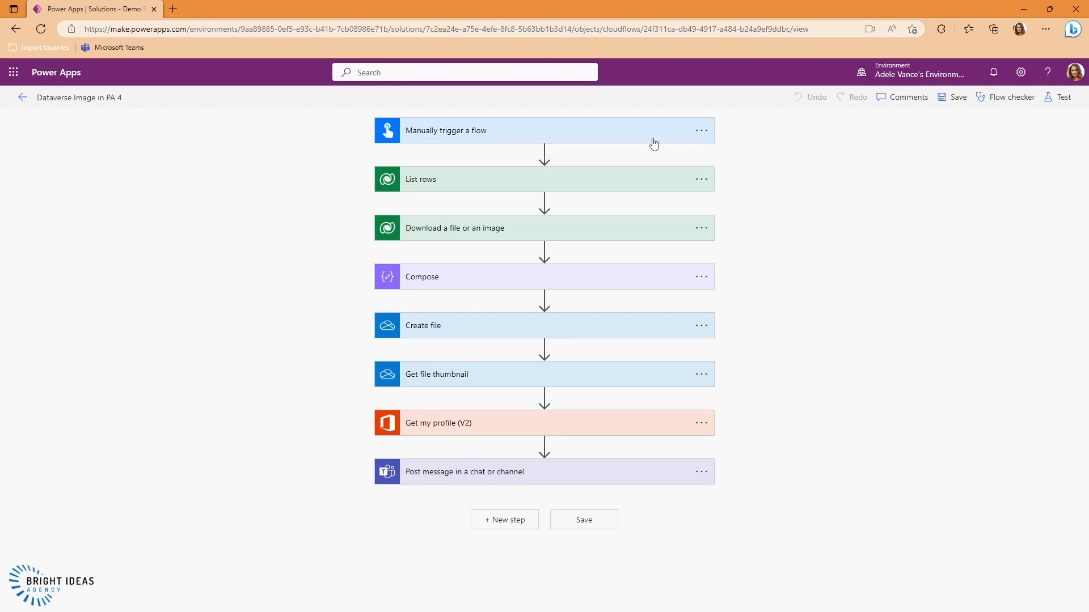
mouse_move(458, 284)
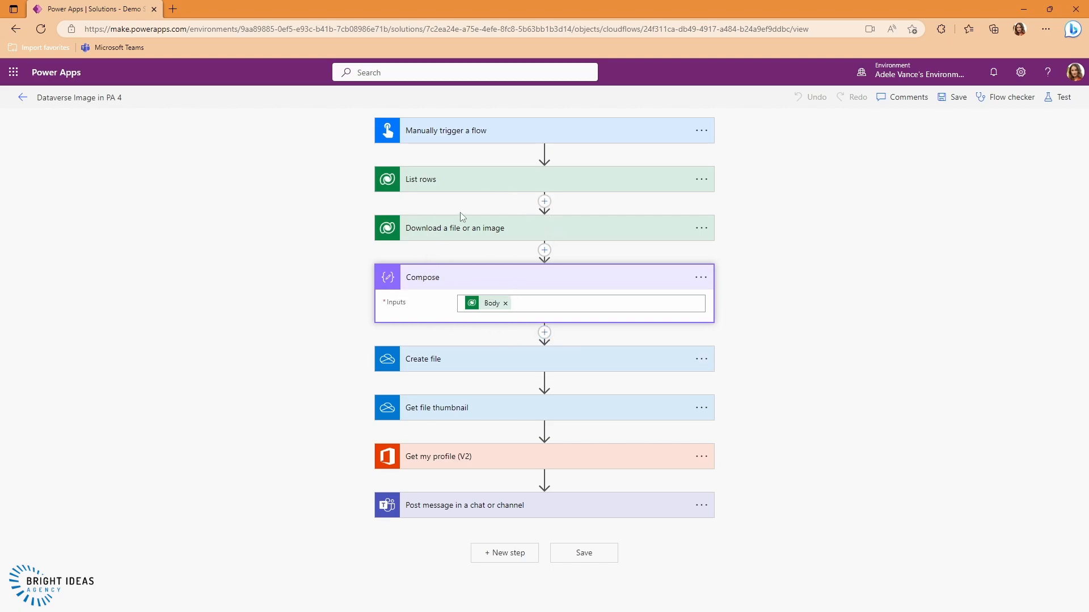
Review Create file saving Image.png to OneDrive and the thumbnail and Teams post steps below.
left_click(421, 359)
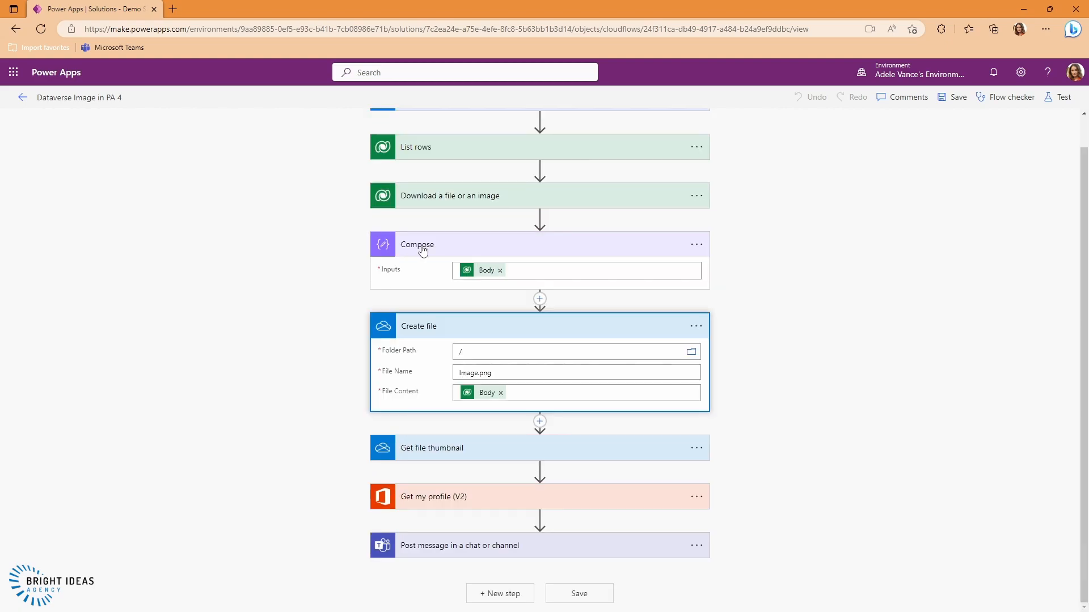
mouse_move(465, 333)
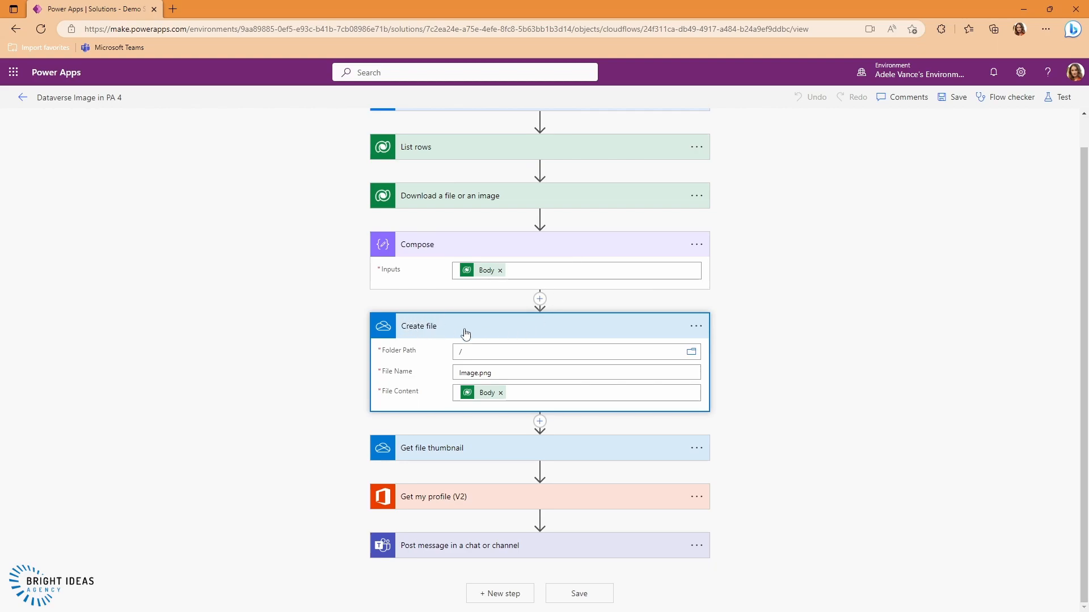
mouse_move(489, 396)
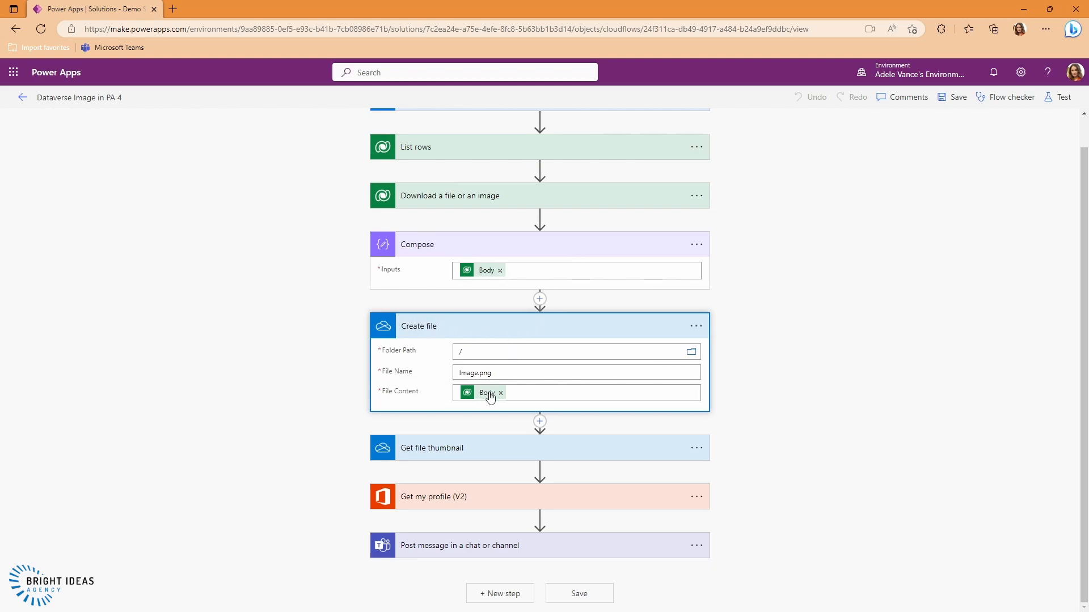
mouse_move(487, 394)
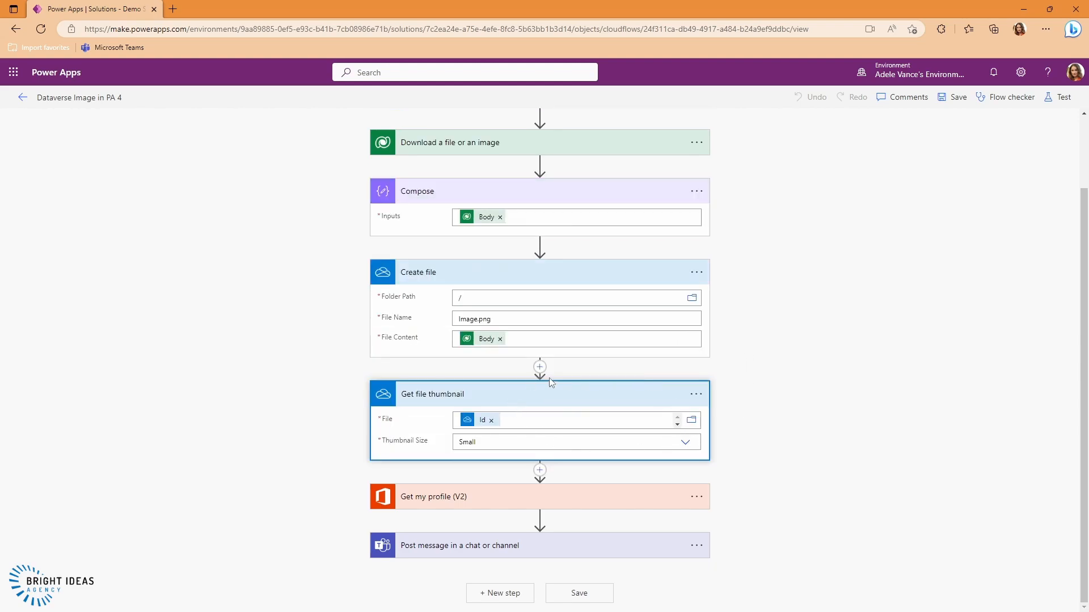
mouse_move(444, 398)
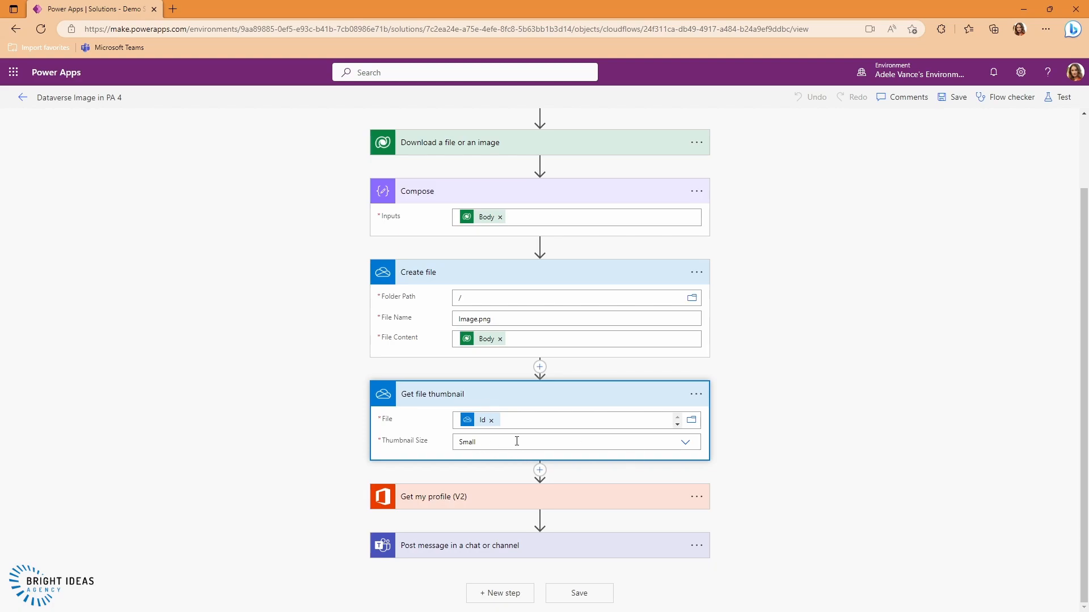
mouse_move(535, 441)
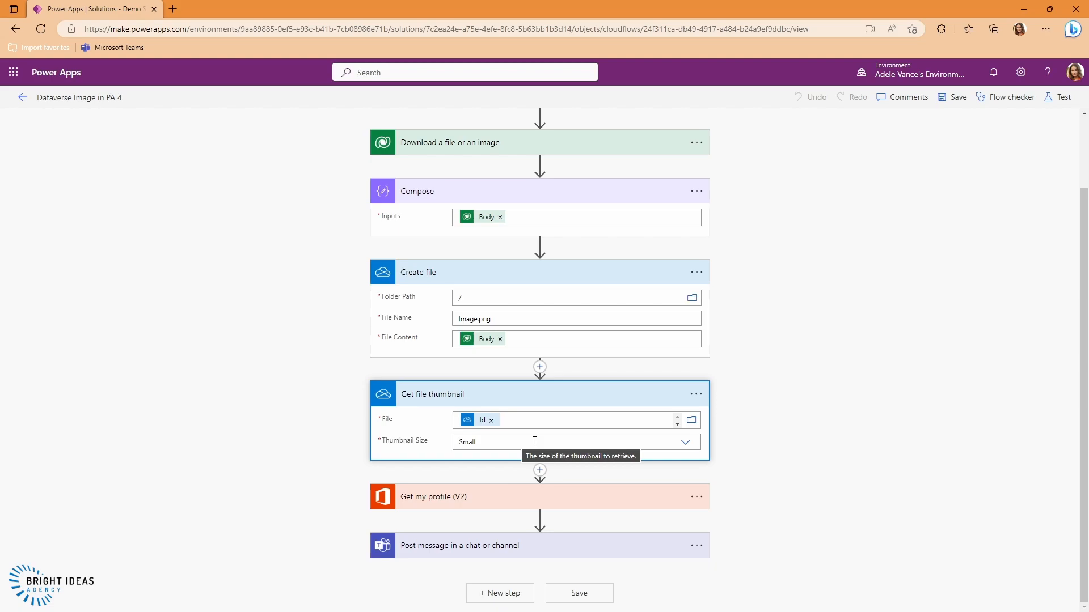
mouse_move(467, 336)
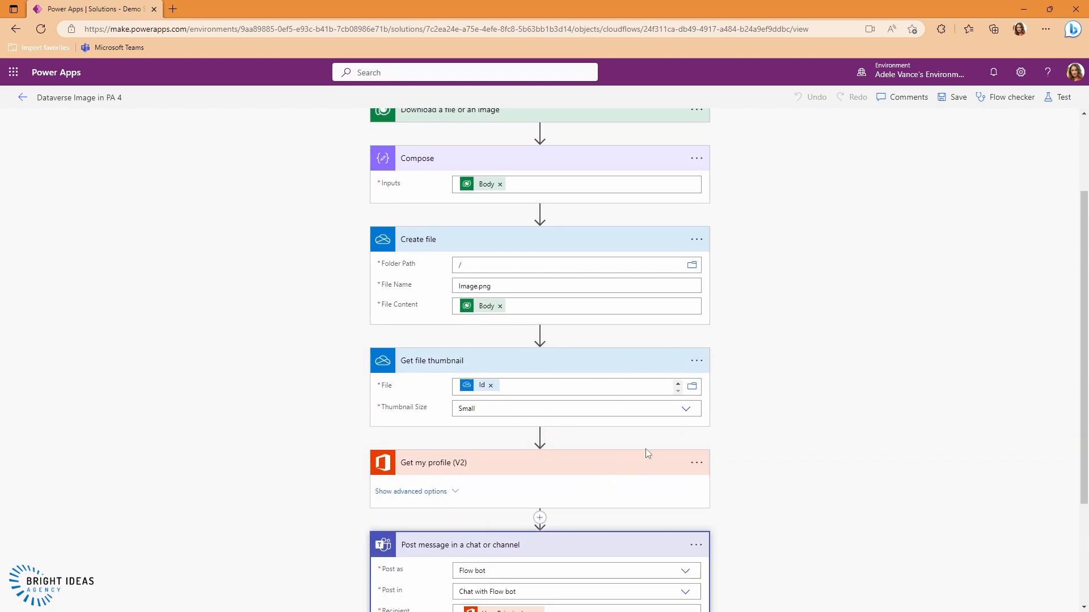
scroll("down", 3)
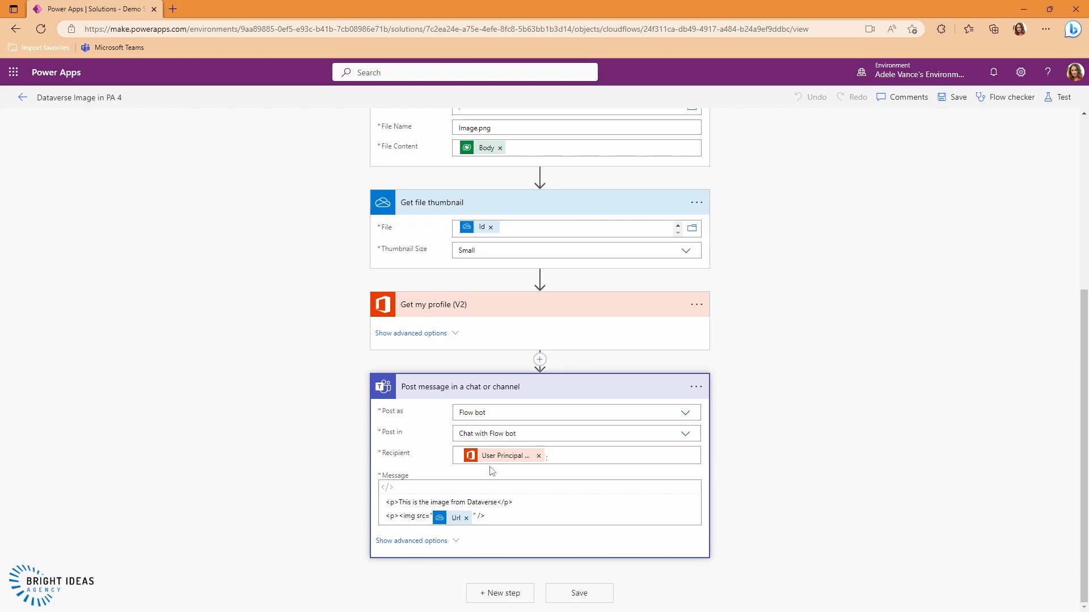
mouse_move(449, 522)
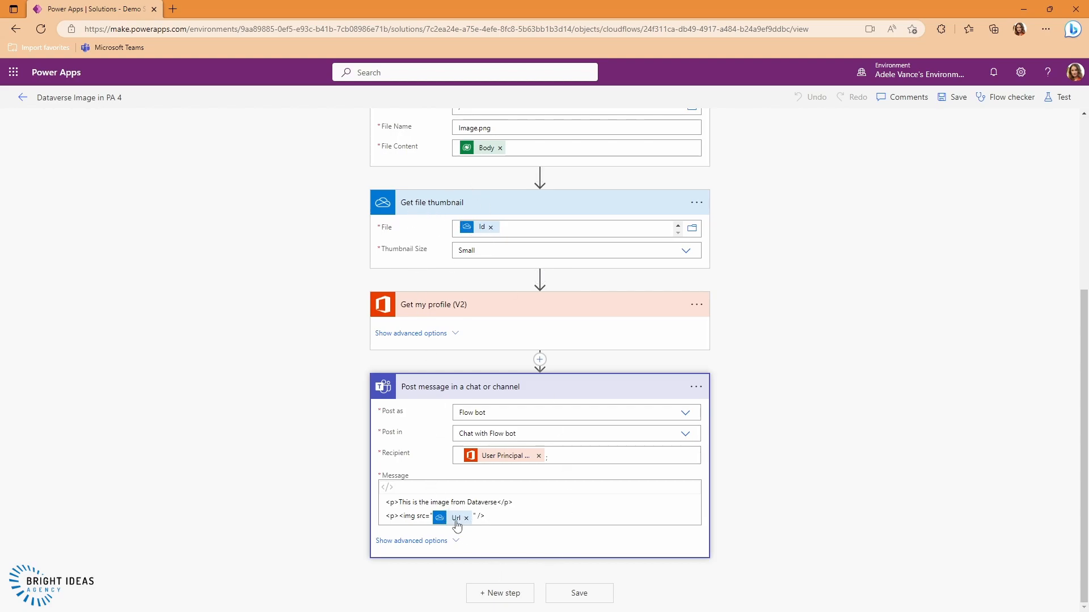
mouse_move(1041, 106)
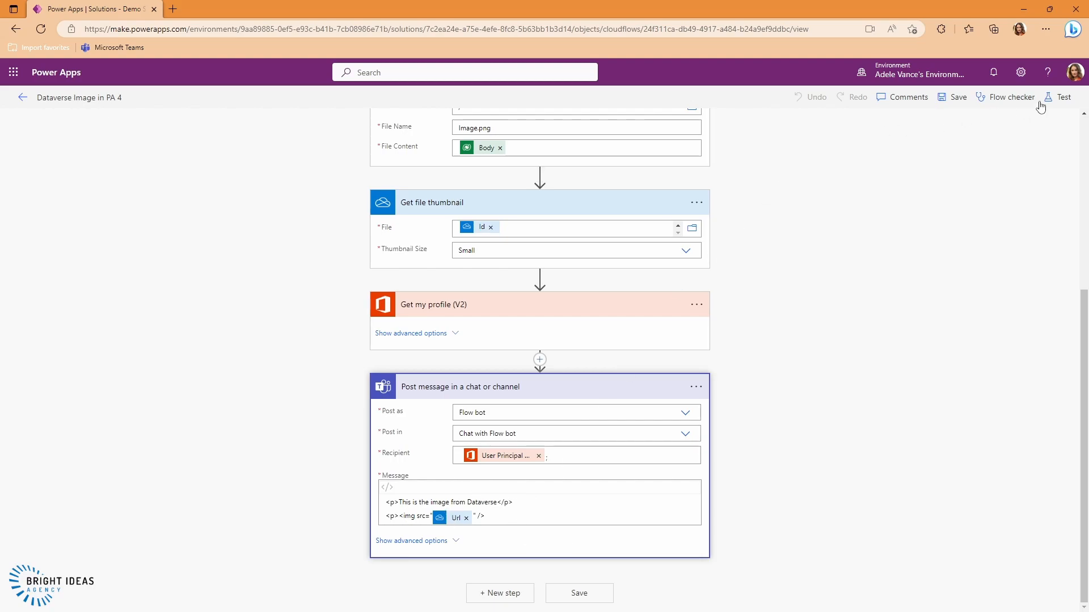
Switch to the Microsoft Teams tab and view the Power Automate chat's posted image.
left_click(1063, 97)
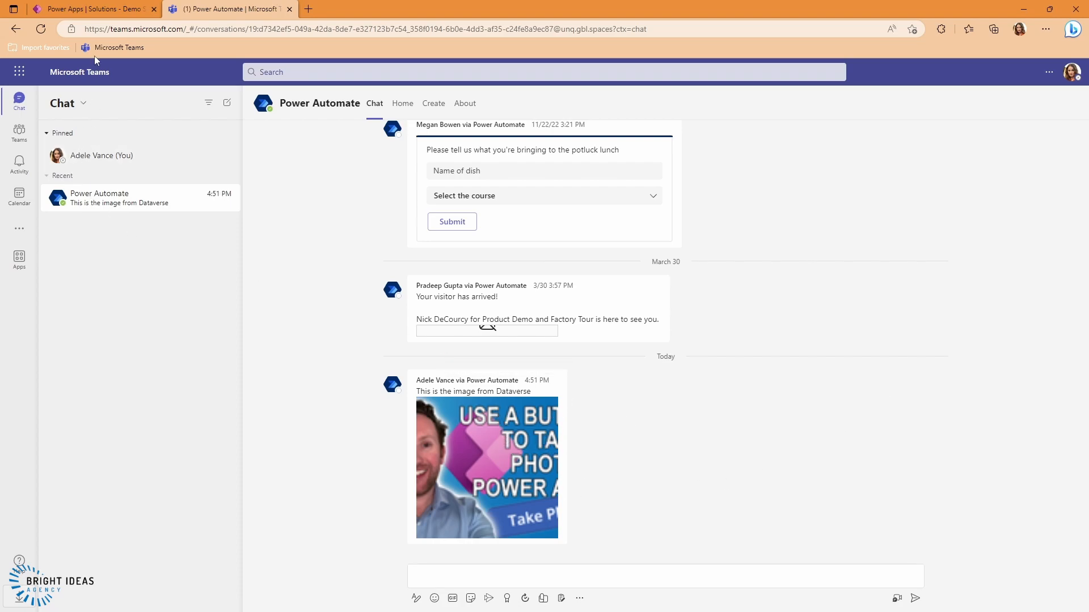
left_click(74, 8)
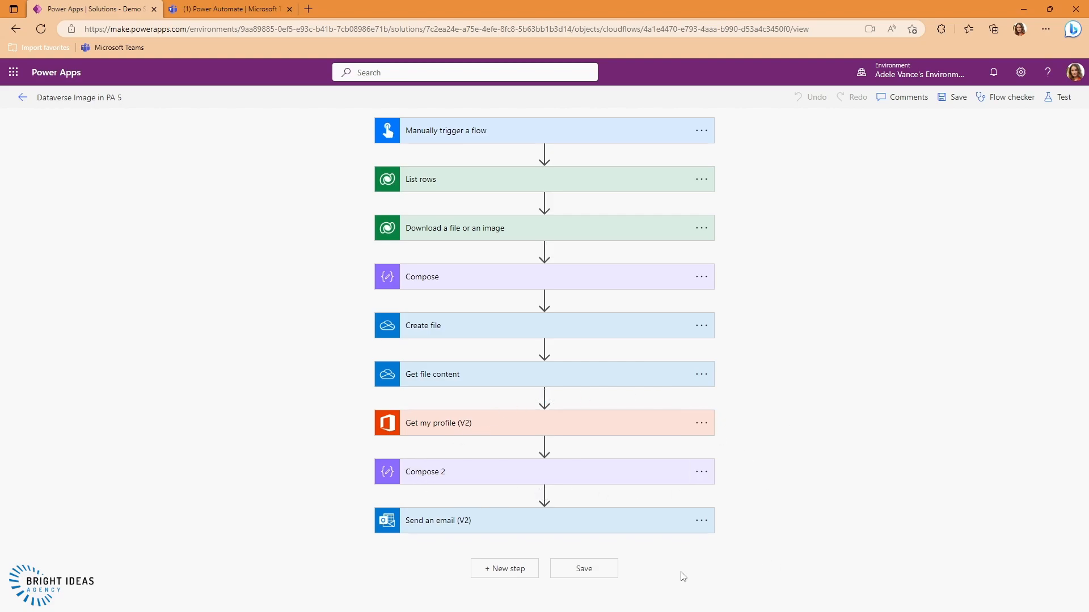
mouse_move(417, 511)
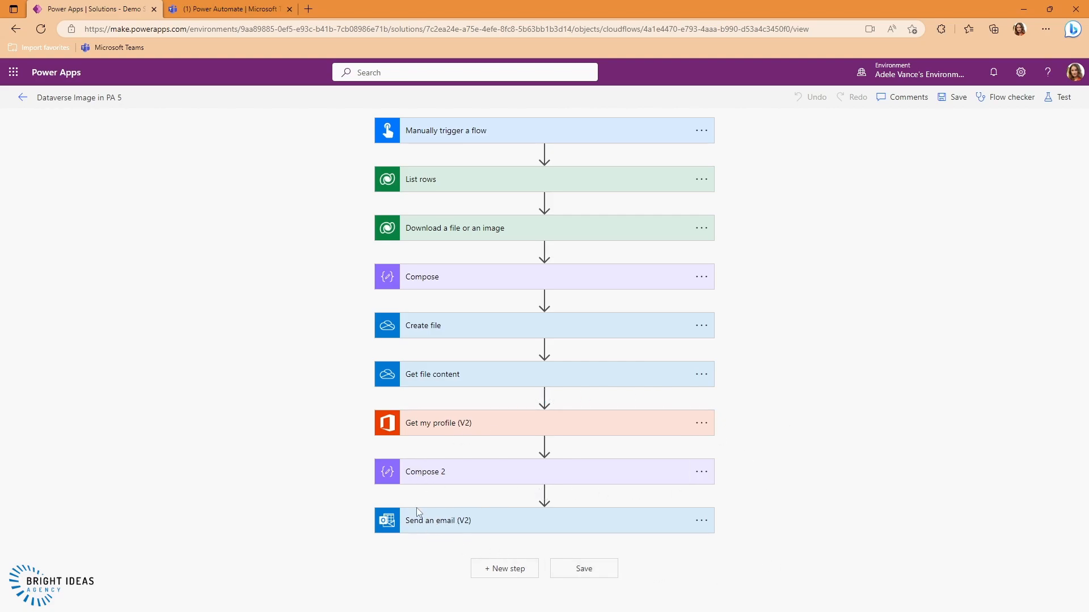
mouse_move(354, 549)
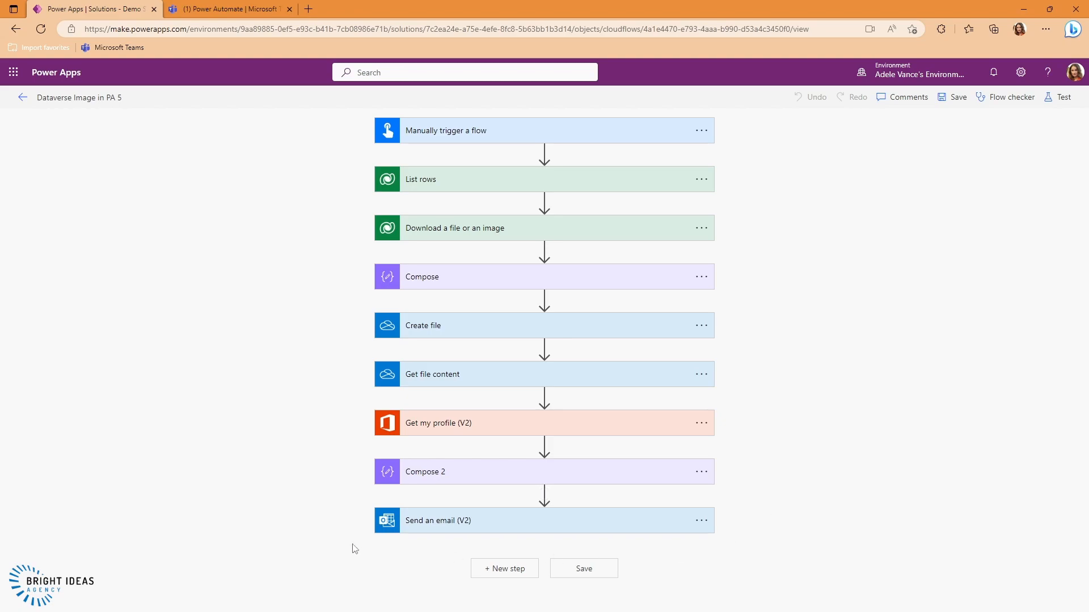
mouse_move(474, 527)
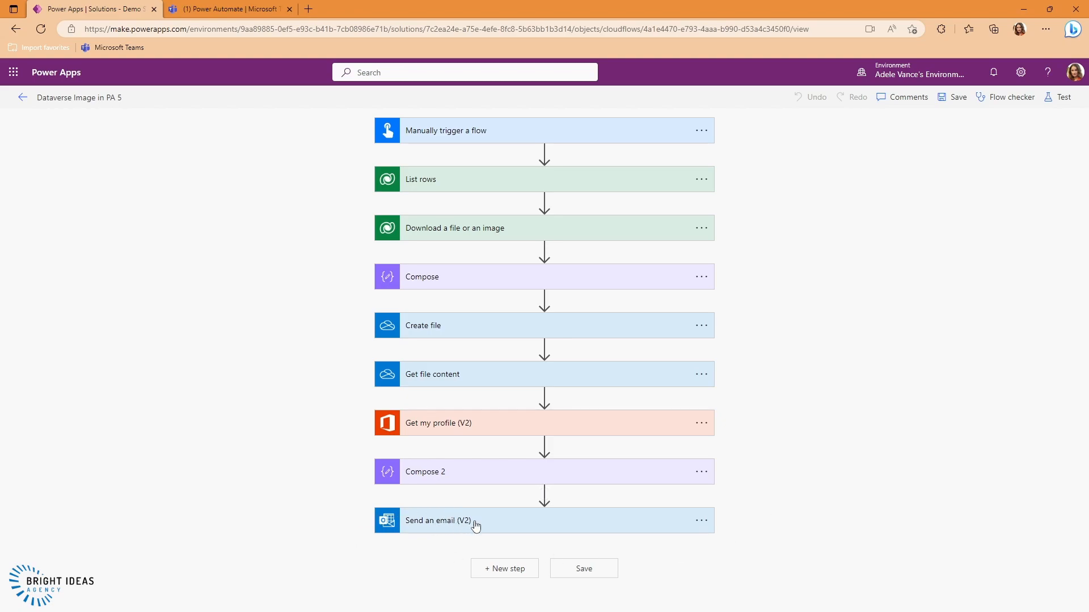
mouse_move(480, 546)
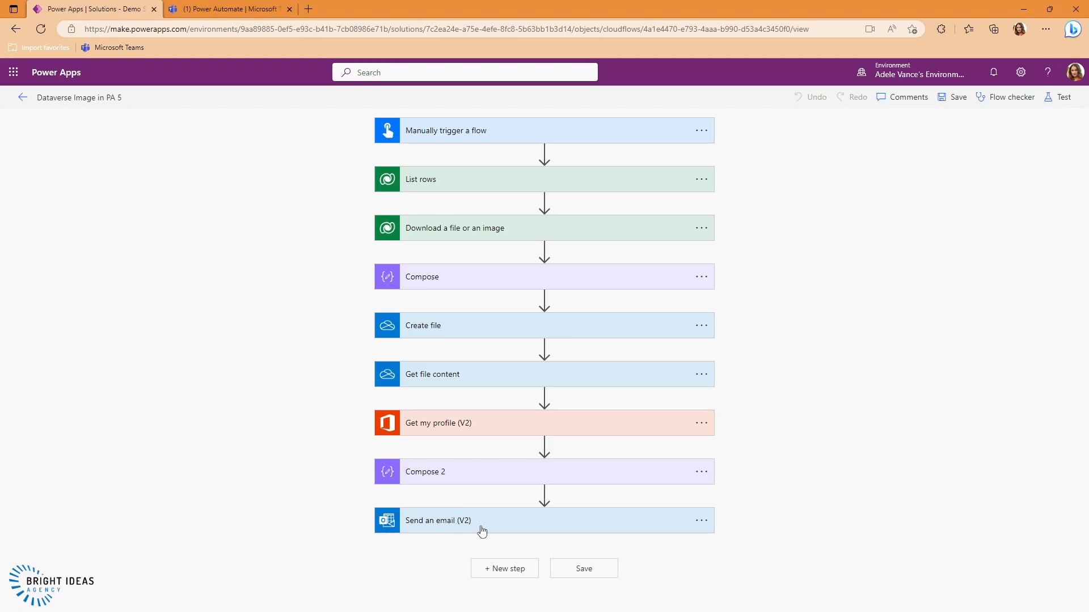
mouse_move(478, 512)
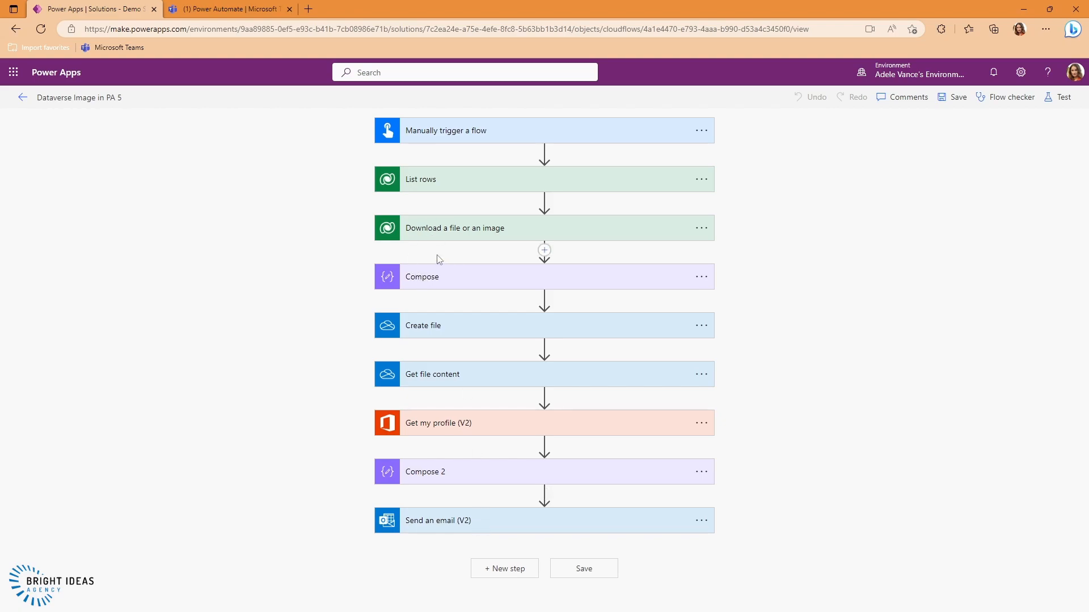
Expand Compose, Create file (Image.png) and Get file content with its Infer Content Type advanced option.
left_click(443, 276)
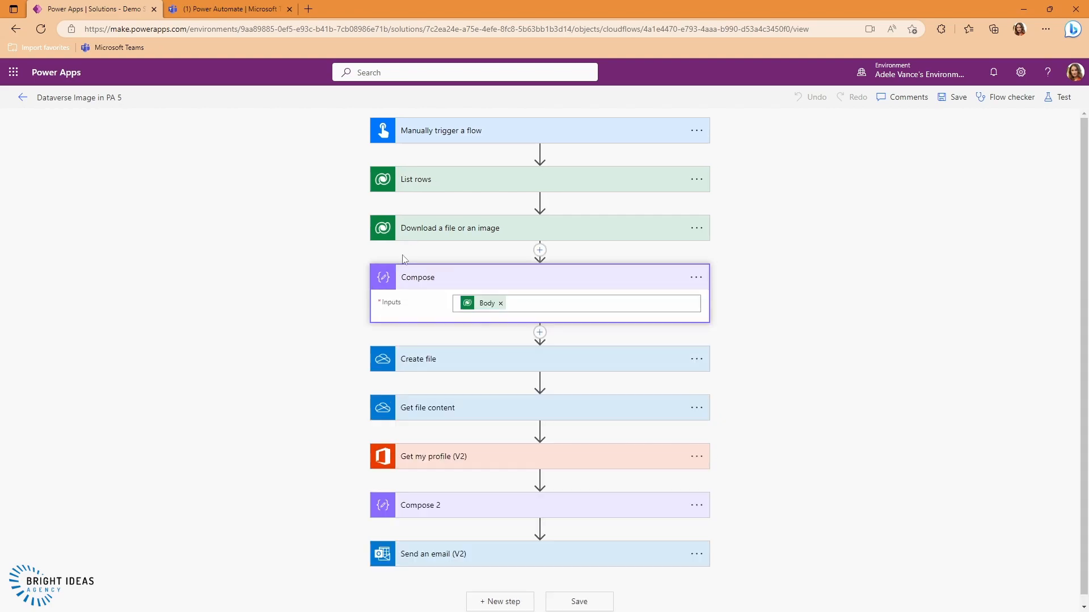
mouse_move(517, 286)
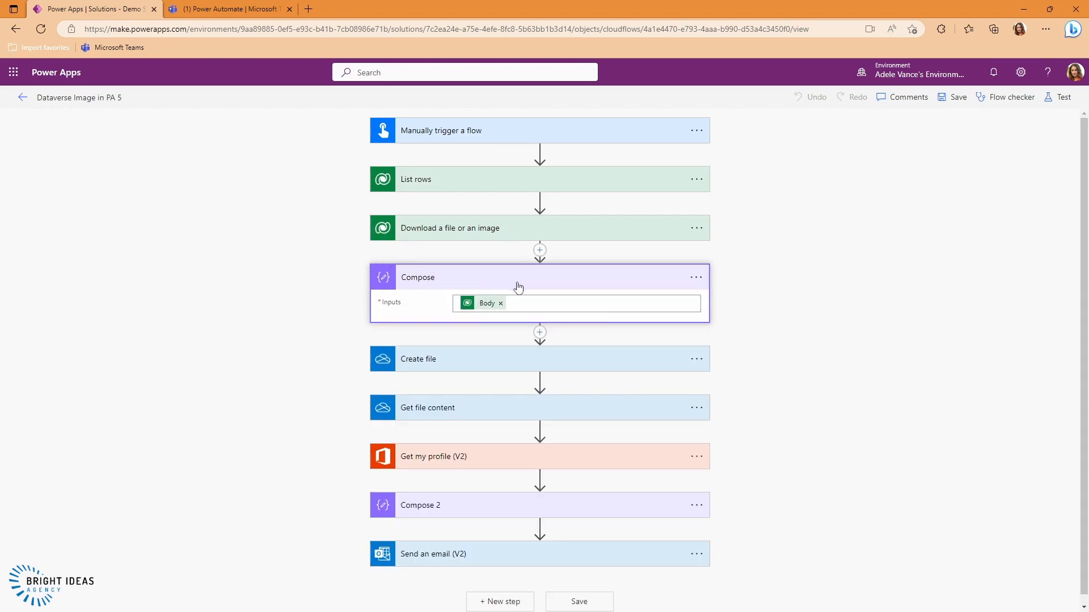
mouse_move(424, 366)
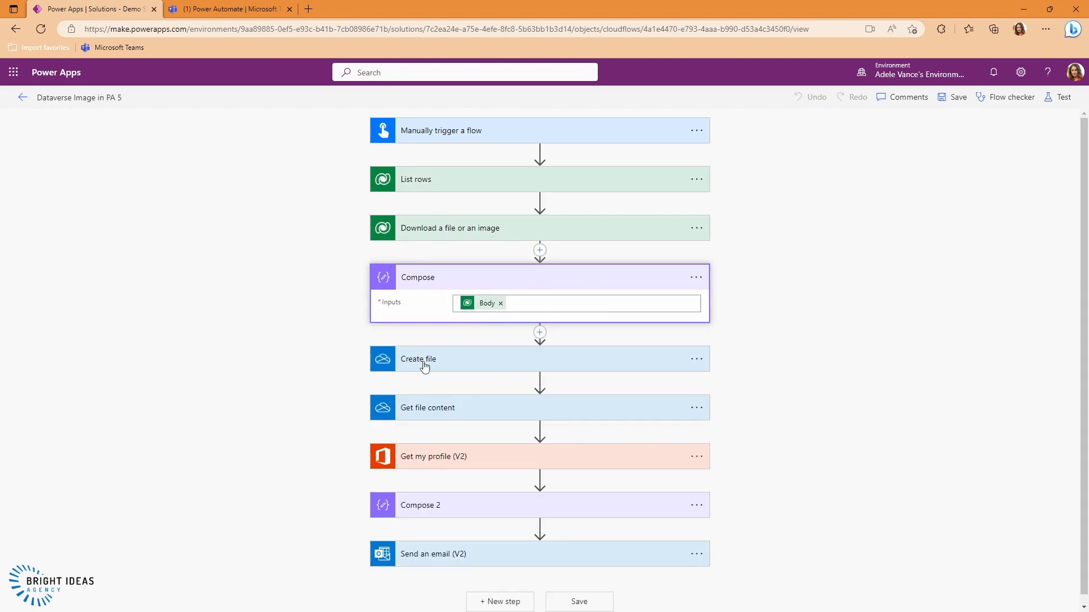
left_click(417, 358)
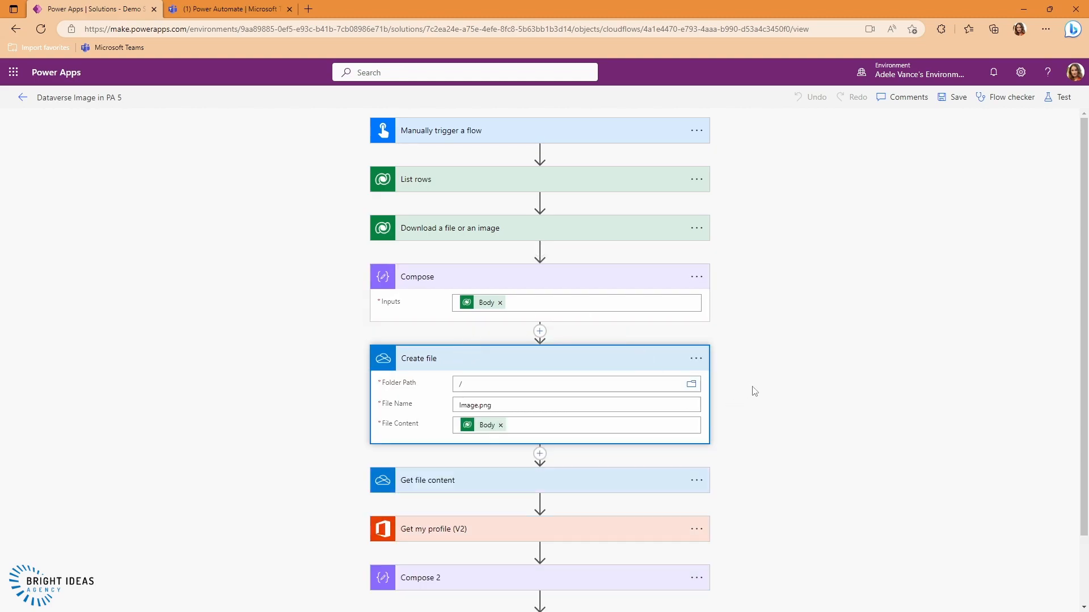
mouse_move(508, 465)
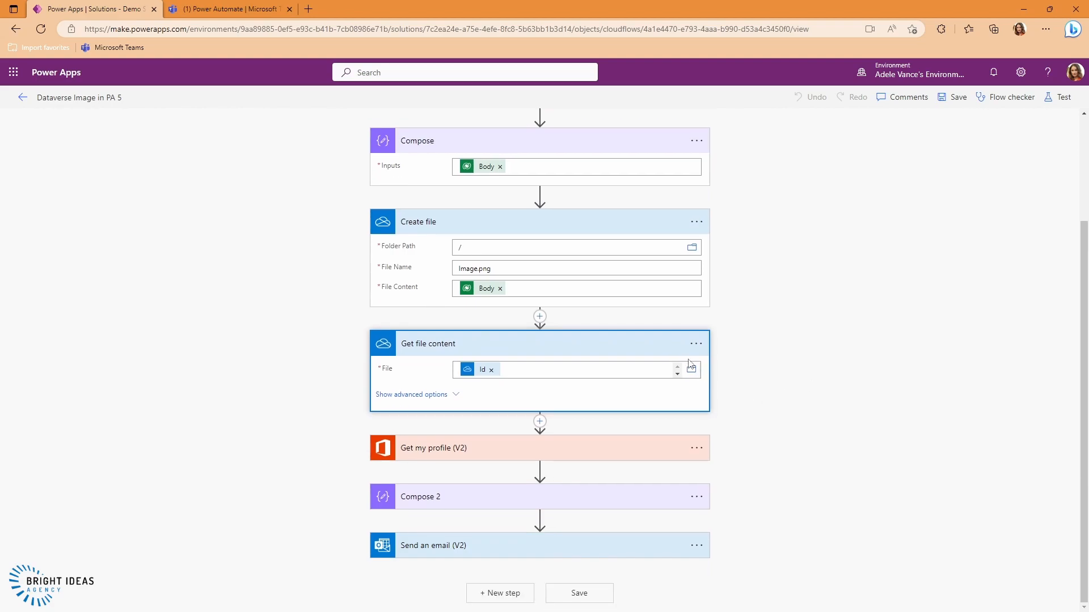
mouse_move(728, 385)
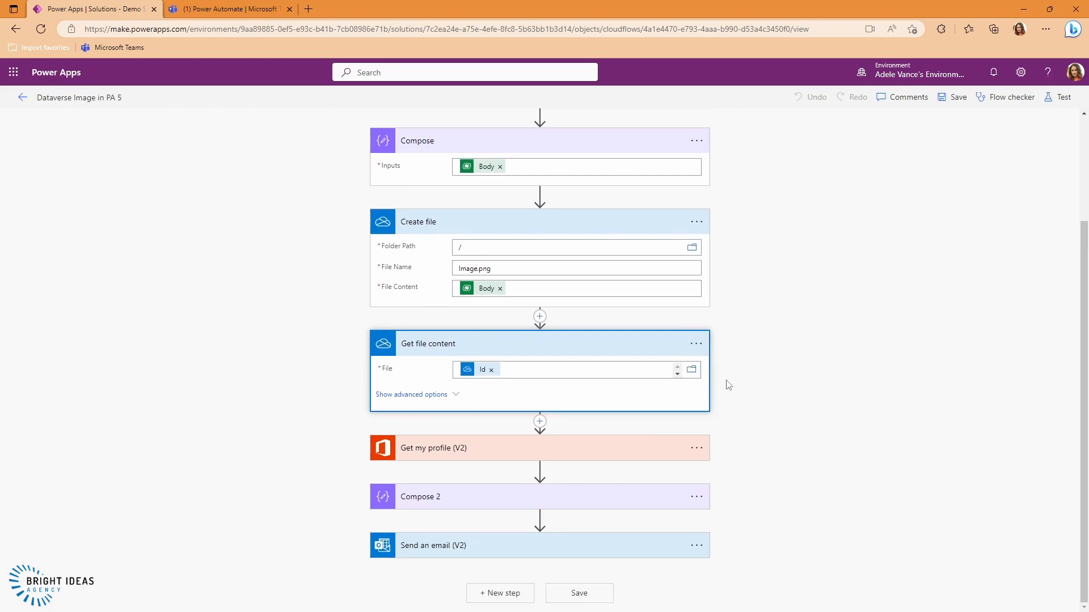
mouse_move(449, 398)
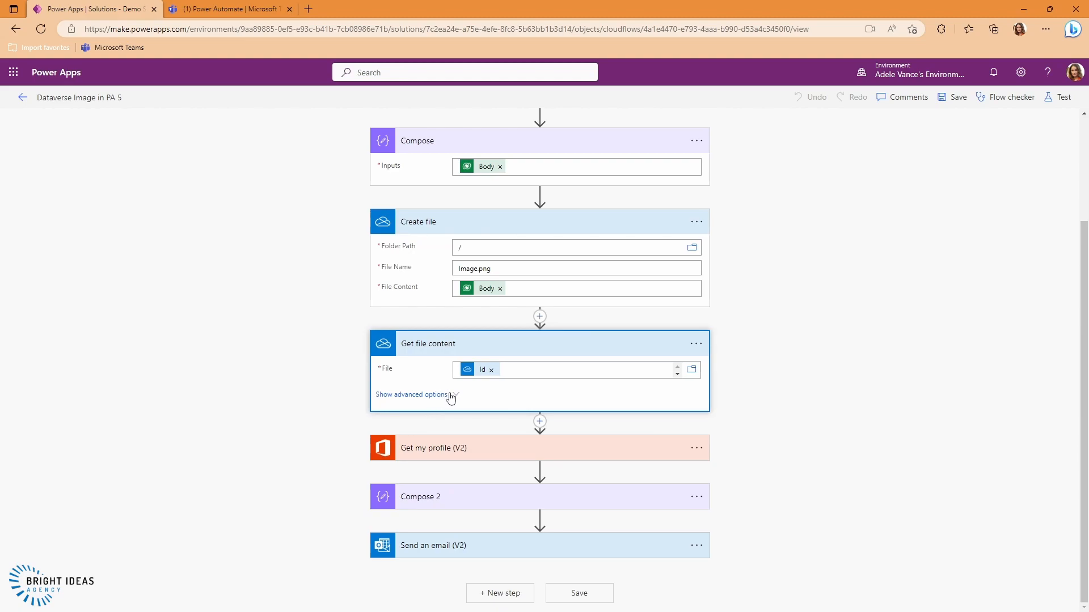
left_click(411, 395)
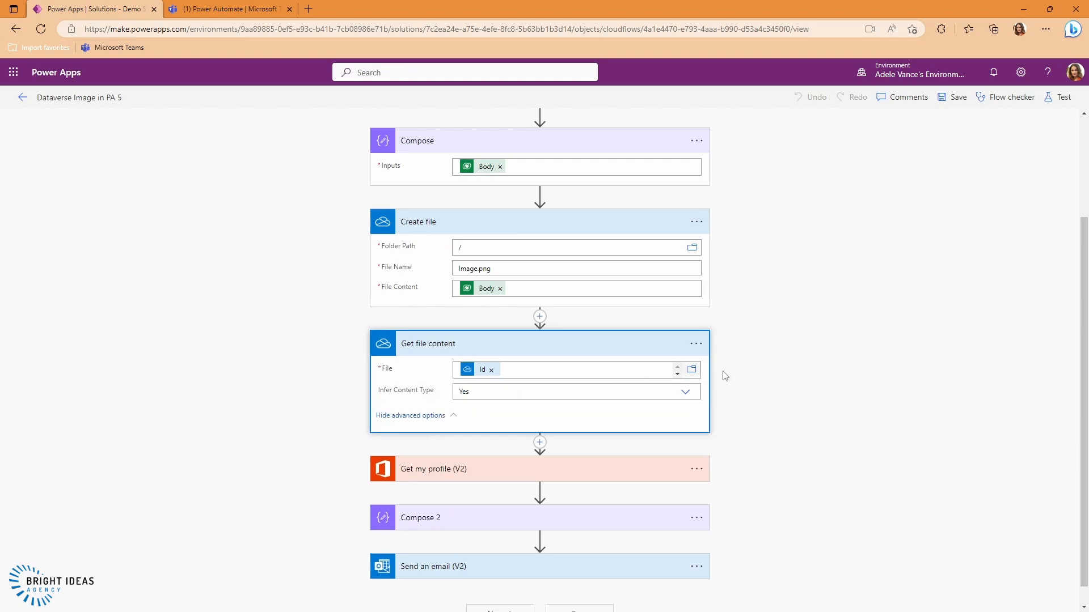
scroll("down", 3)
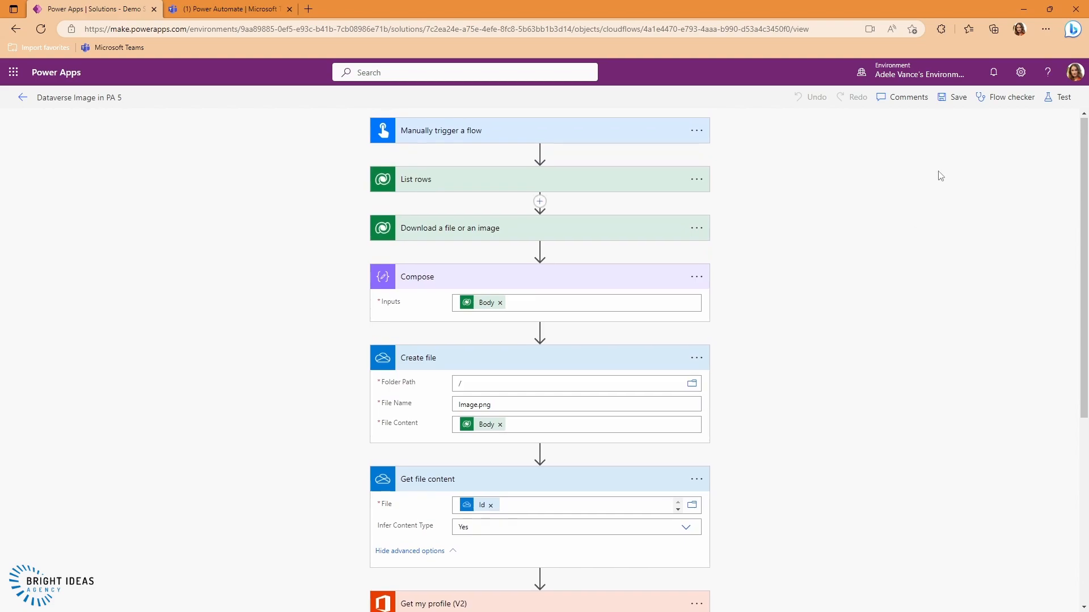
Test-run the PA 5 flow and review the Create file and Get file content run details.
left_click(1056, 98)
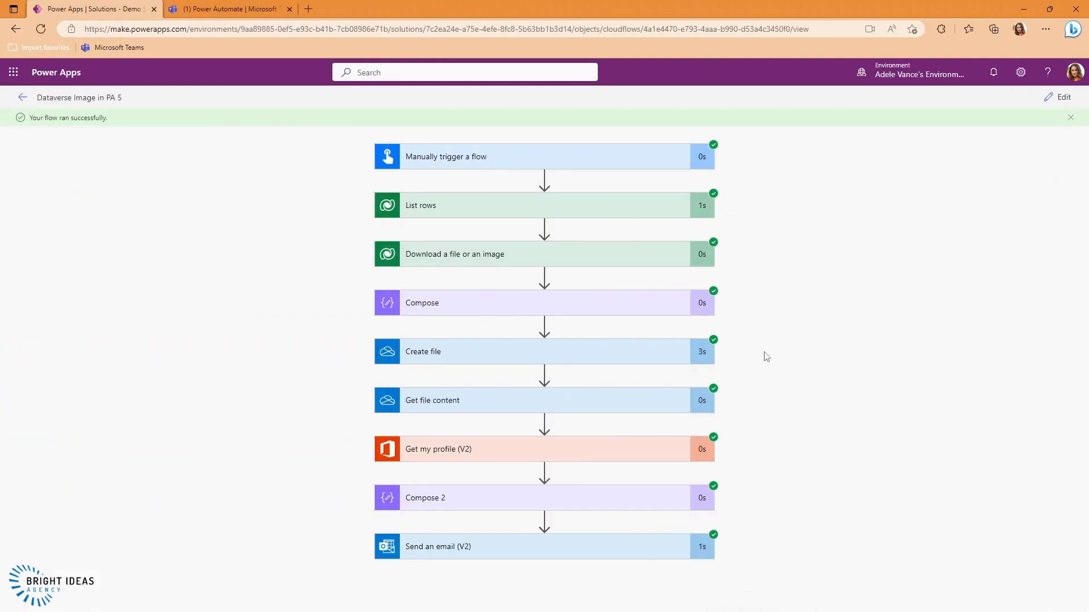
left_click(422, 352)
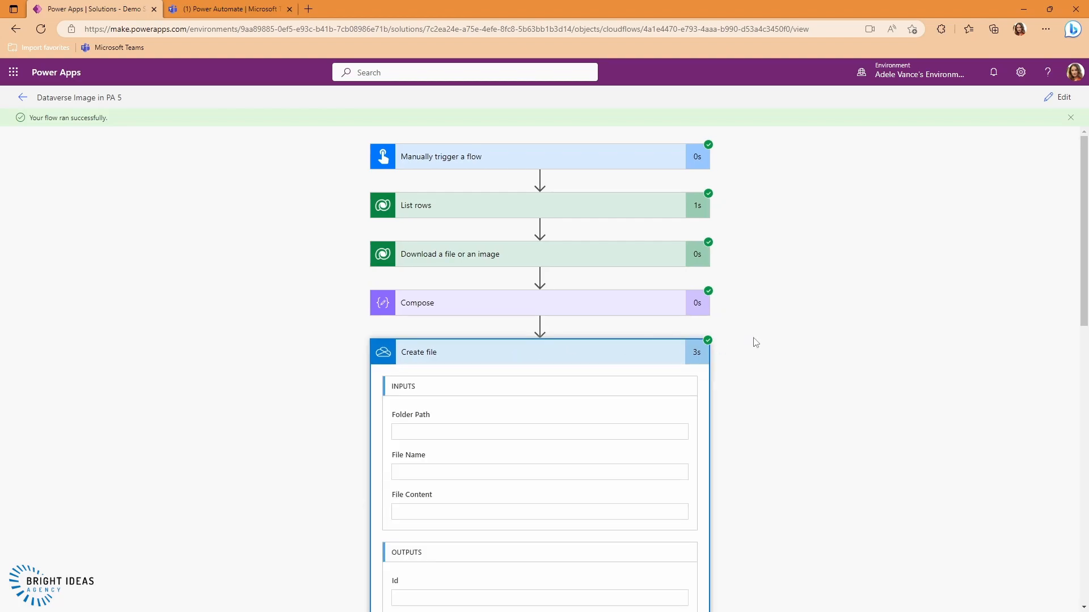
scroll("down", 3)
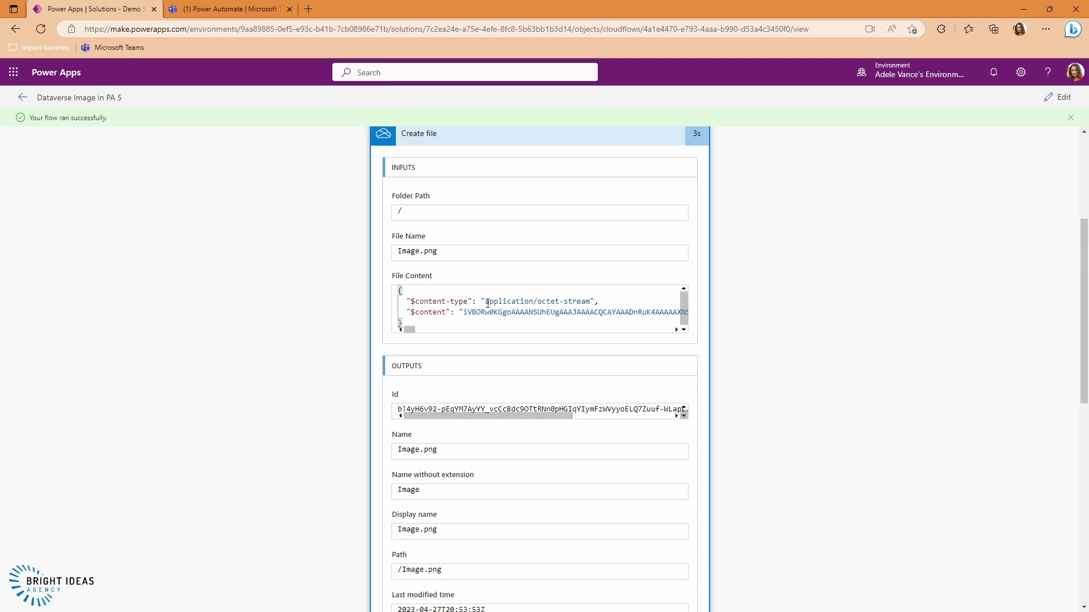
scroll("down", 3)
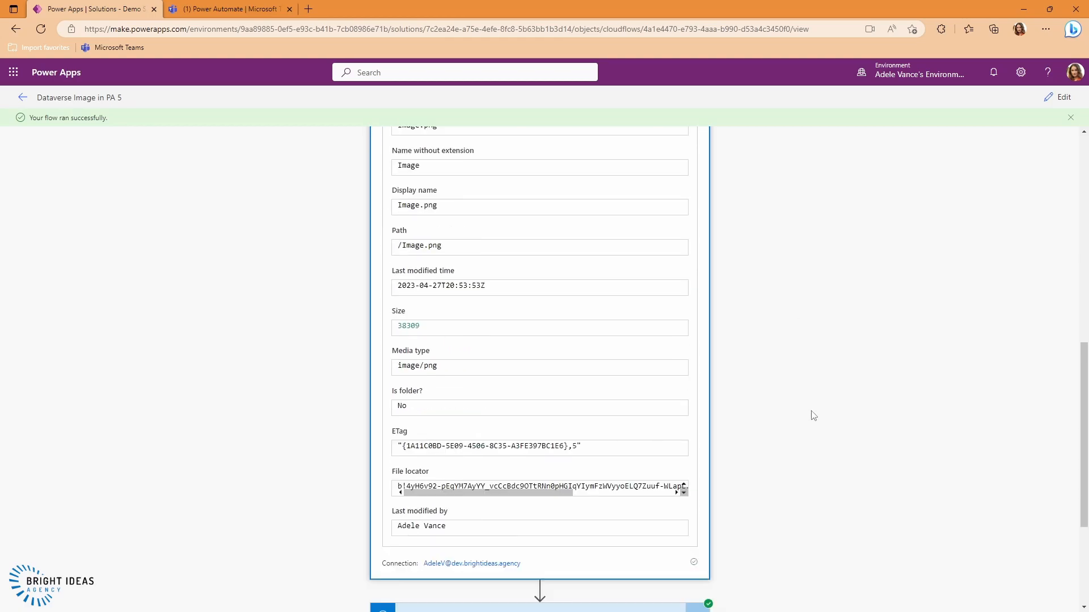
scroll("down", 3)
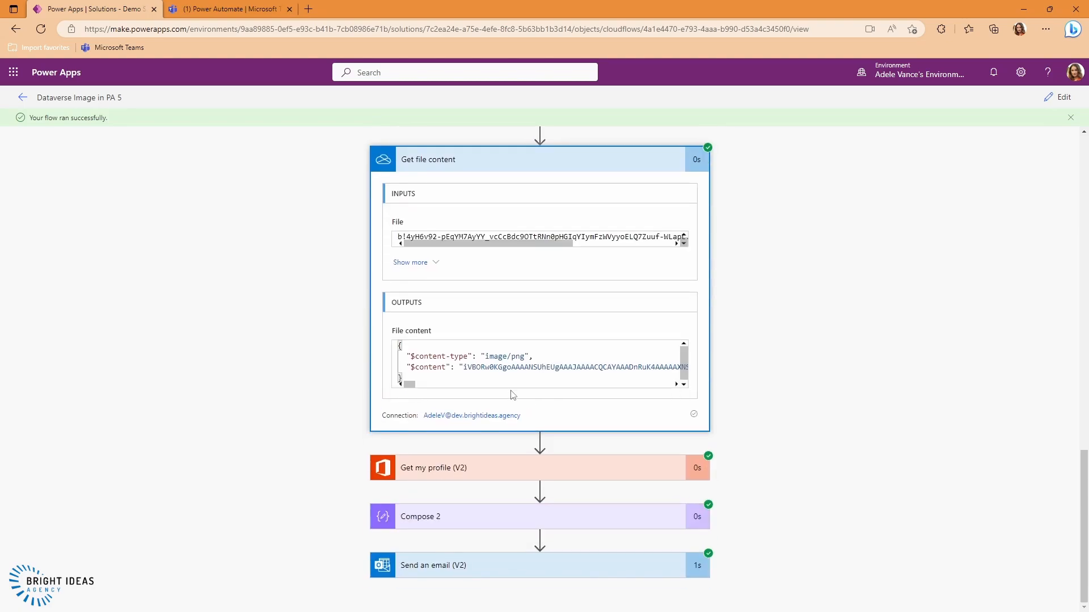
mouse_move(481, 316)
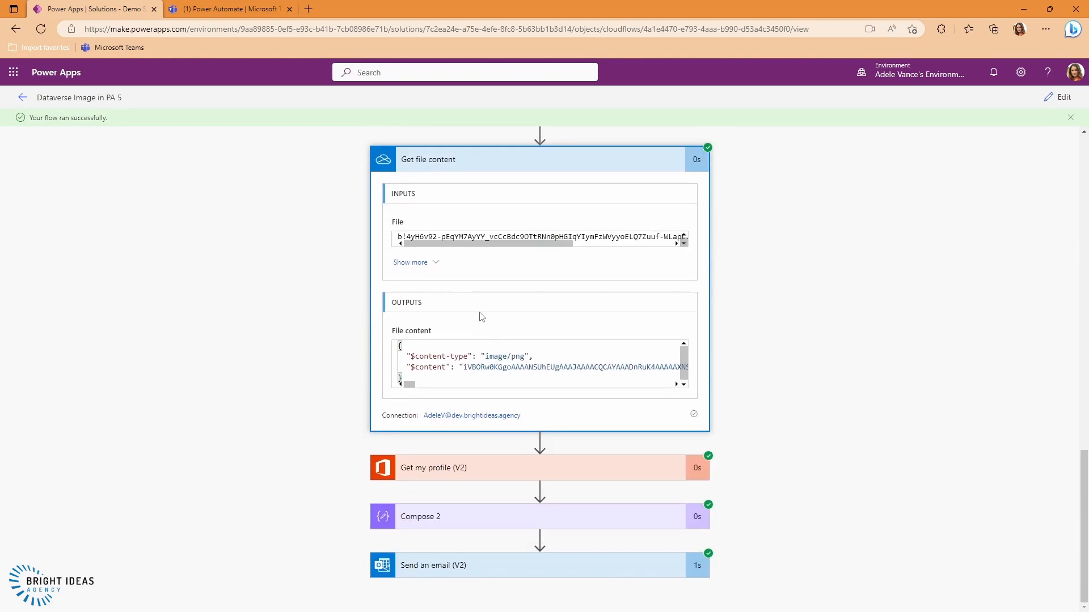
mouse_move(462, 355)
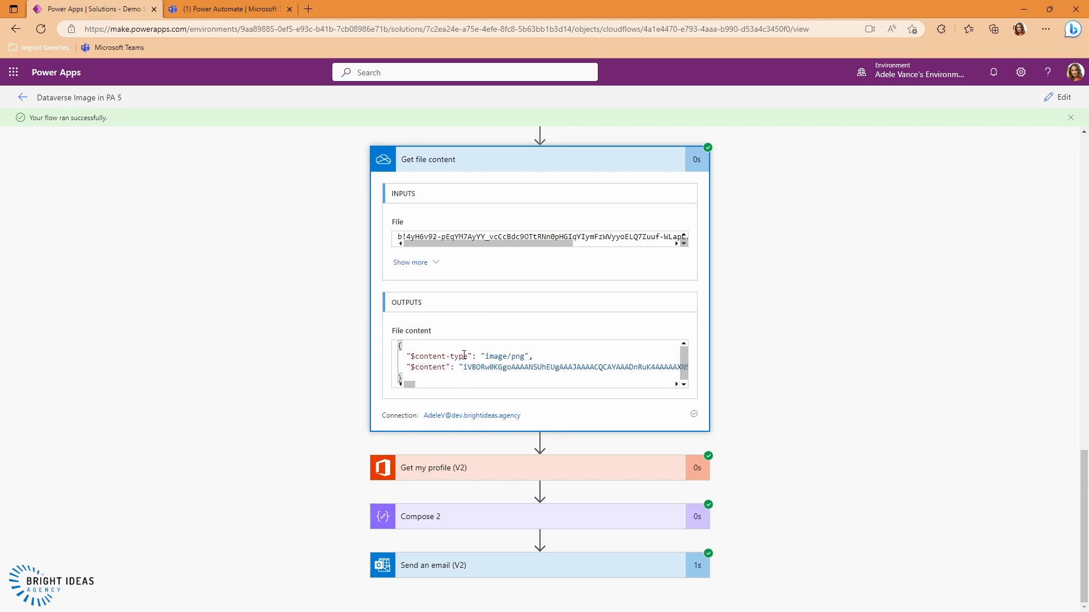
mouse_move(480, 370)
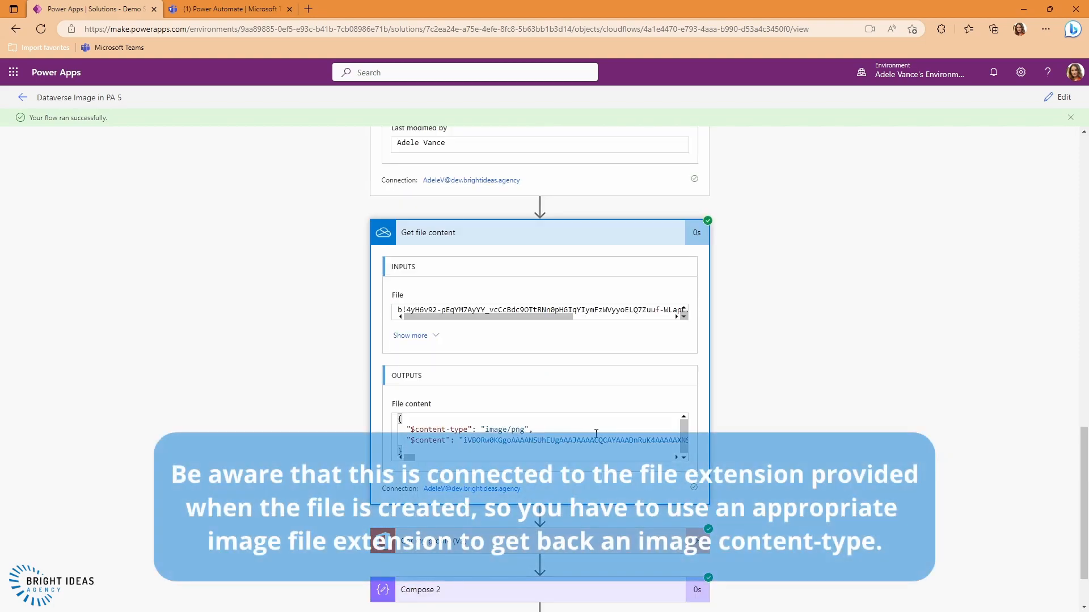
mouse_move(802, 420)
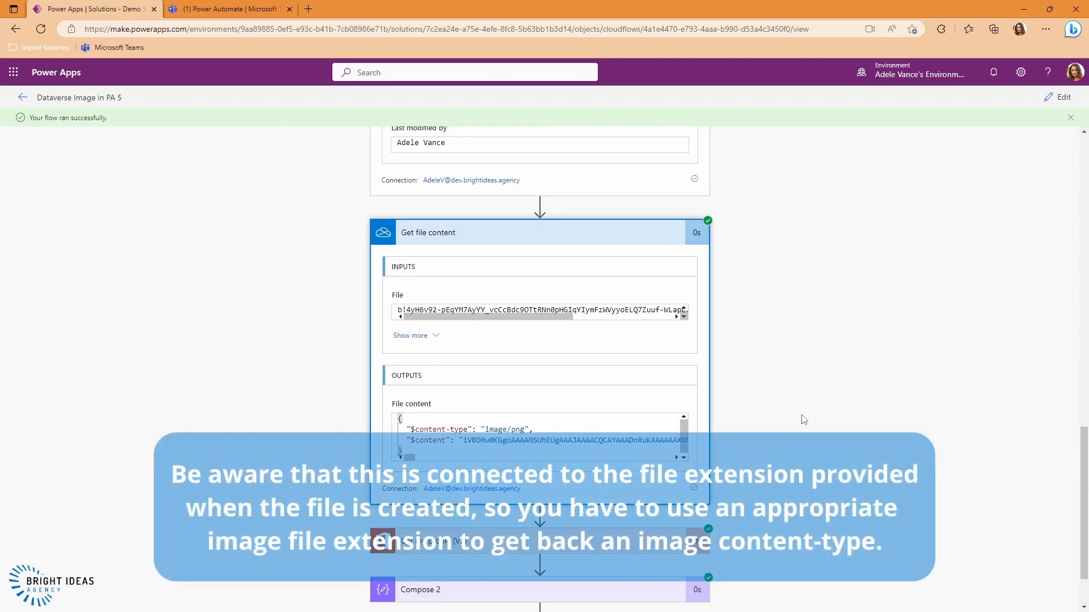
Review Compose 2's data URI and the Send an email (V2) inputs in the run view.
scroll("down", 3)
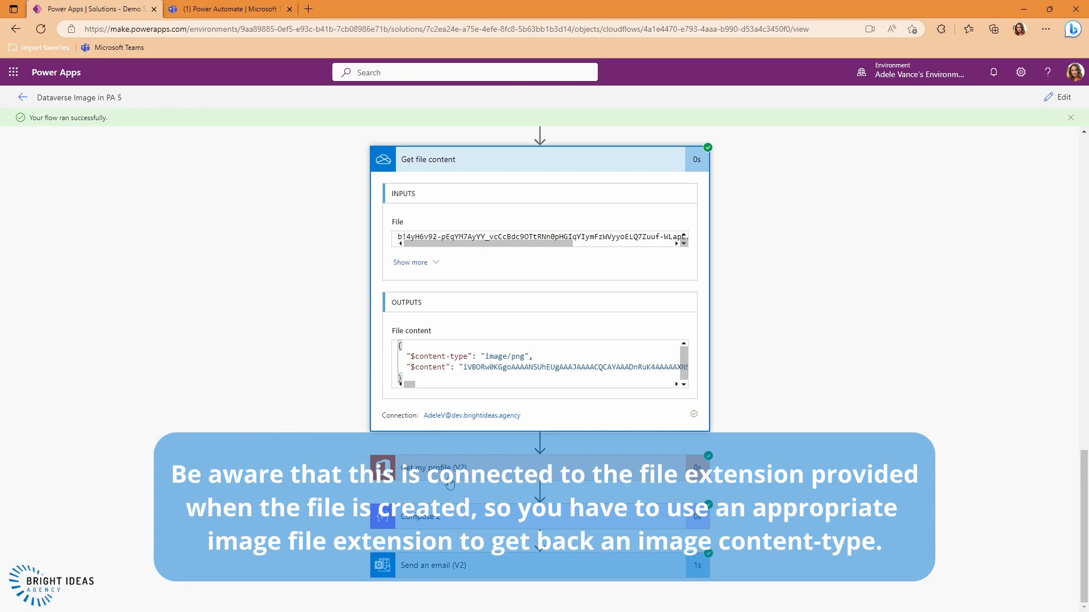
scroll("down", 3)
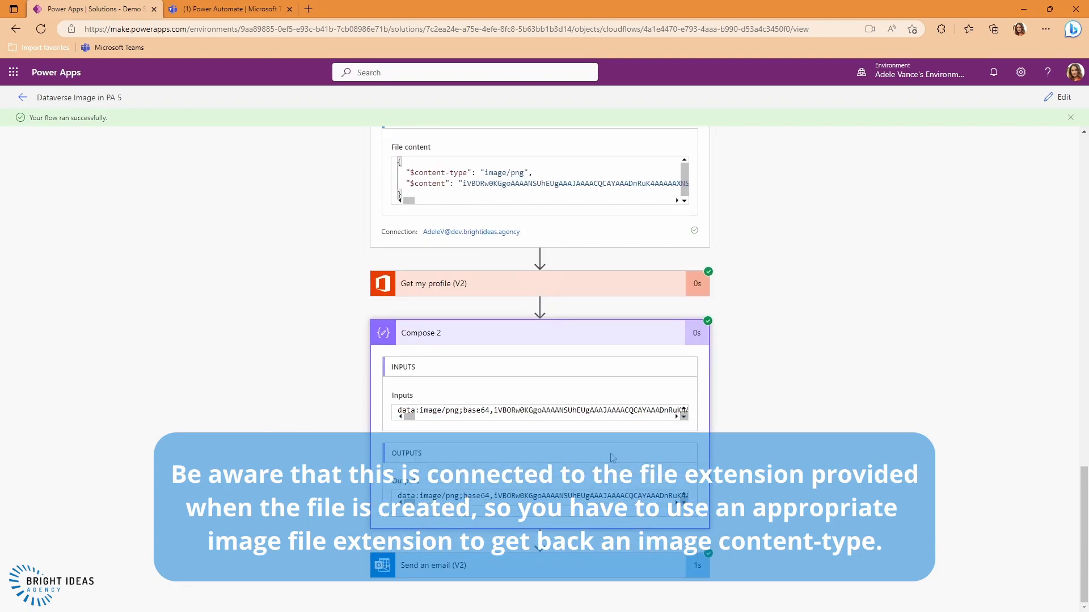
mouse_move(521, 403)
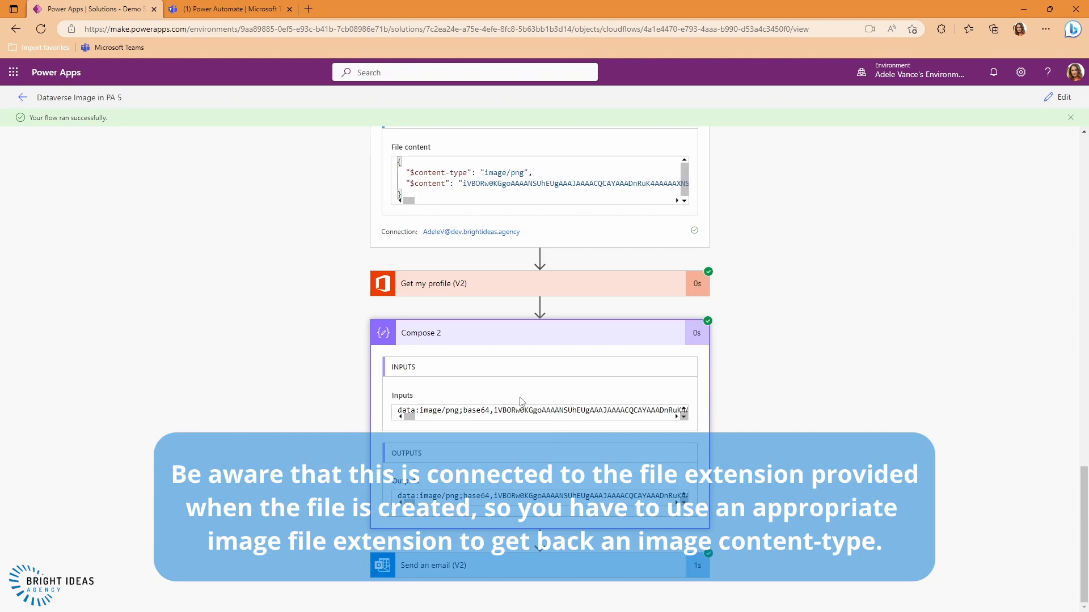
mouse_move(635, 423)
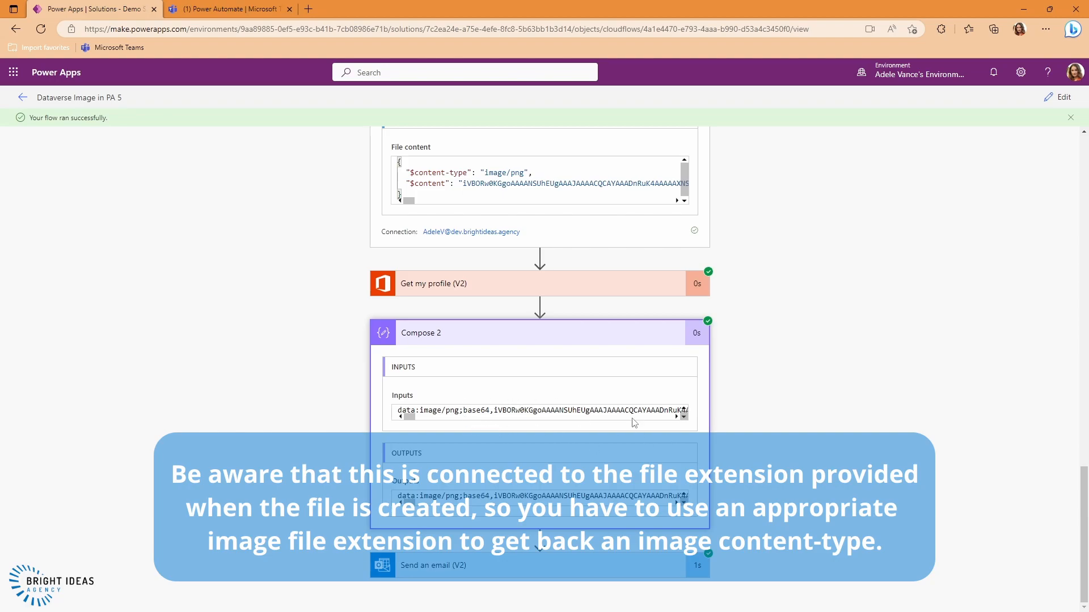
mouse_move(511, 571)
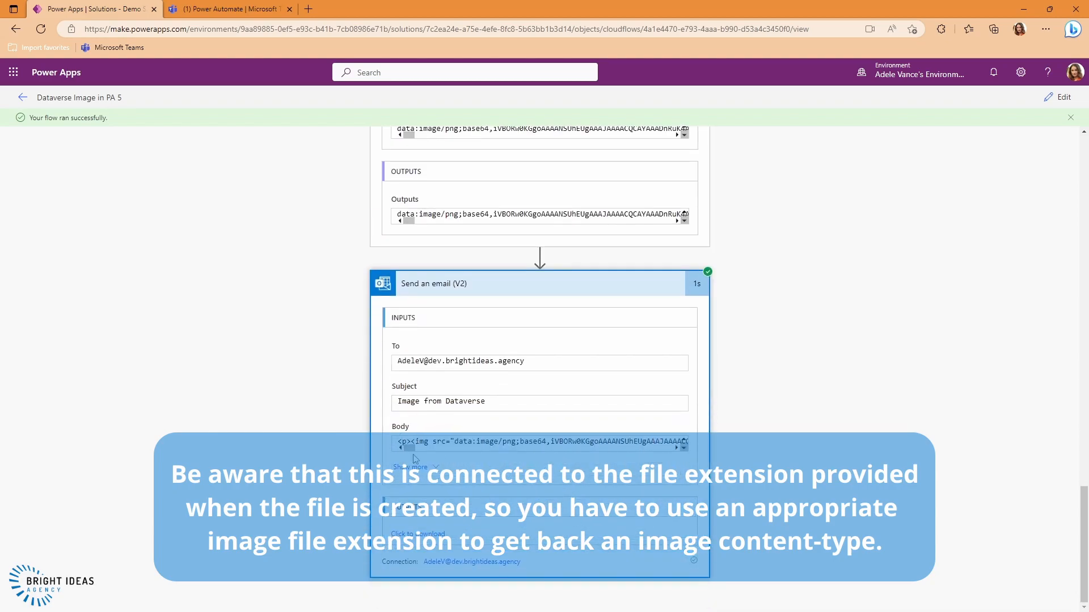
mouse_move(449, 456)
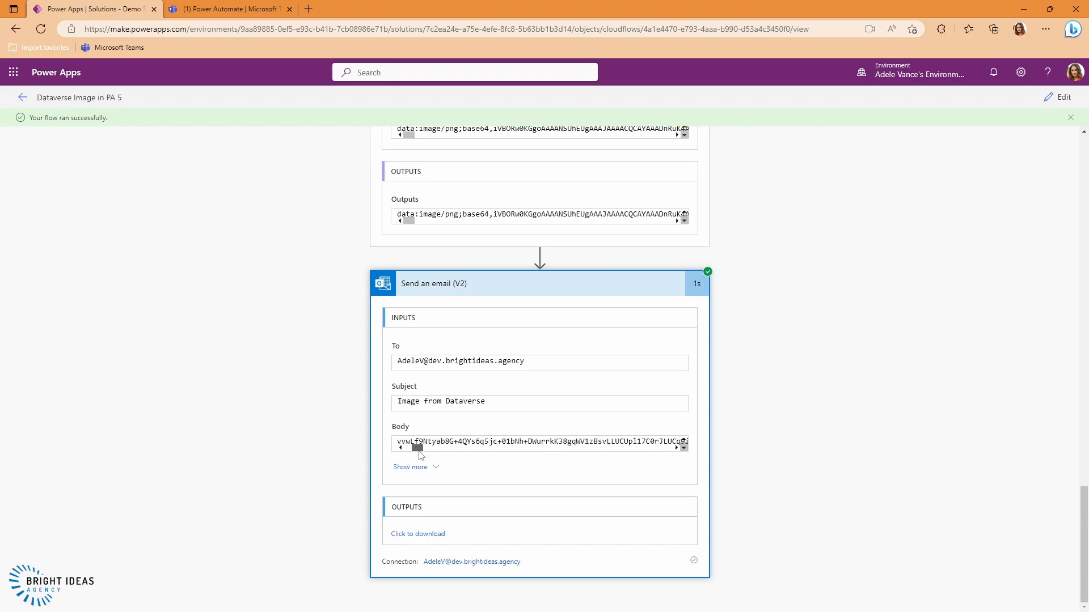
left_click_drag(416, 447, 468, 447)
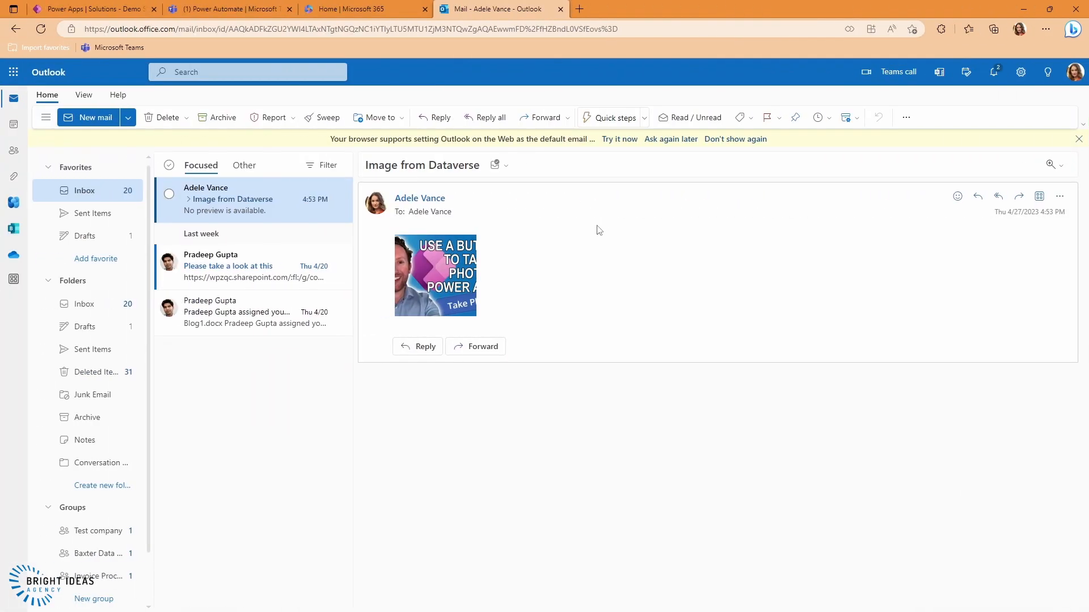
mouse_move(424, 251)
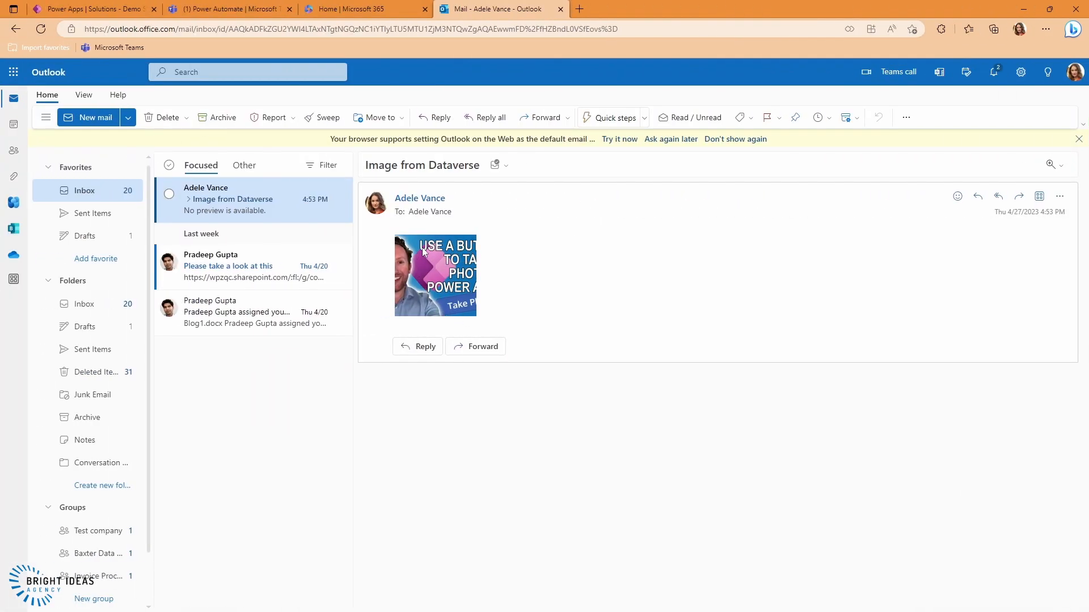
mouse_move(463, 292)
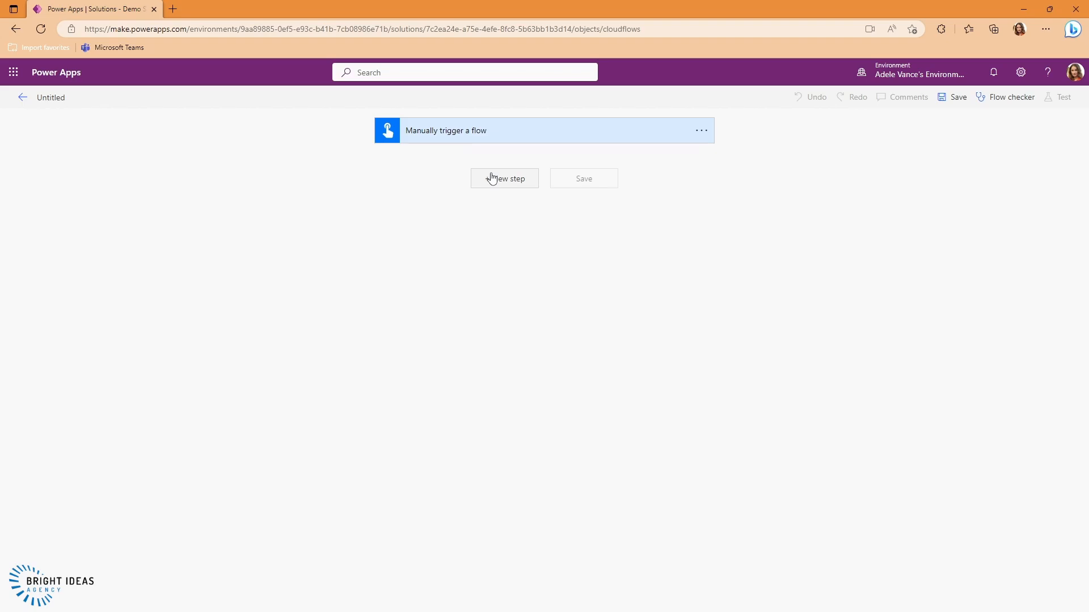
Add a OneDrive 'Get file content using path' step reading /Image.png.
left_click(503, 178)
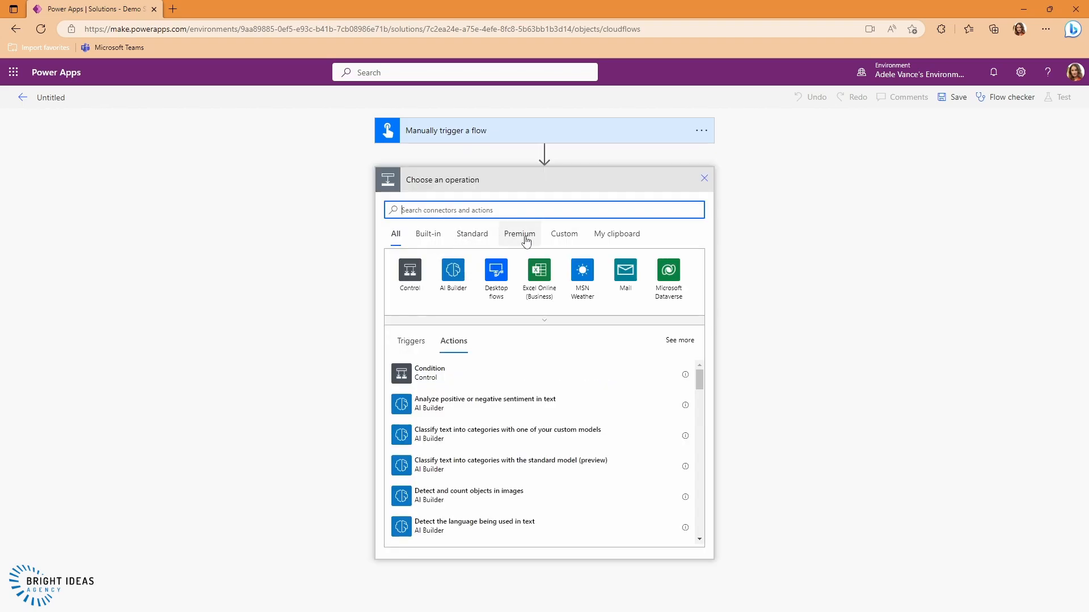
mouse_move(531, 248)
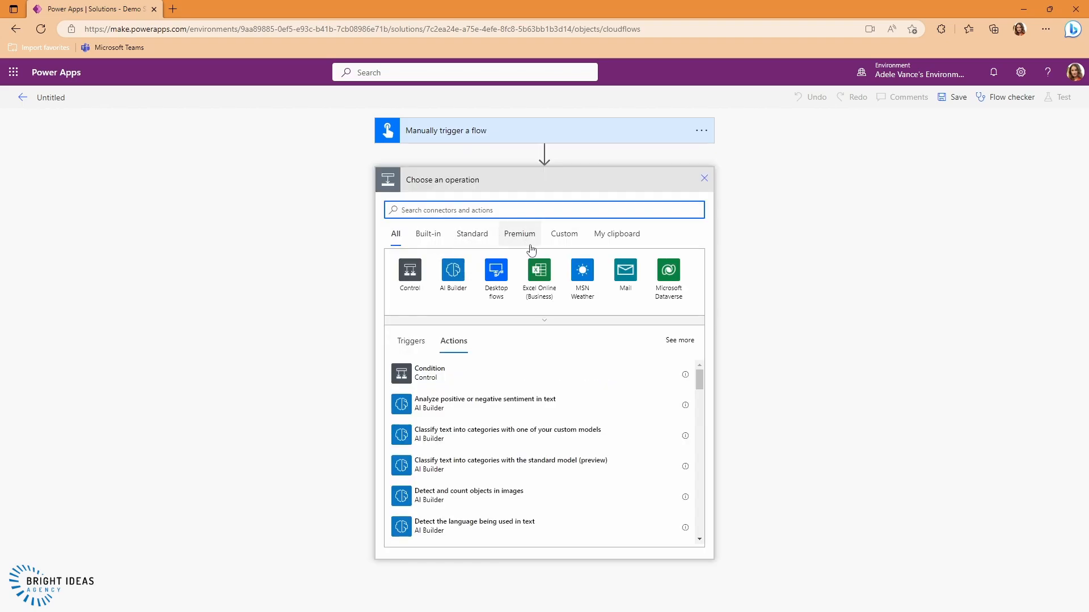
type("onedr")
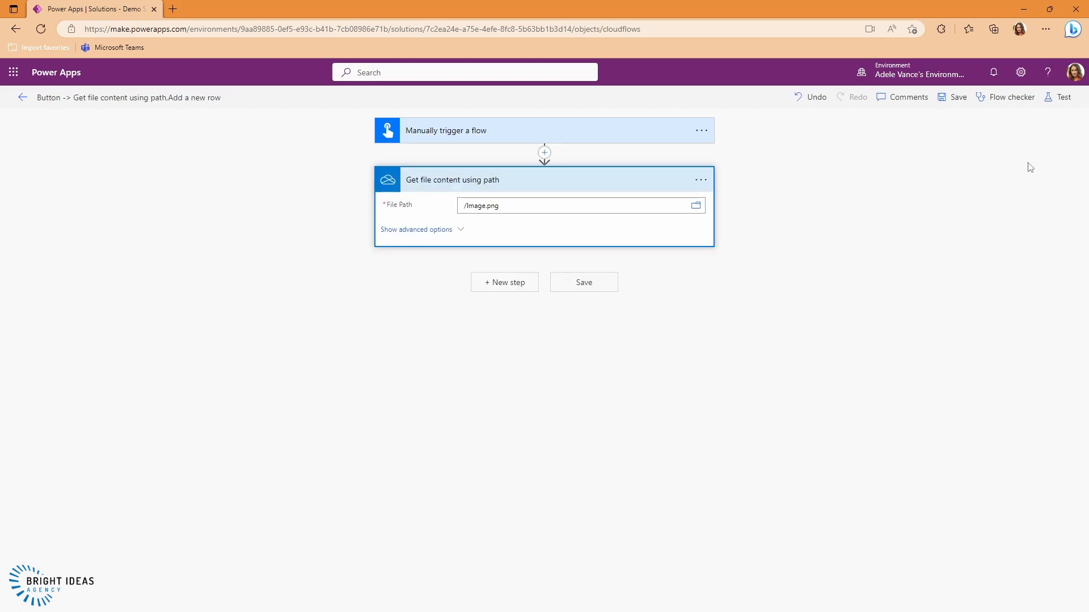
Save and test-run the flow manually, returning Image.png's content as base64.
left_click(1049, 98)
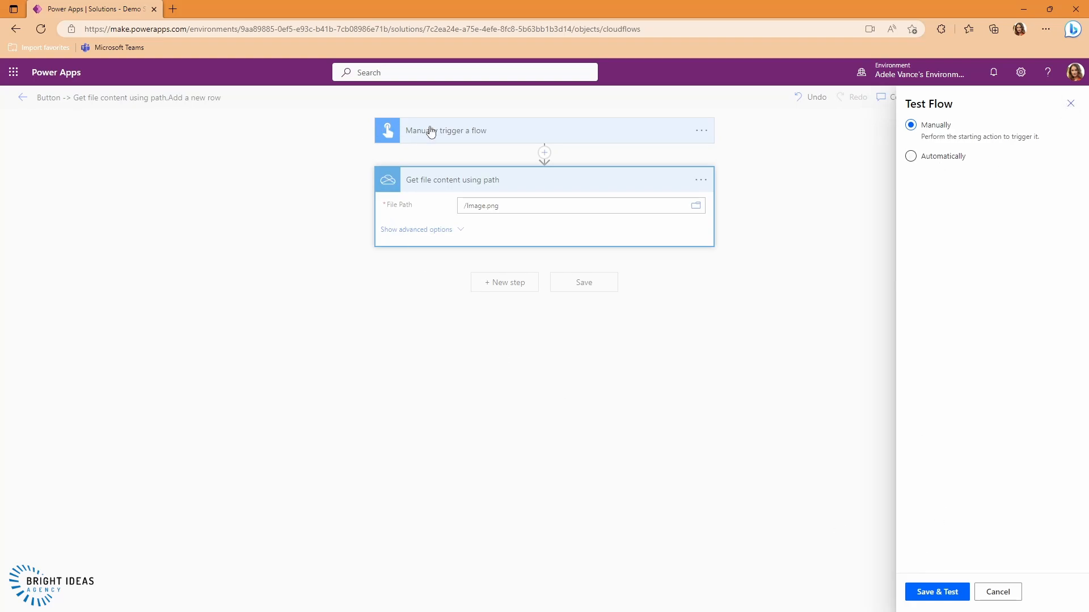
mouse_move(927, 592)
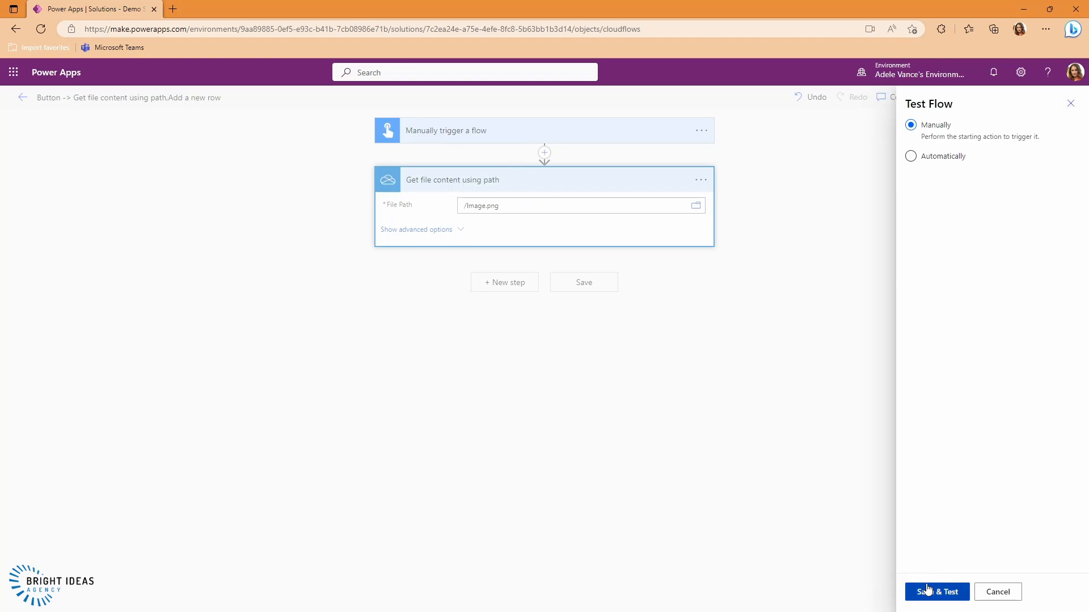
left_click(936, 592)
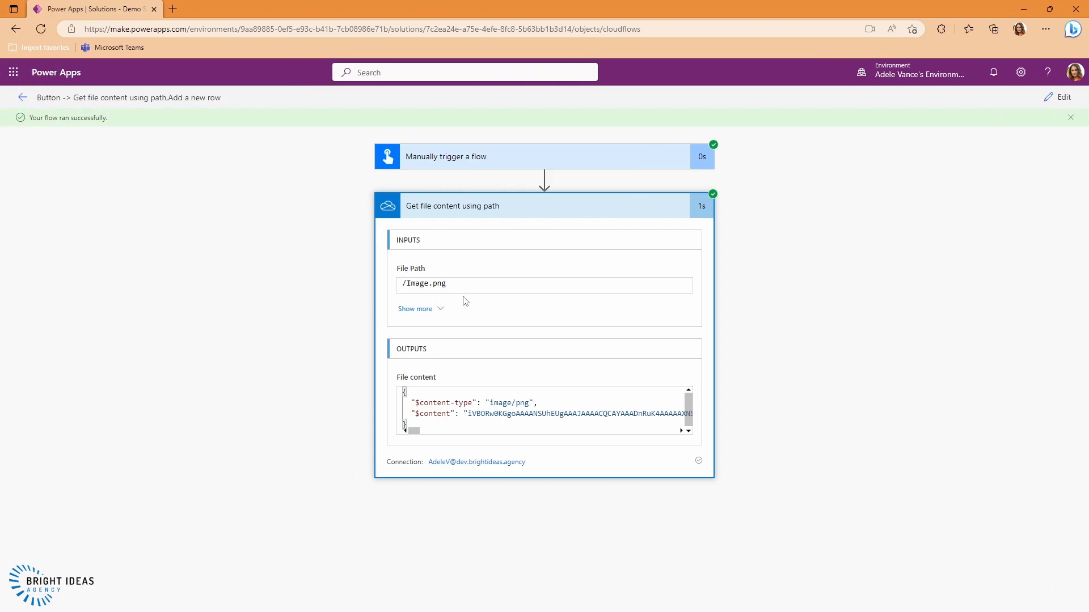
mouse_move(442, 330)
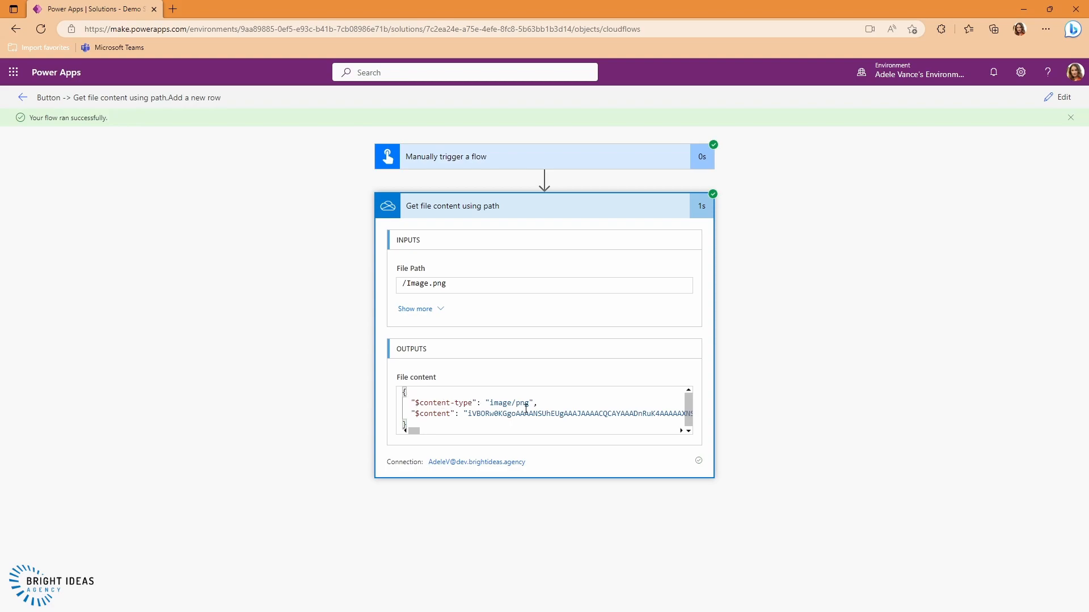
mouse_move(472, 416)
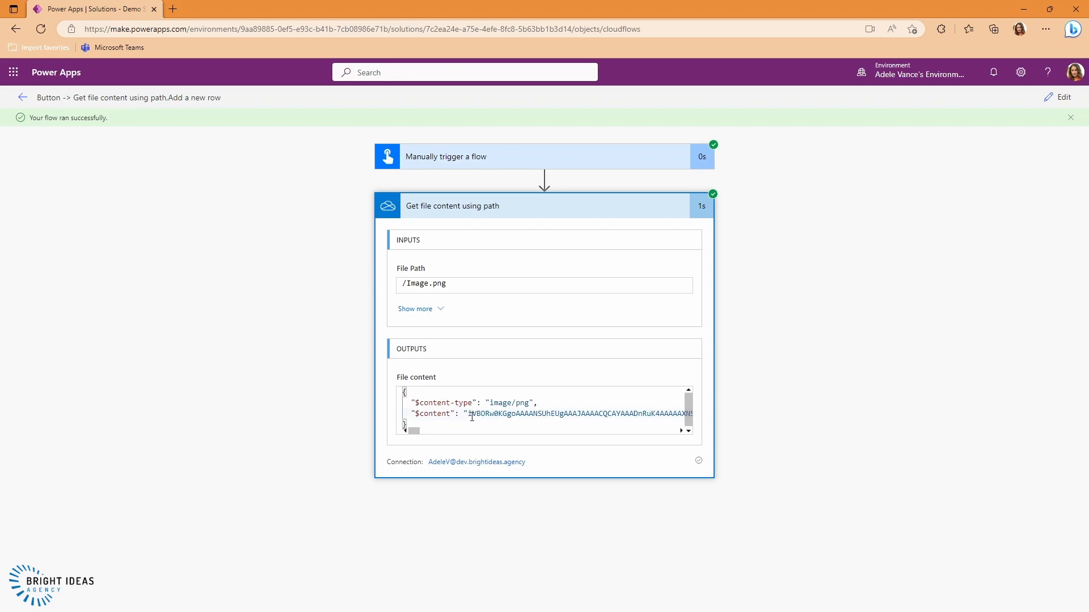
mouse_move(506, 417)
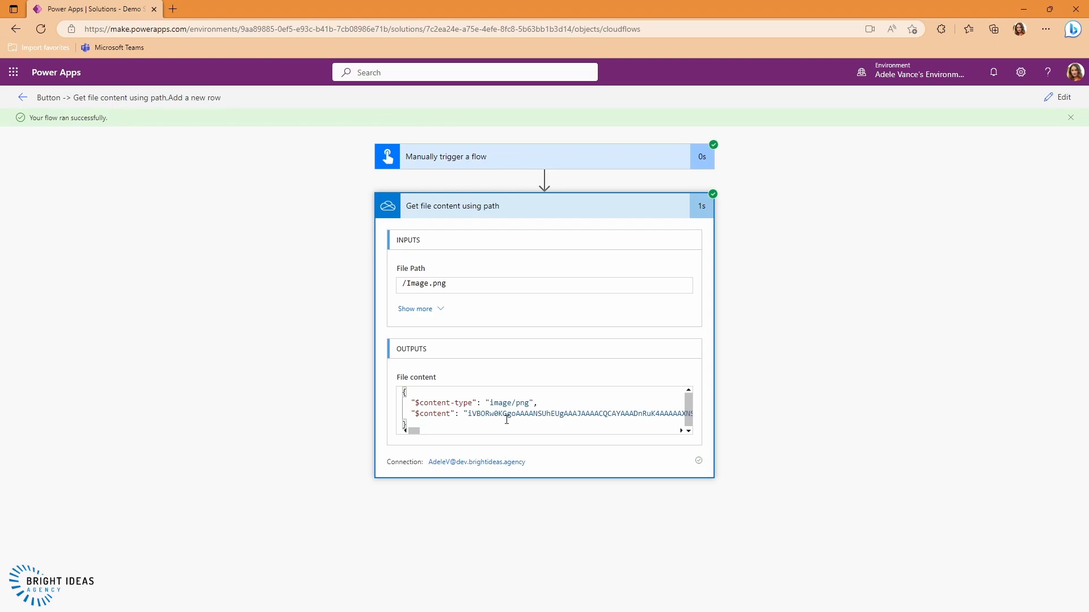
left_click_drag(472, 413, 560, 413)
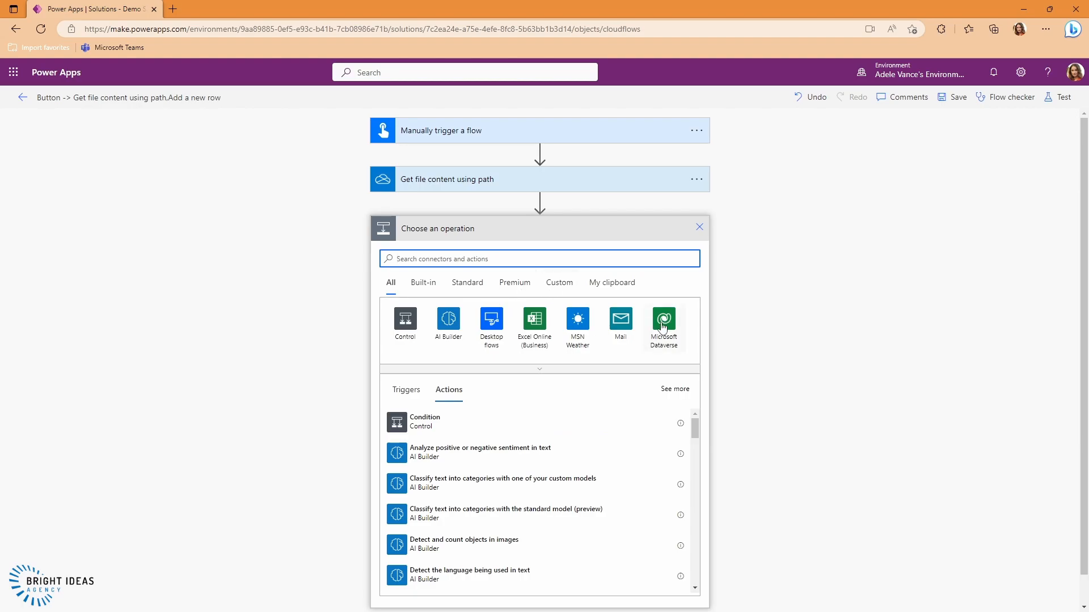
Add a Dataverse 'Add a new row' step on Demo Tables named 'Picture from OneDrive'.
left_click(662, 320)
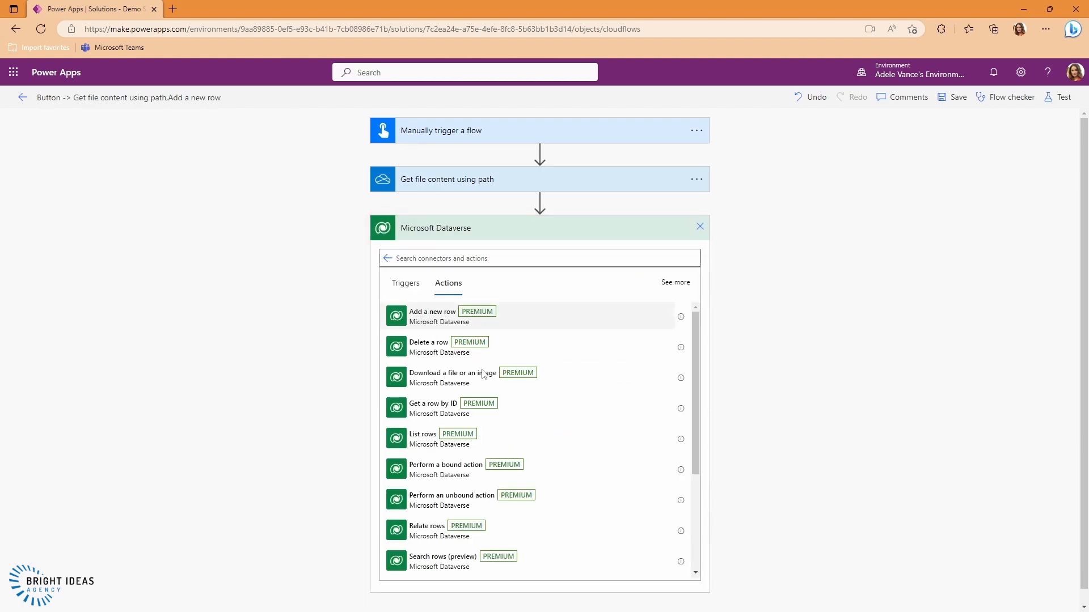
left_click(432, 311)
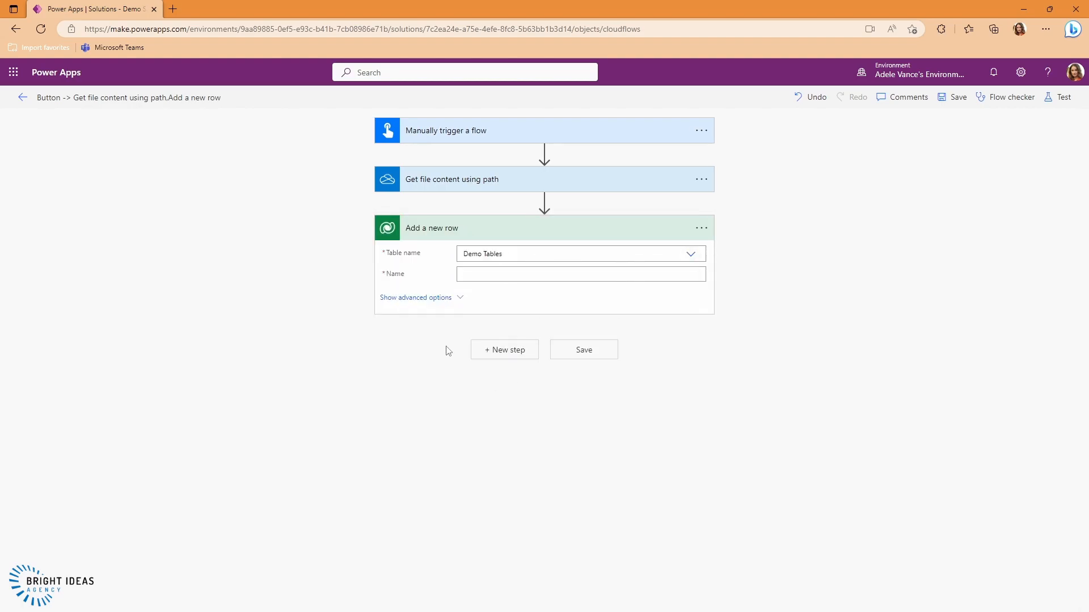
left_click(581, 273)
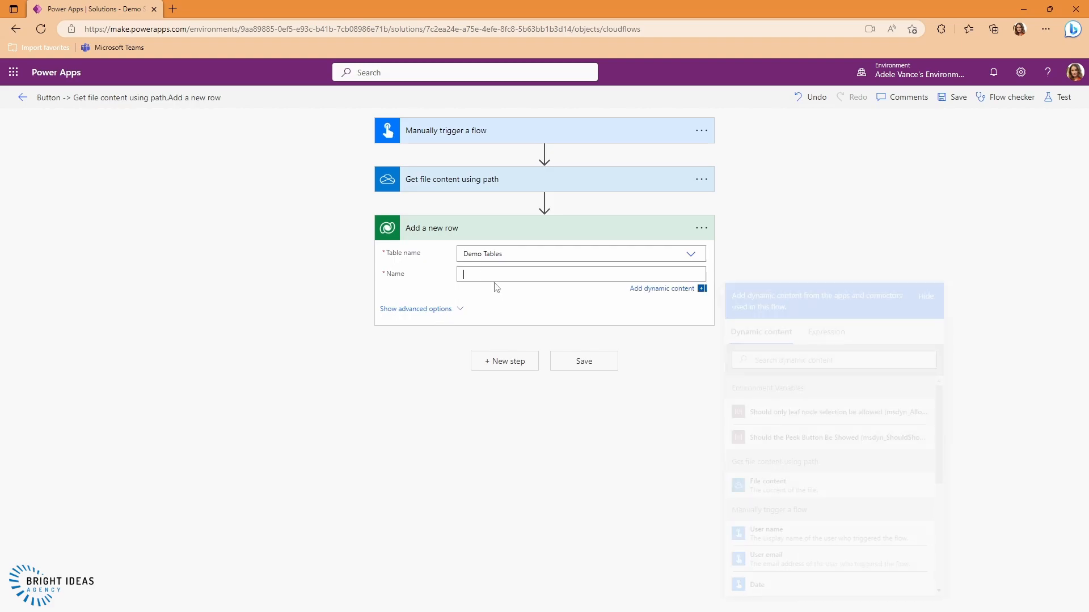
type("Picture from OneDrive")
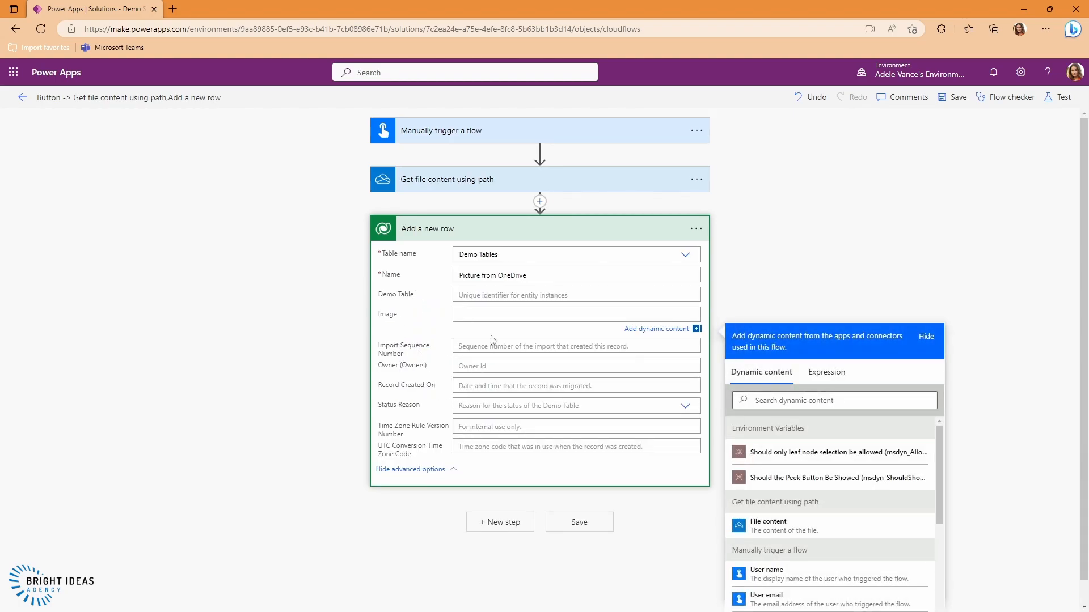
Switch the row's Image field to the Expression editor under advanced options.
scroll("down", 3)
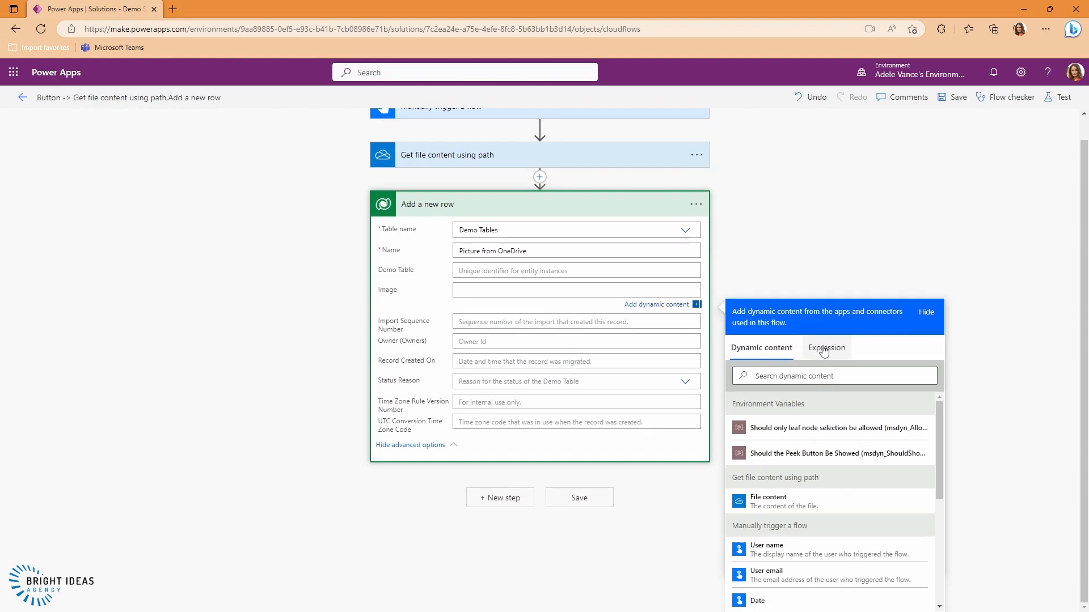
left_click(826, 348)
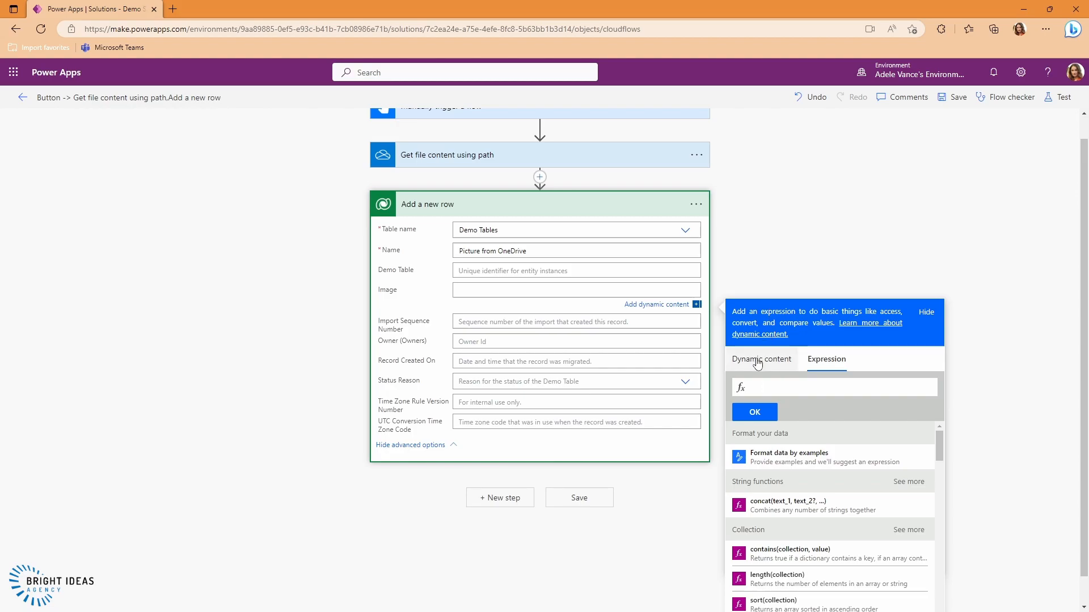
Set Image to the Get file content output's ['$content'] expression and confirm it.
left_click(761, 358)
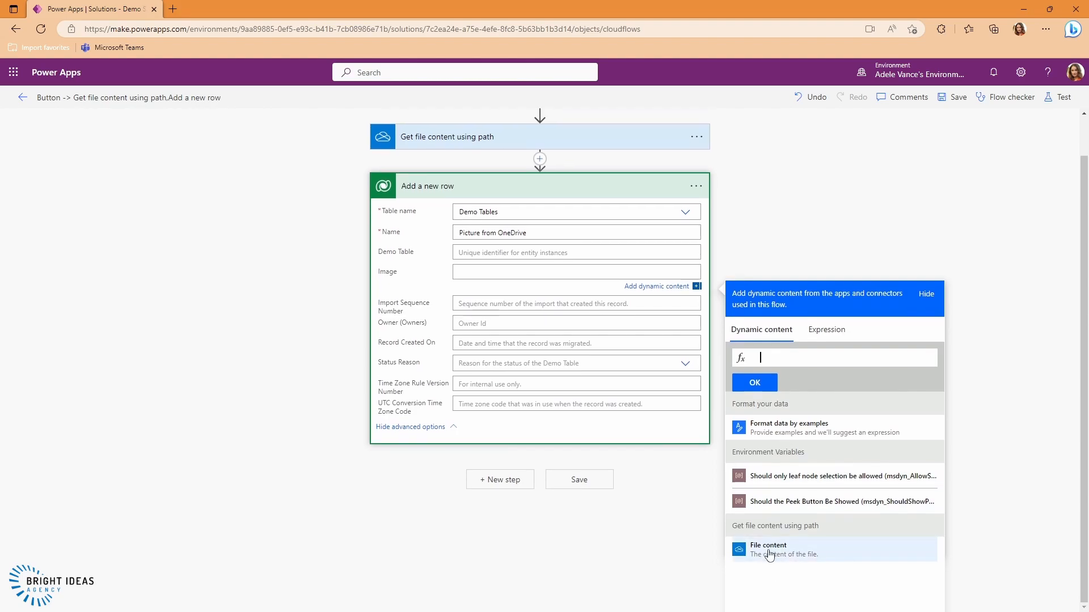
left_click(768, 549)
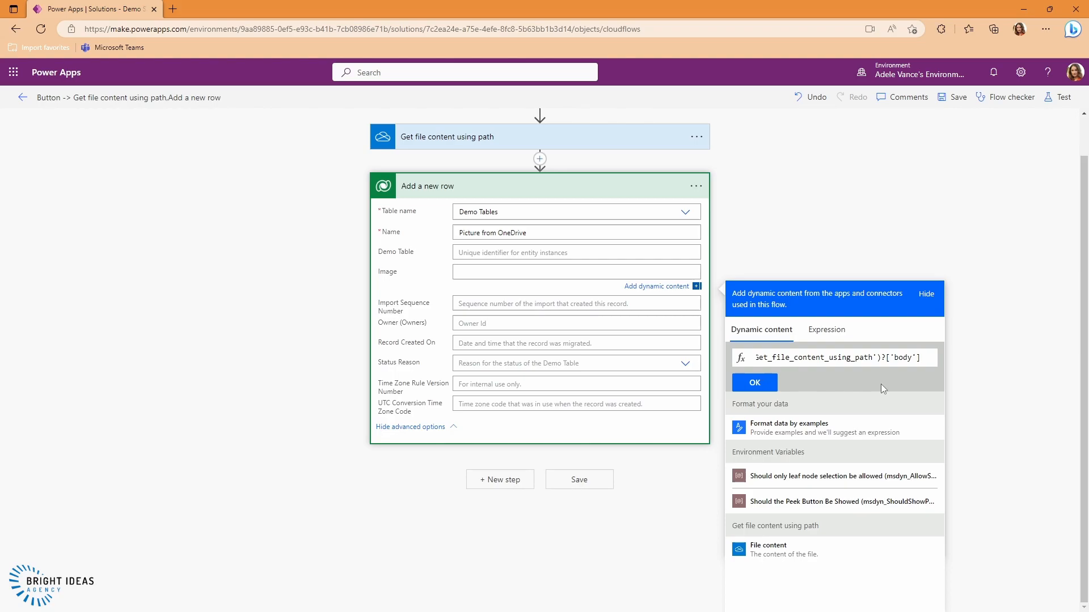
type("[]")
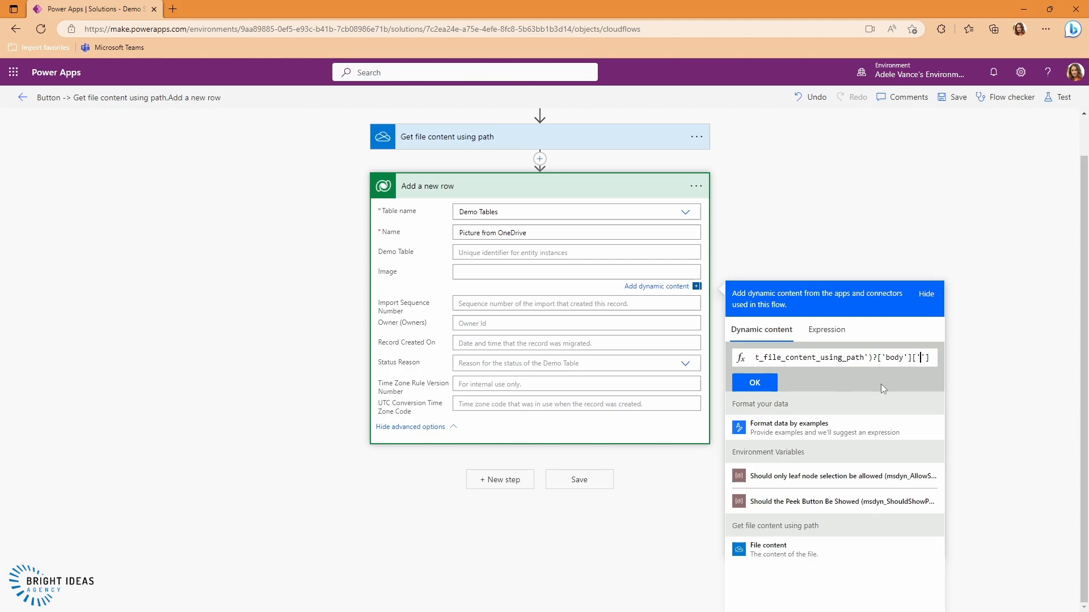
type("content")
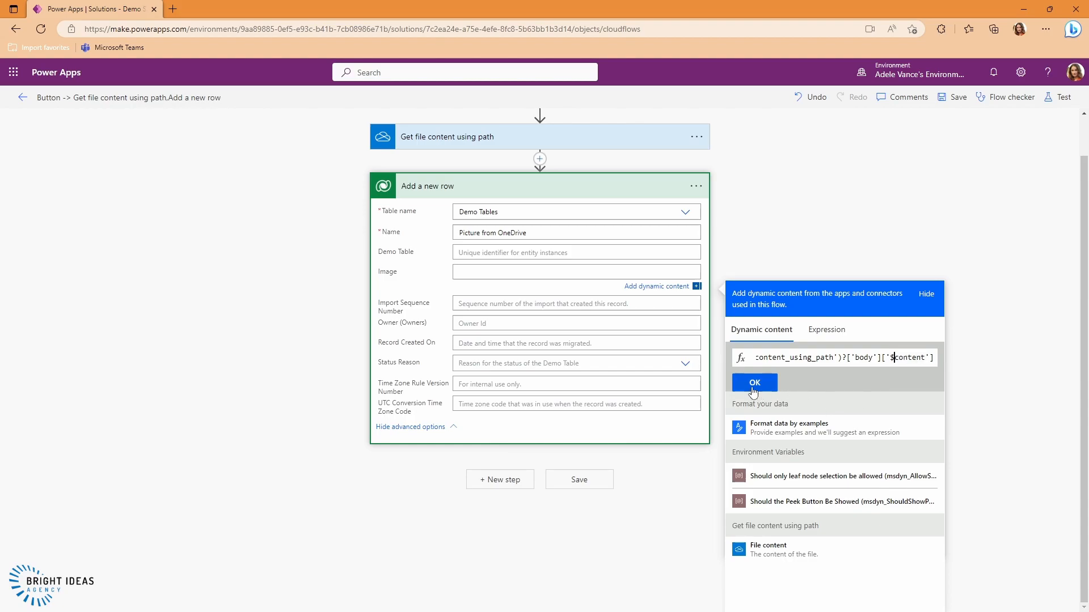
left_click(755, 383)
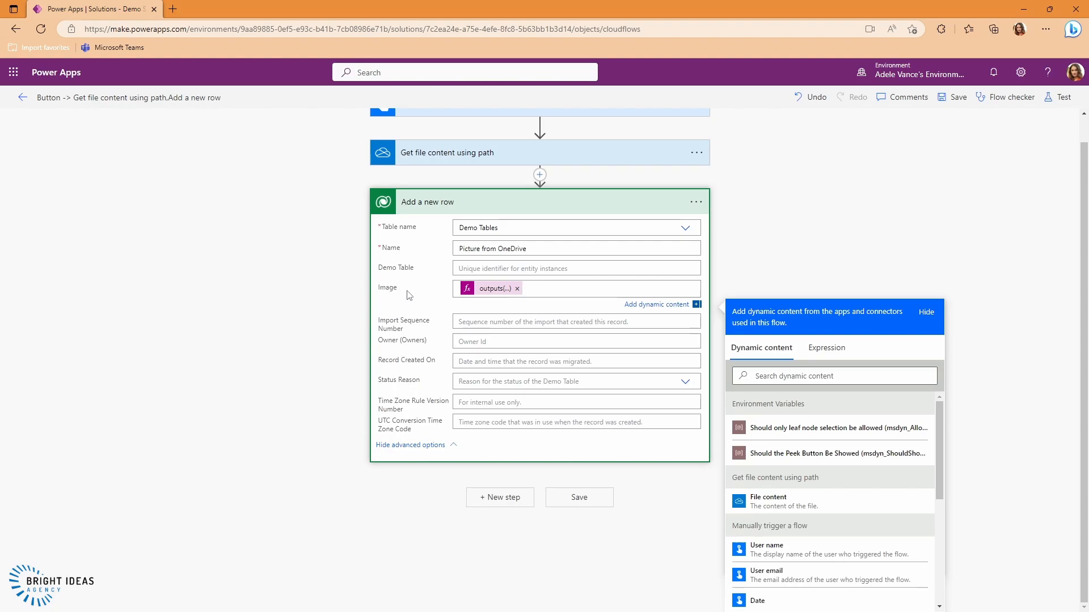
mouse_move(707, 254)
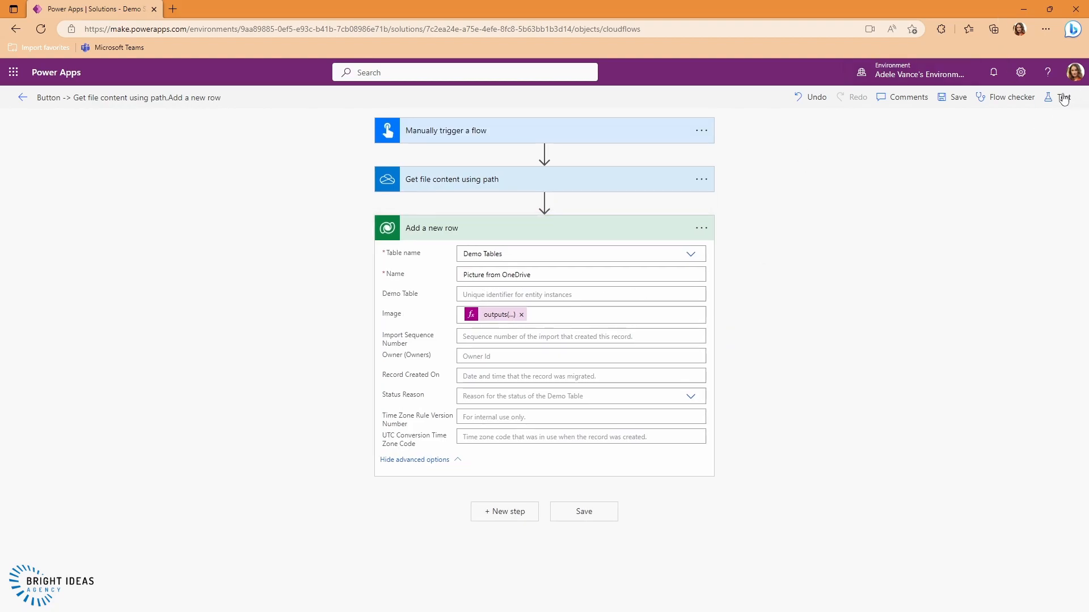
Test-run the OneDrive flow, then view Demo Table showing the new 'Picture from OneDrive' row with its image.
left_click(1061, 98)
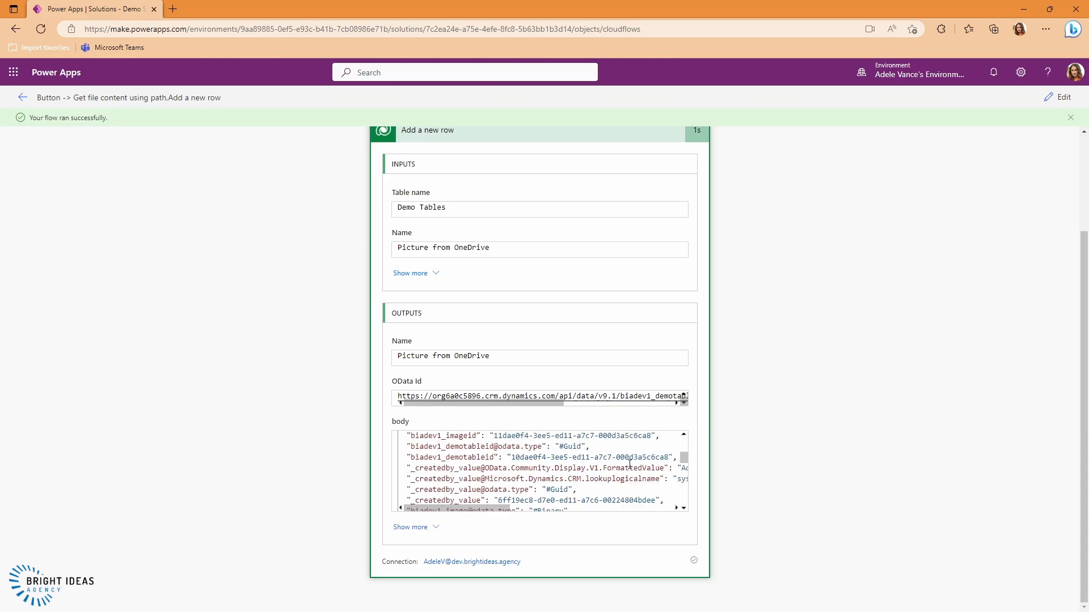
scroll("down", 3)
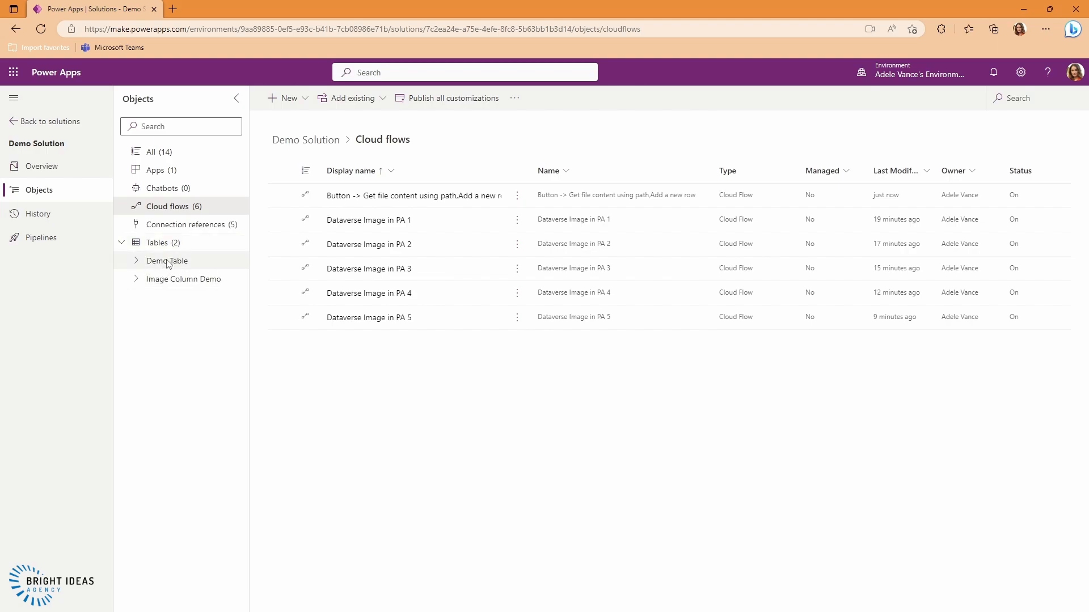
left_click(167, 261)
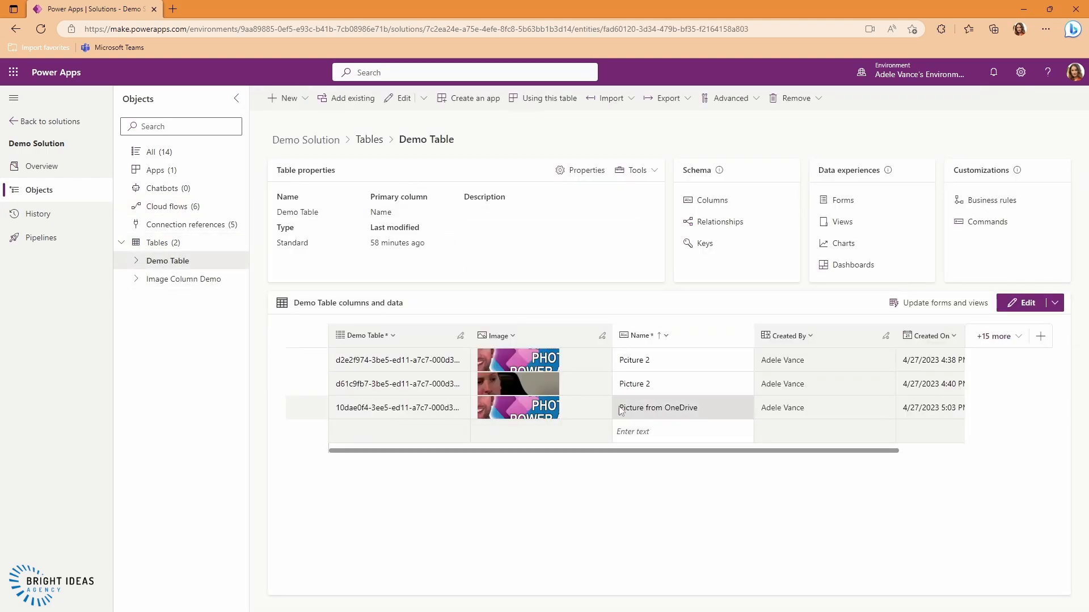